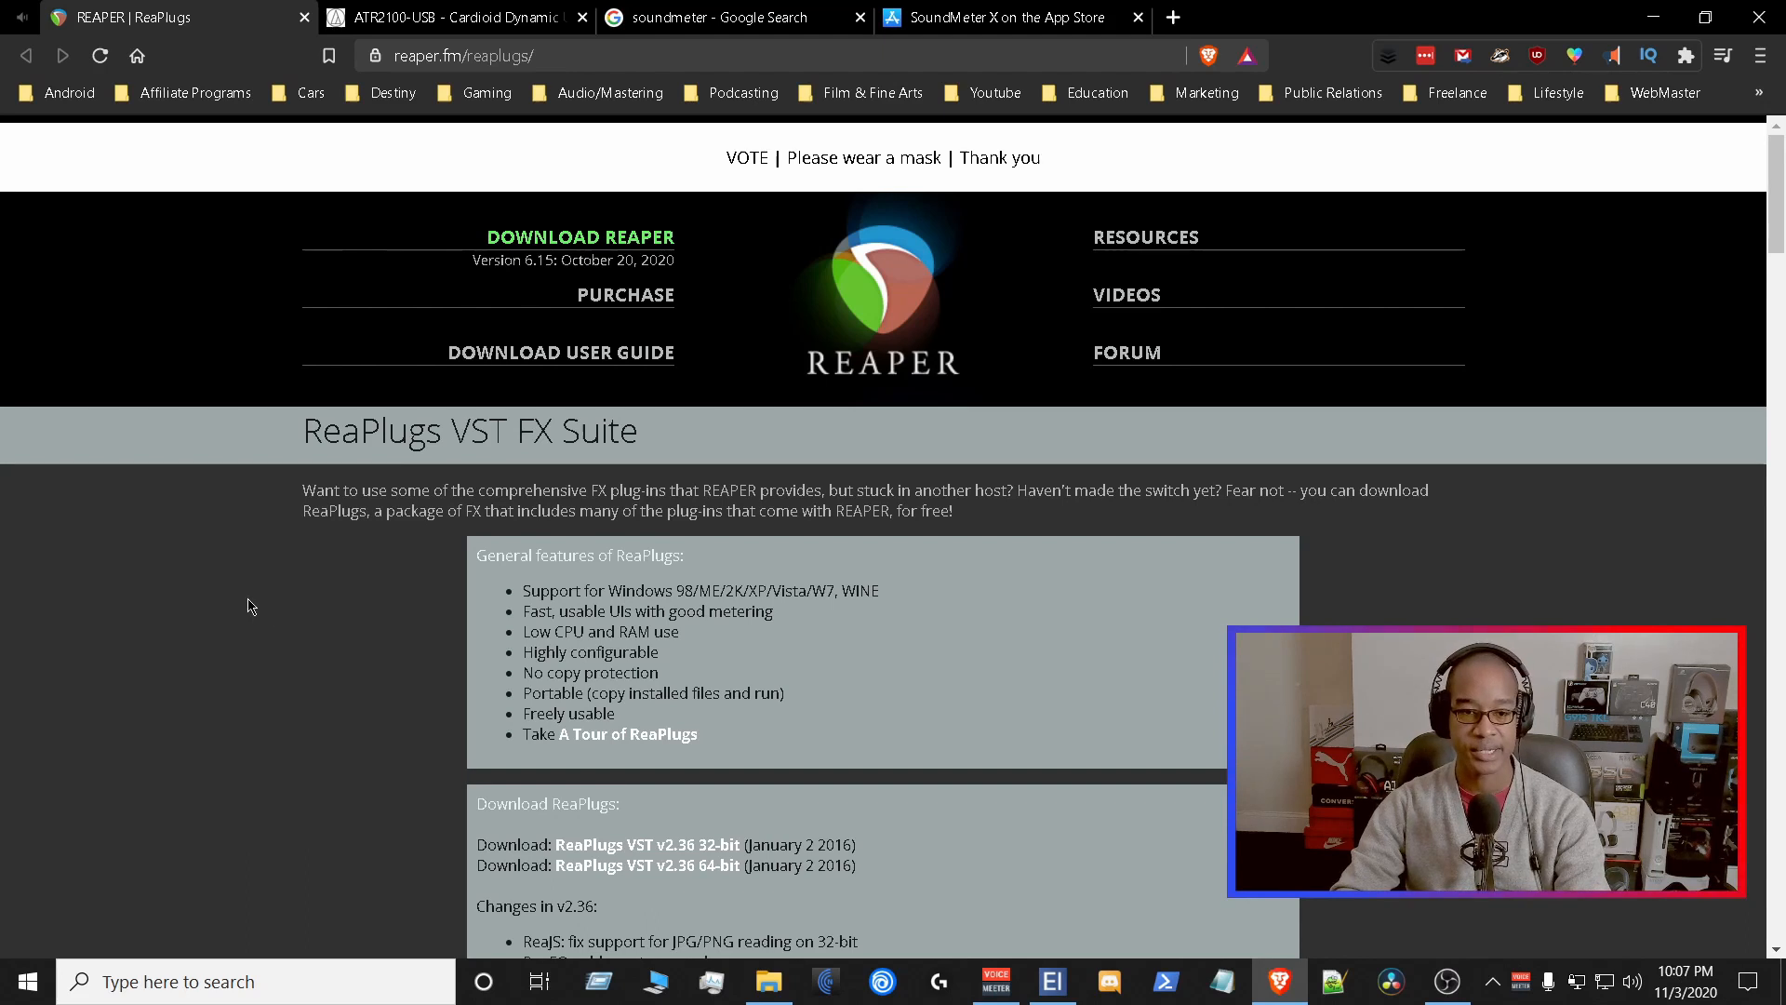
- Switch to the ATR2100-USB product page and scroll down to its Specifications
scroll("down", 3)
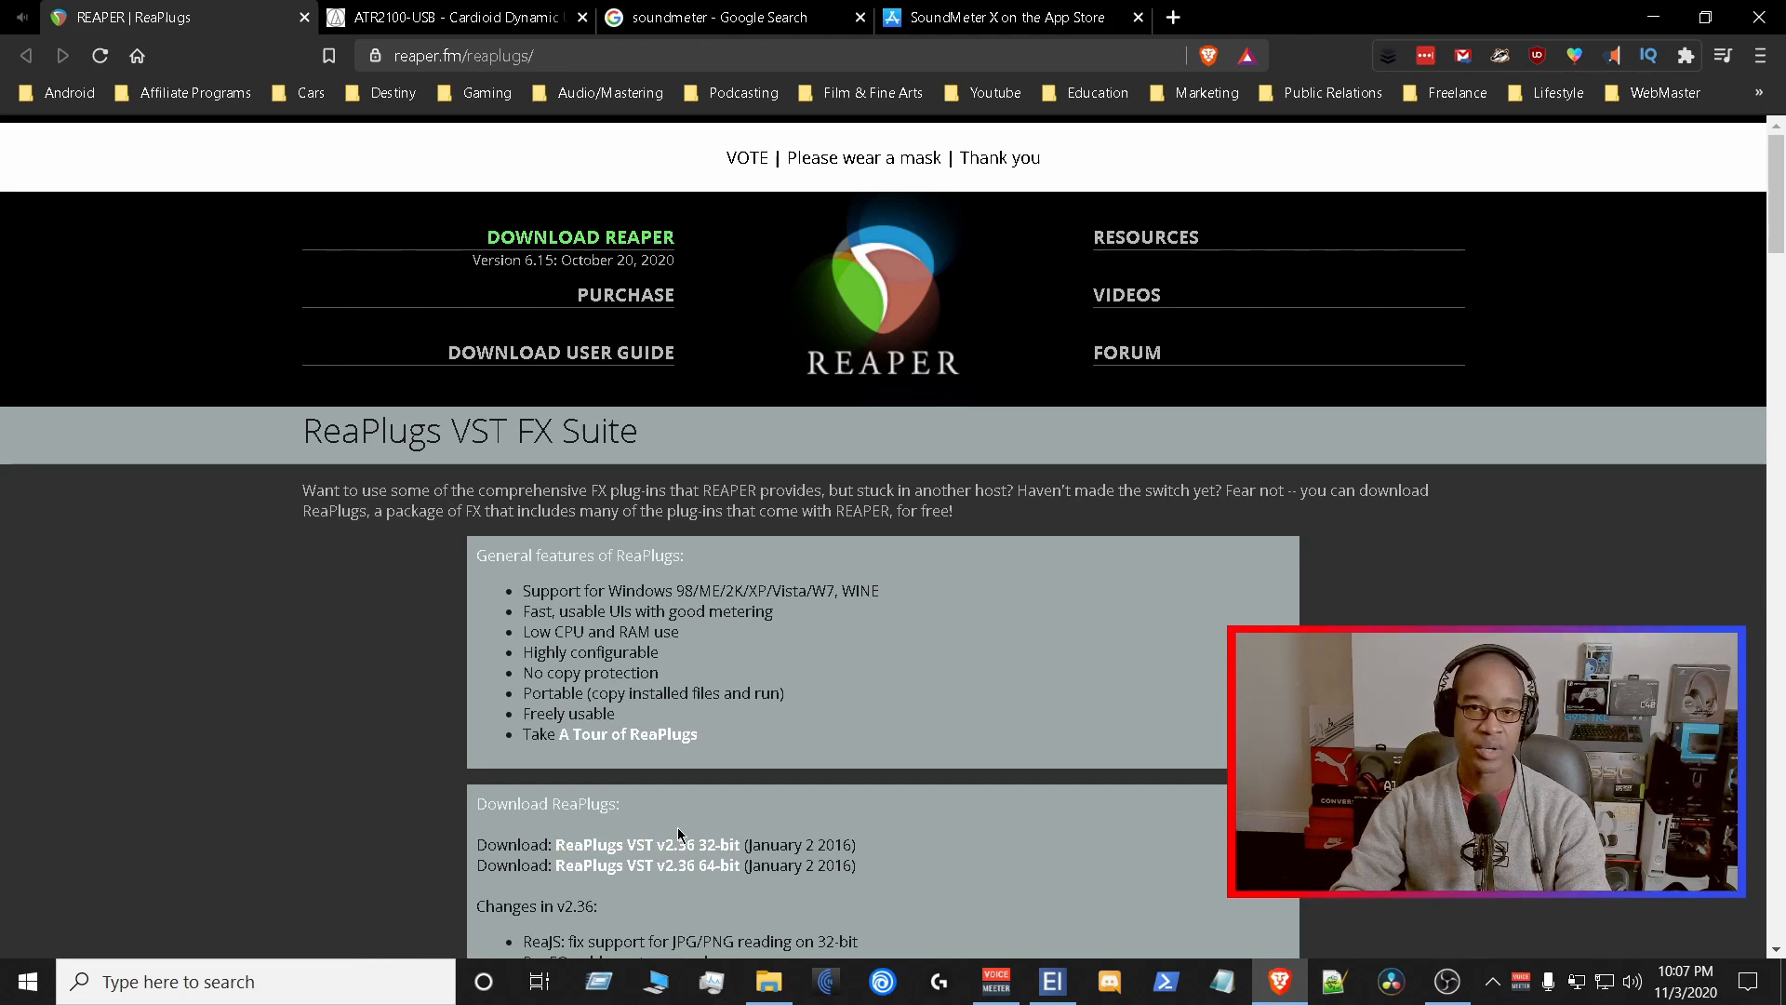
mouse_move(704, 893)
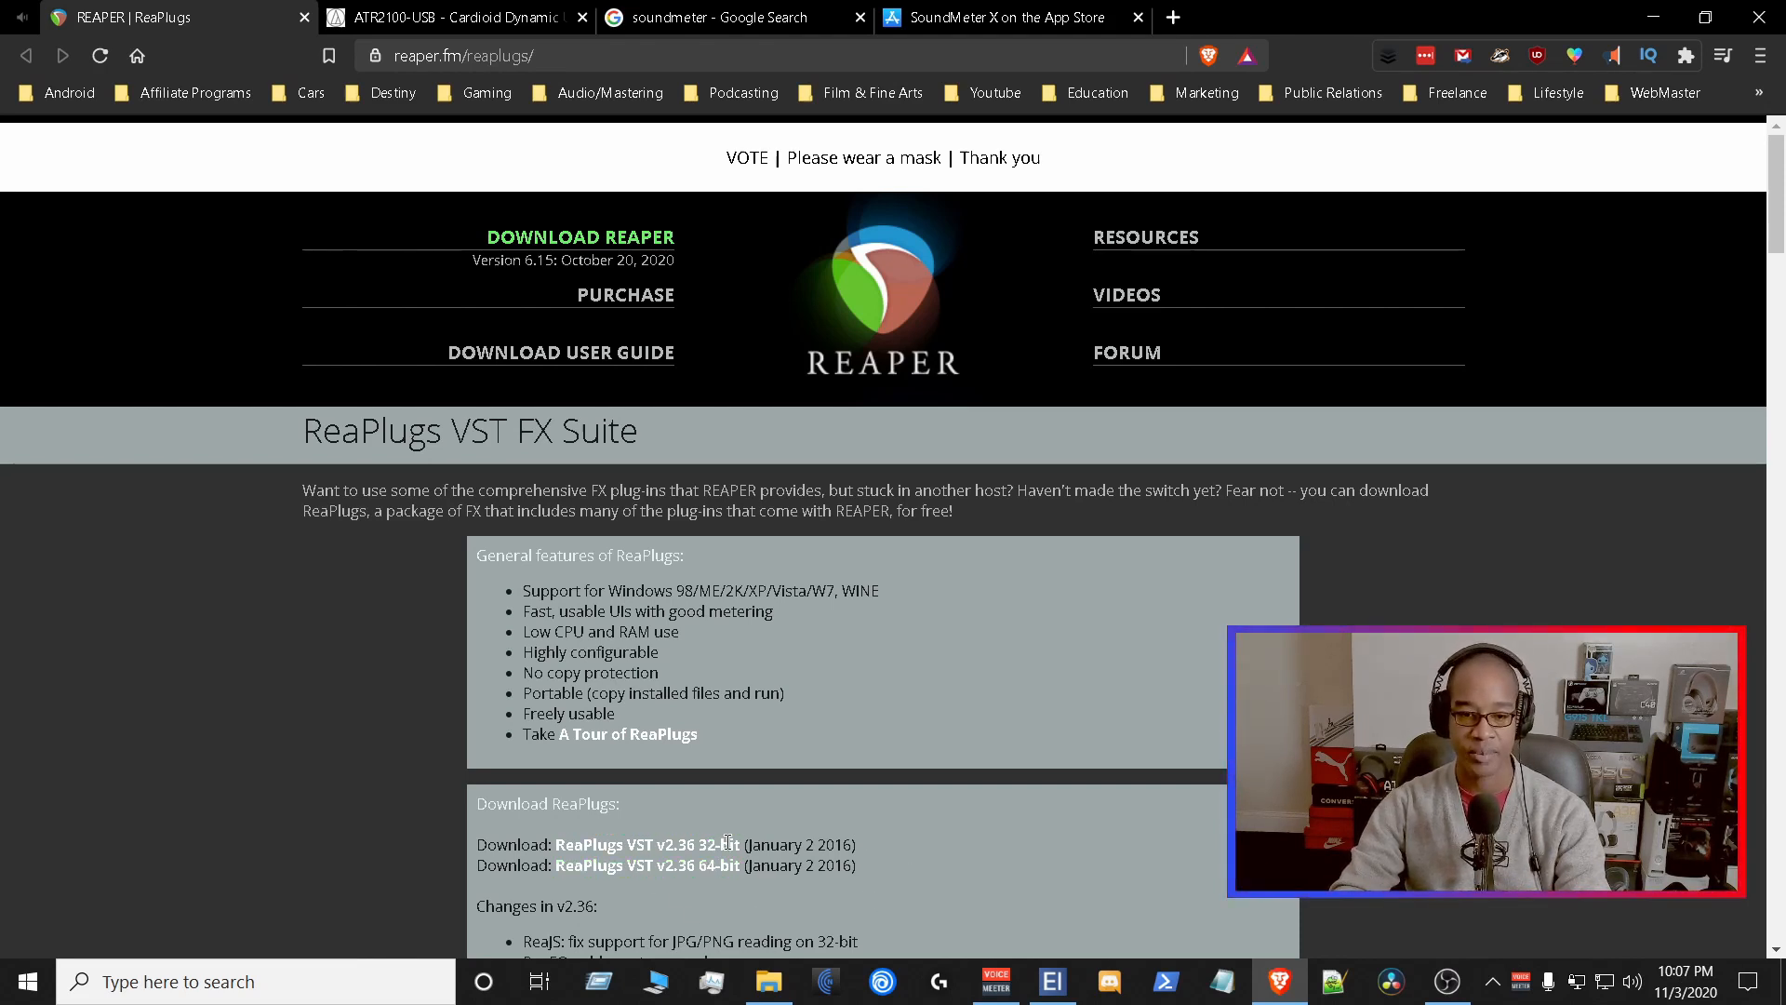
mouse_move(230, 320)
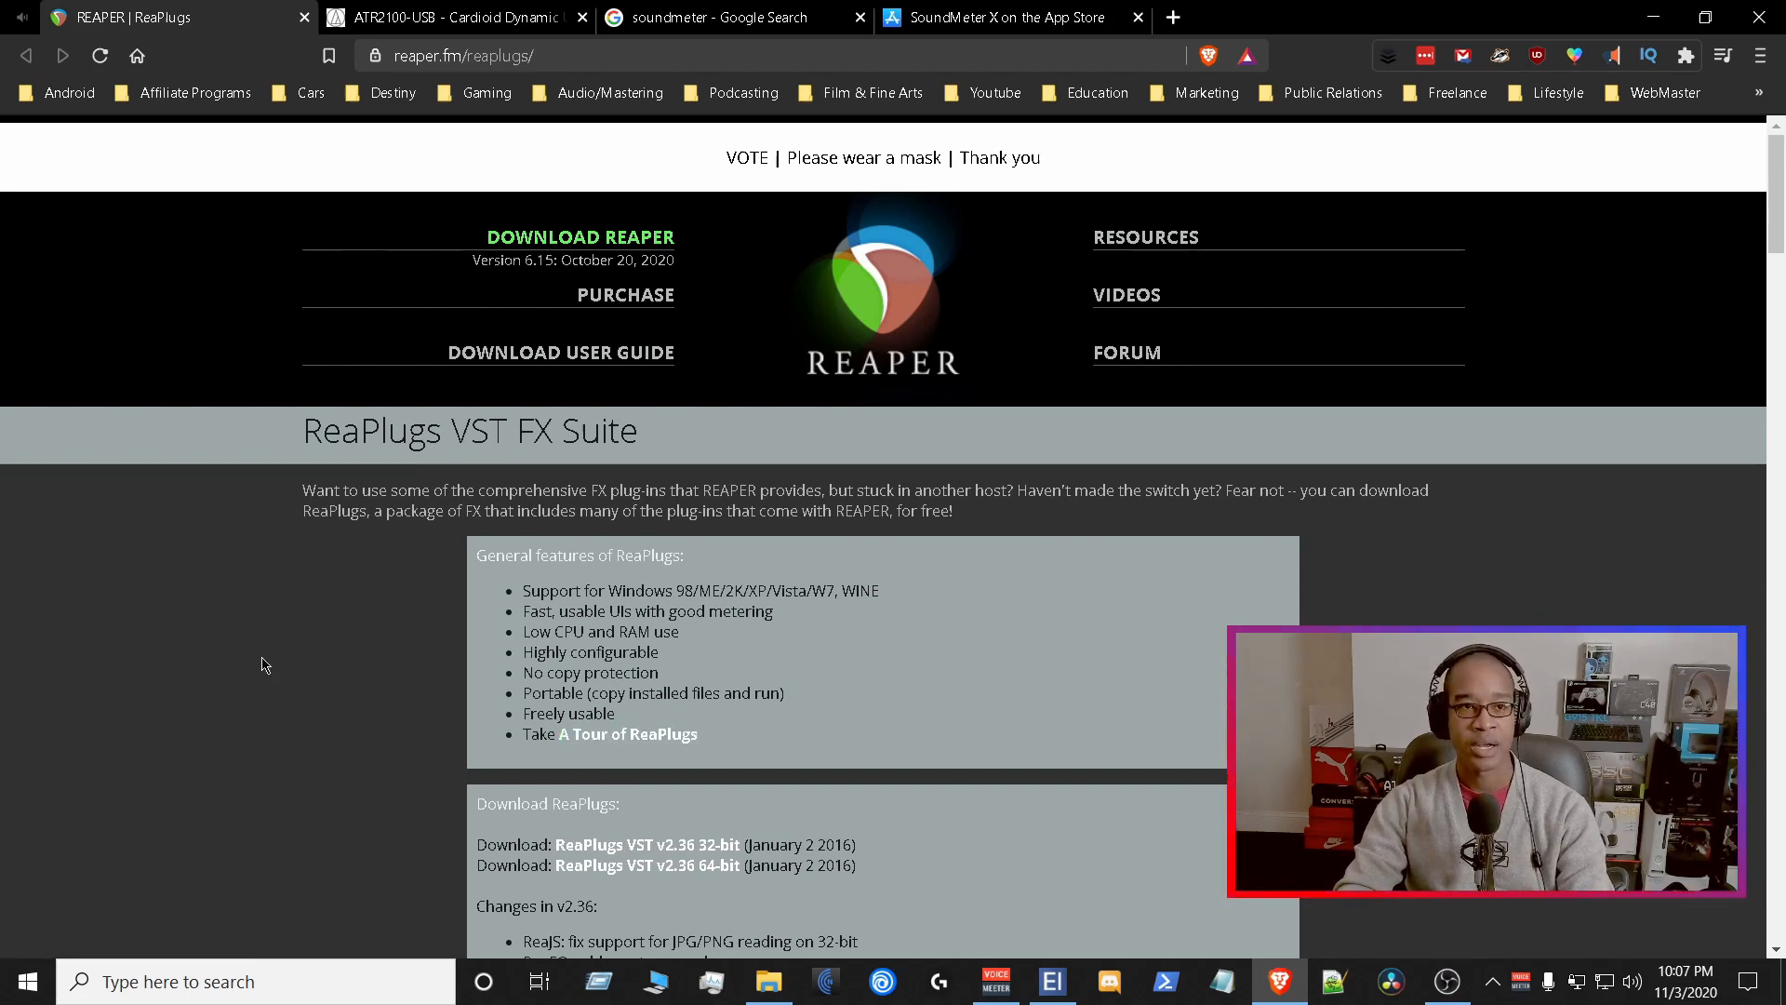
mouse_move(442, 22)
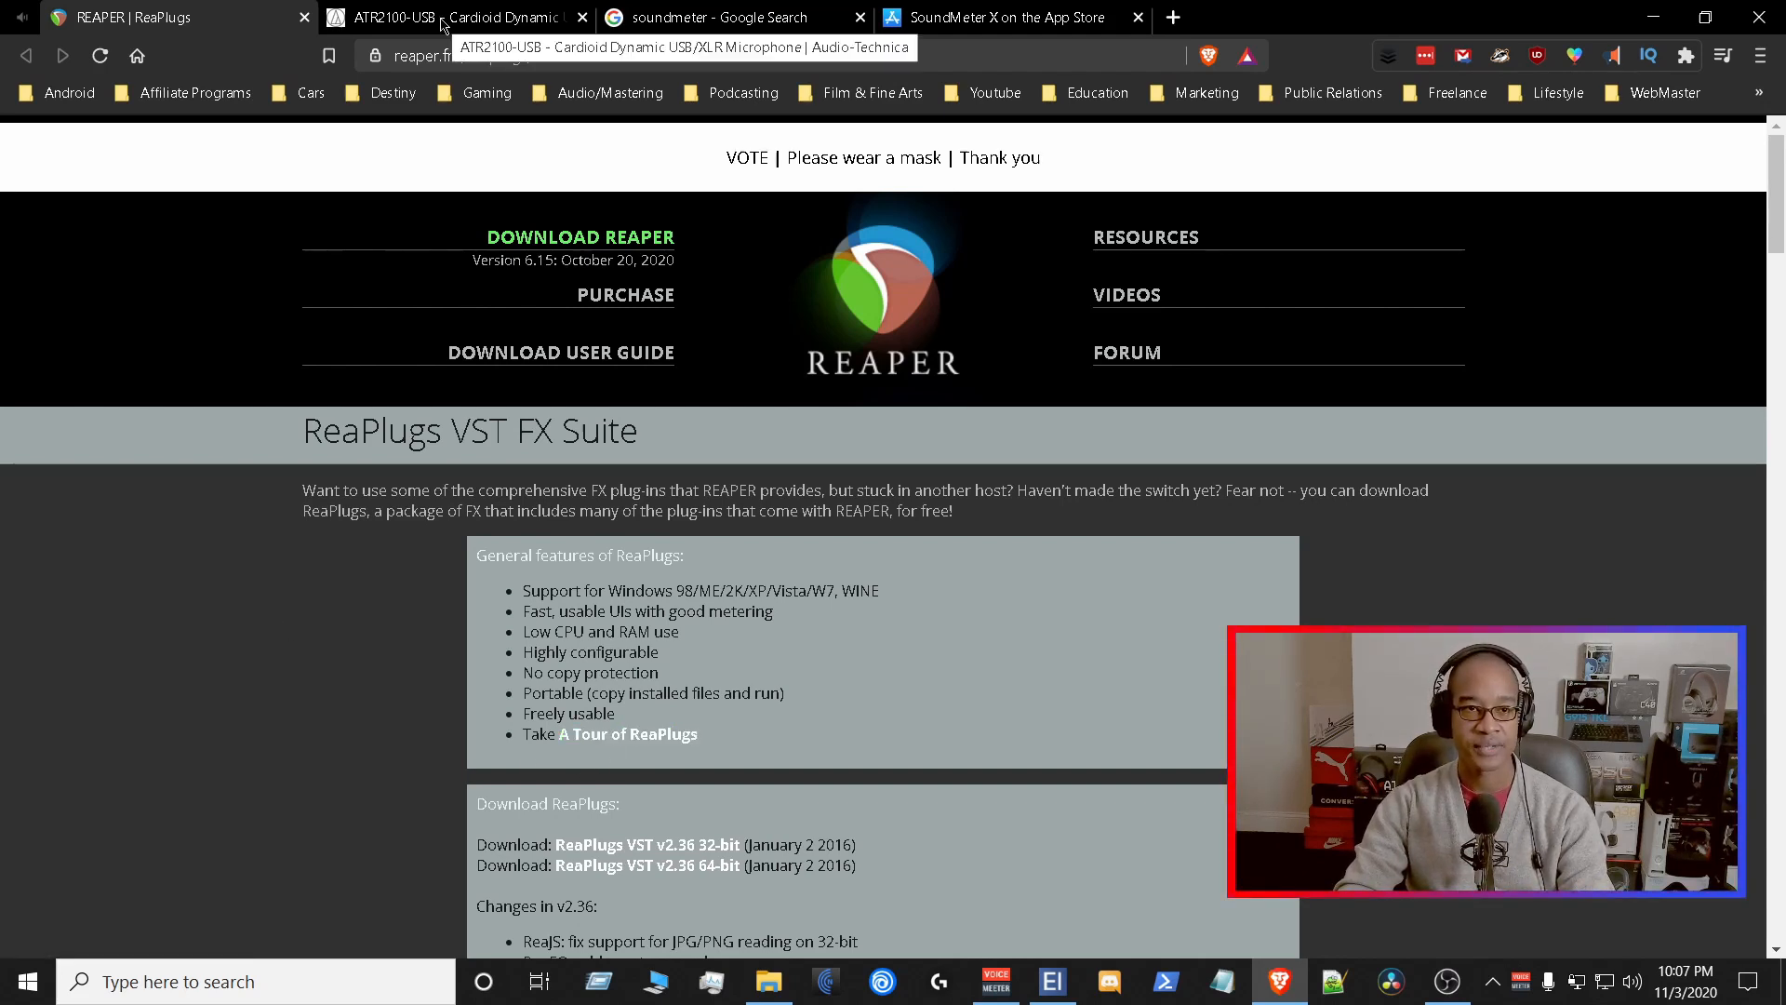
left_click(455, 16)
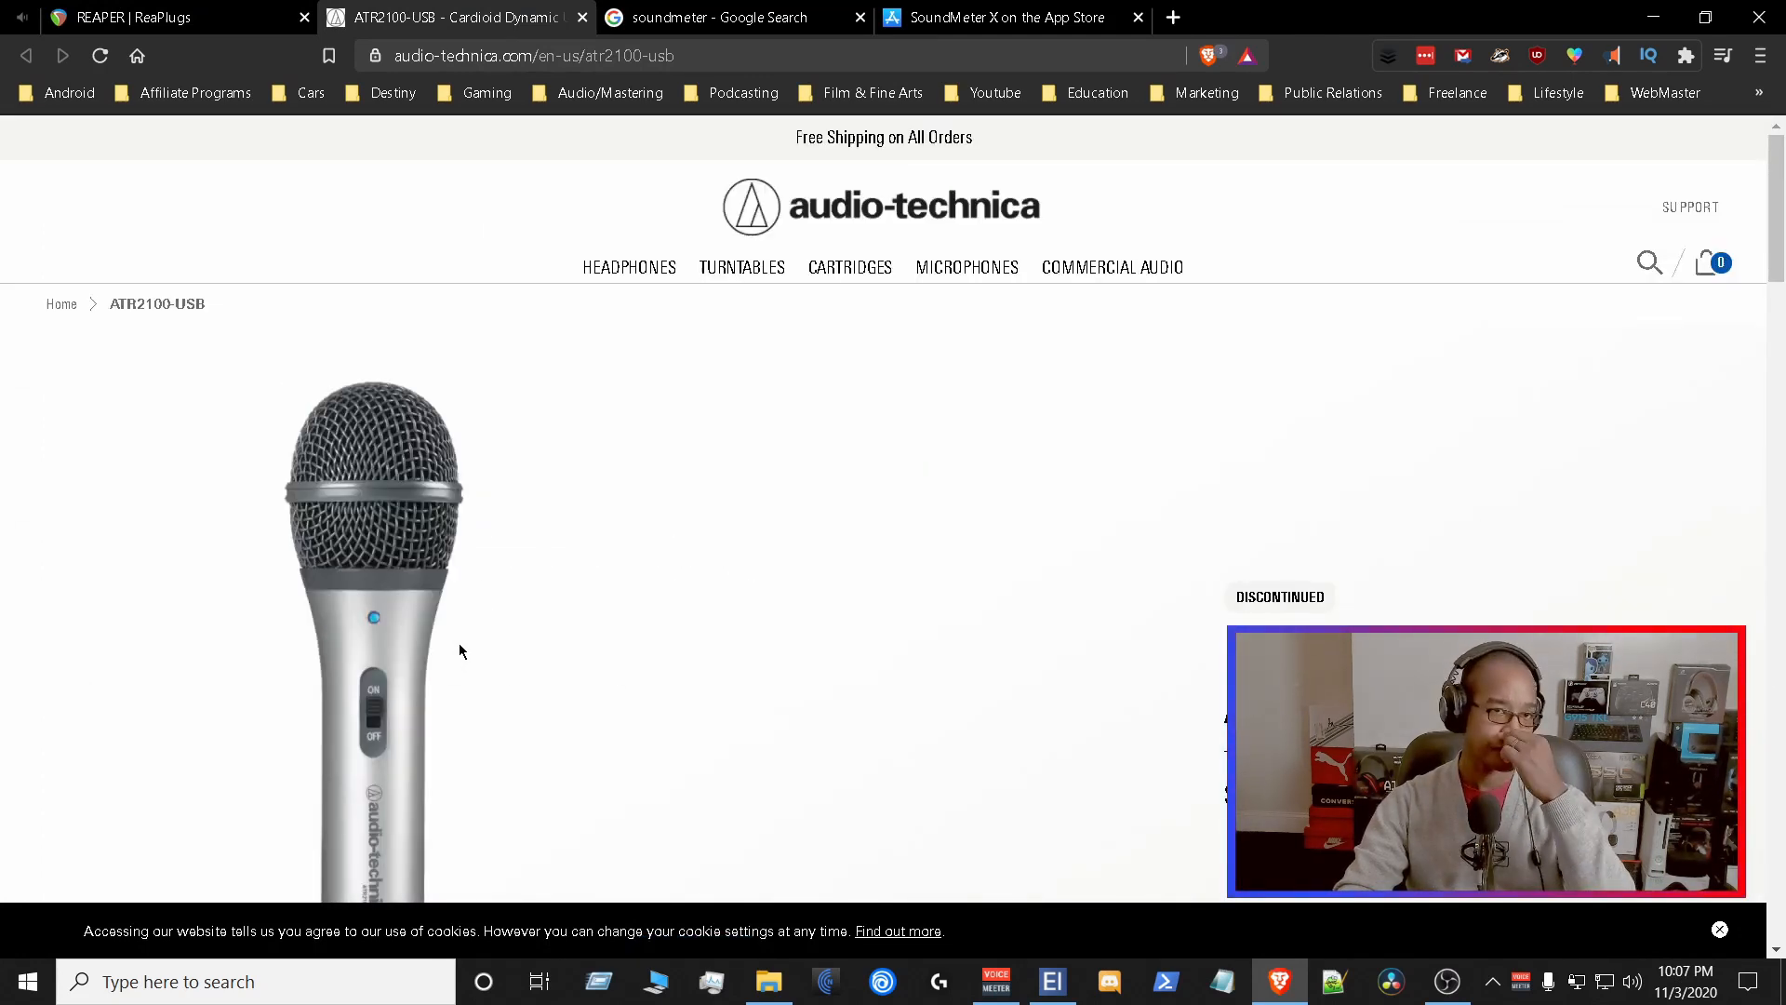
mouse_move(964, 235)
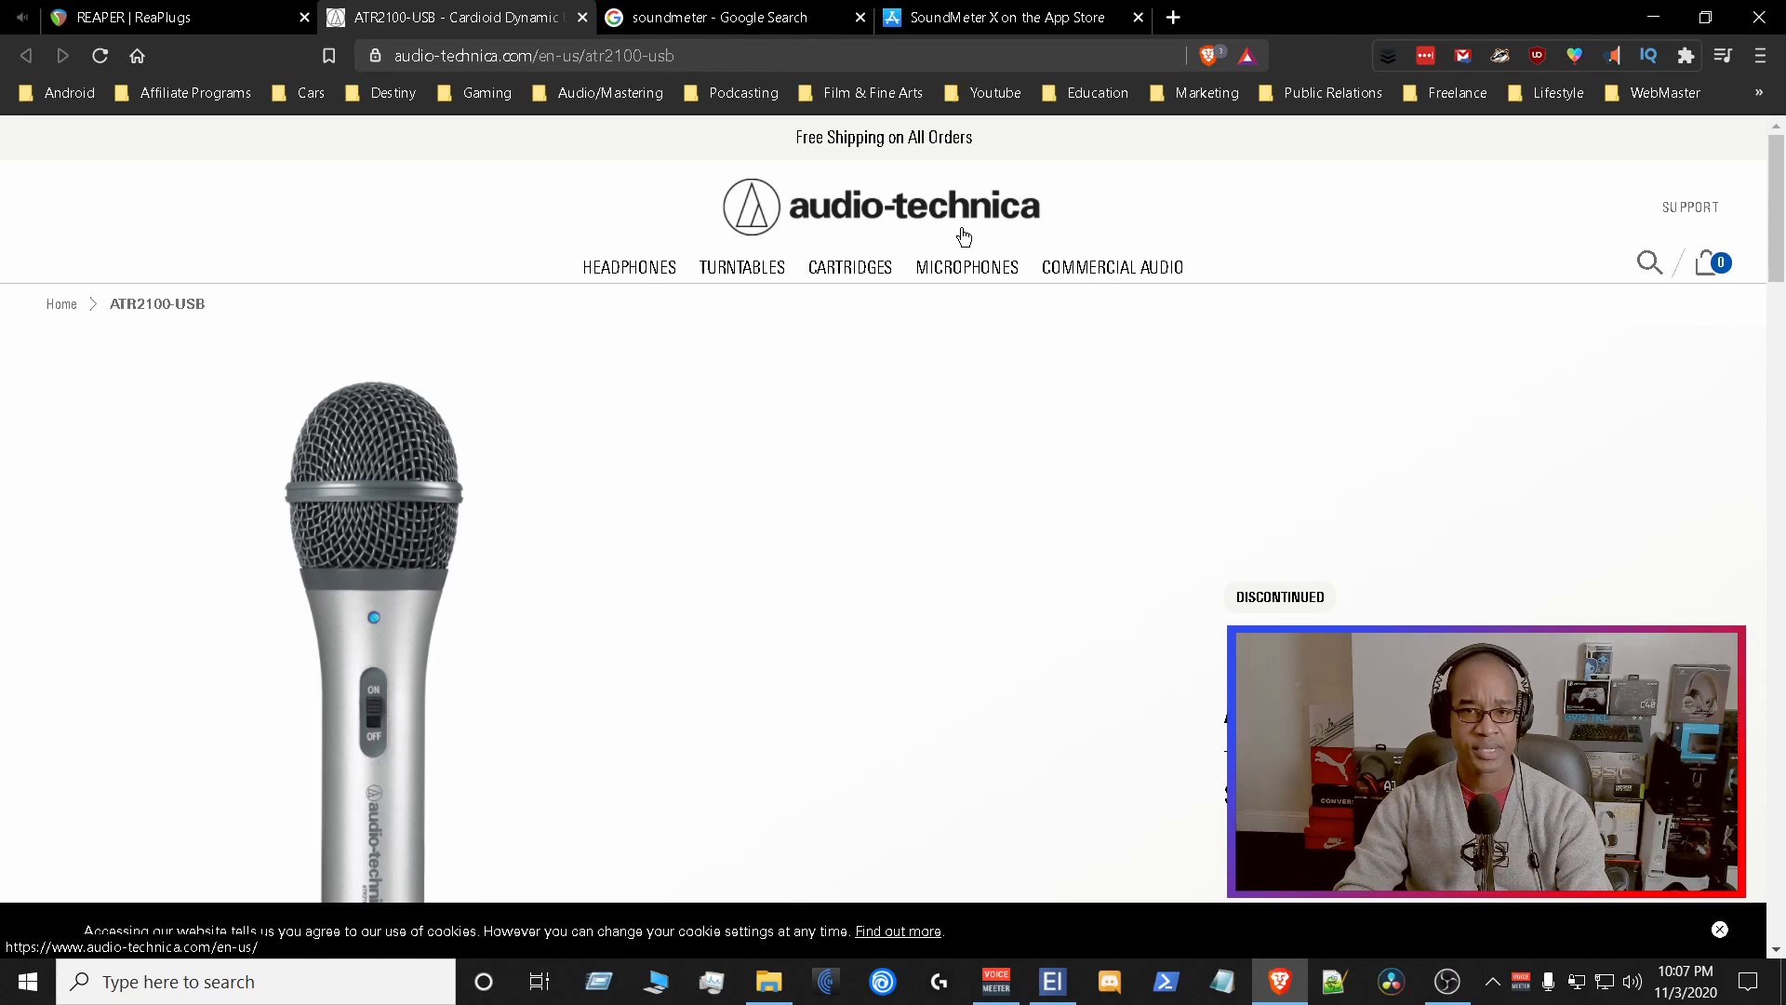
scroll("down", 3)
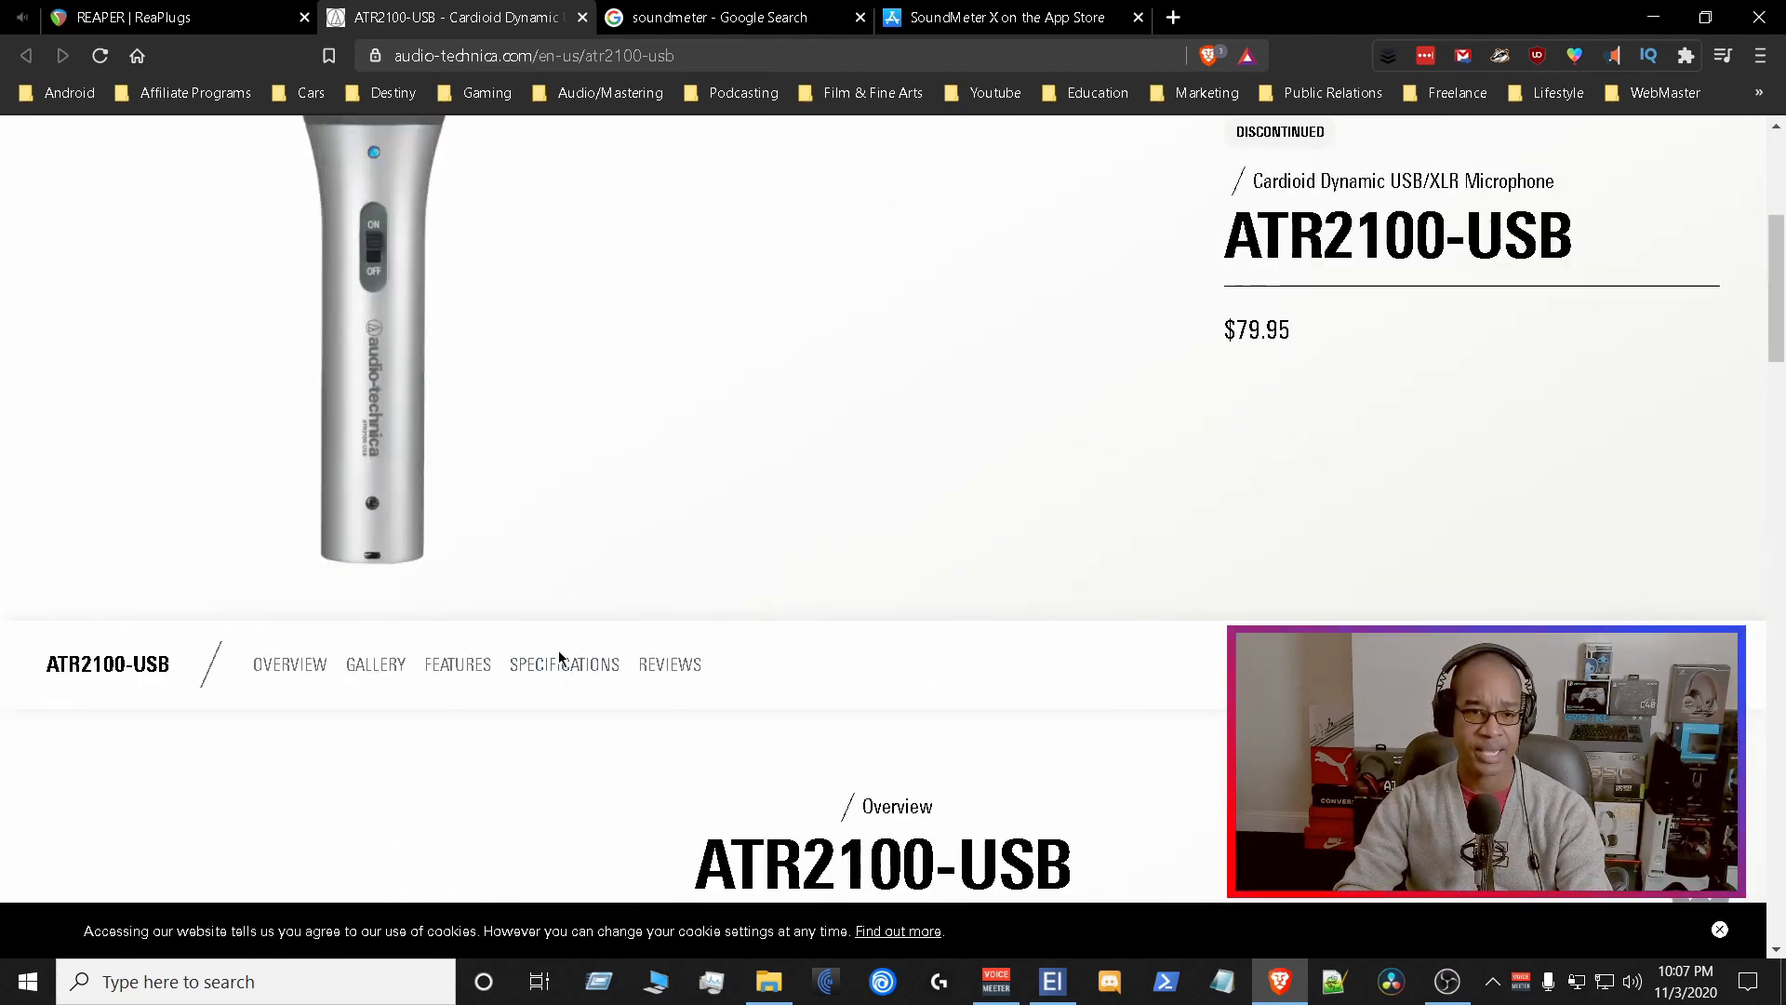
scroll("down", 3)
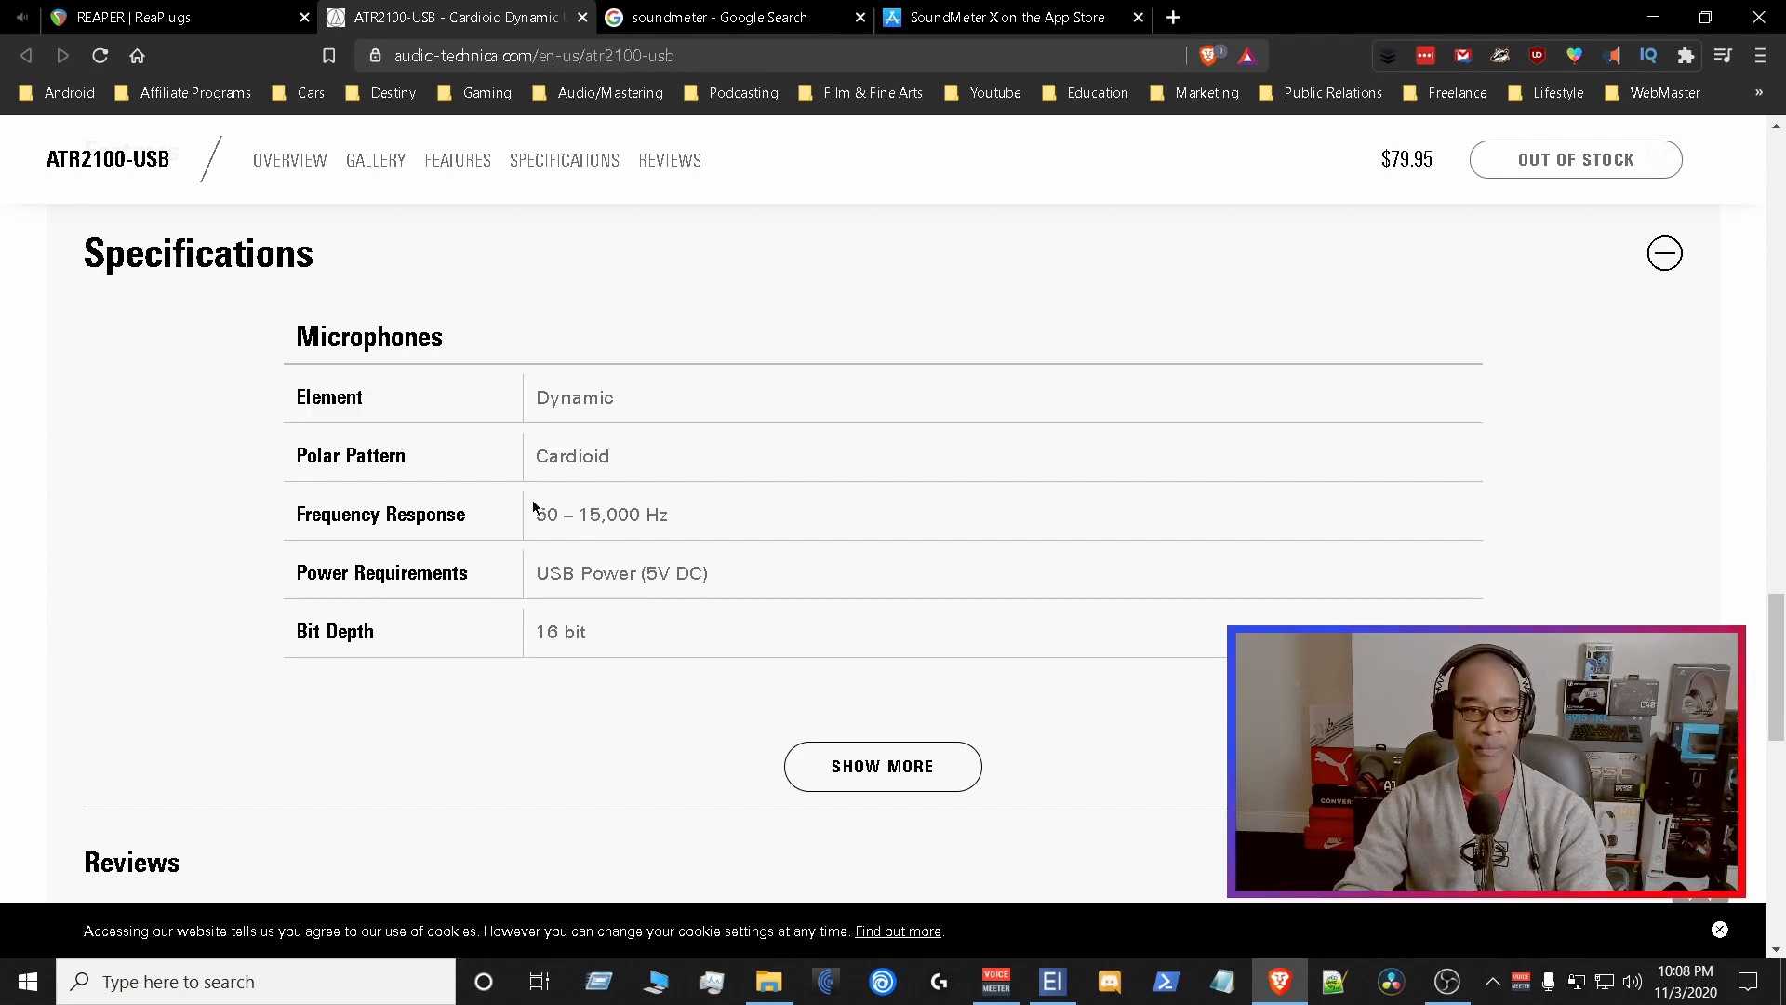
- Highlight the 50–15,000 Hz frequency response values
double_click(600, 514)
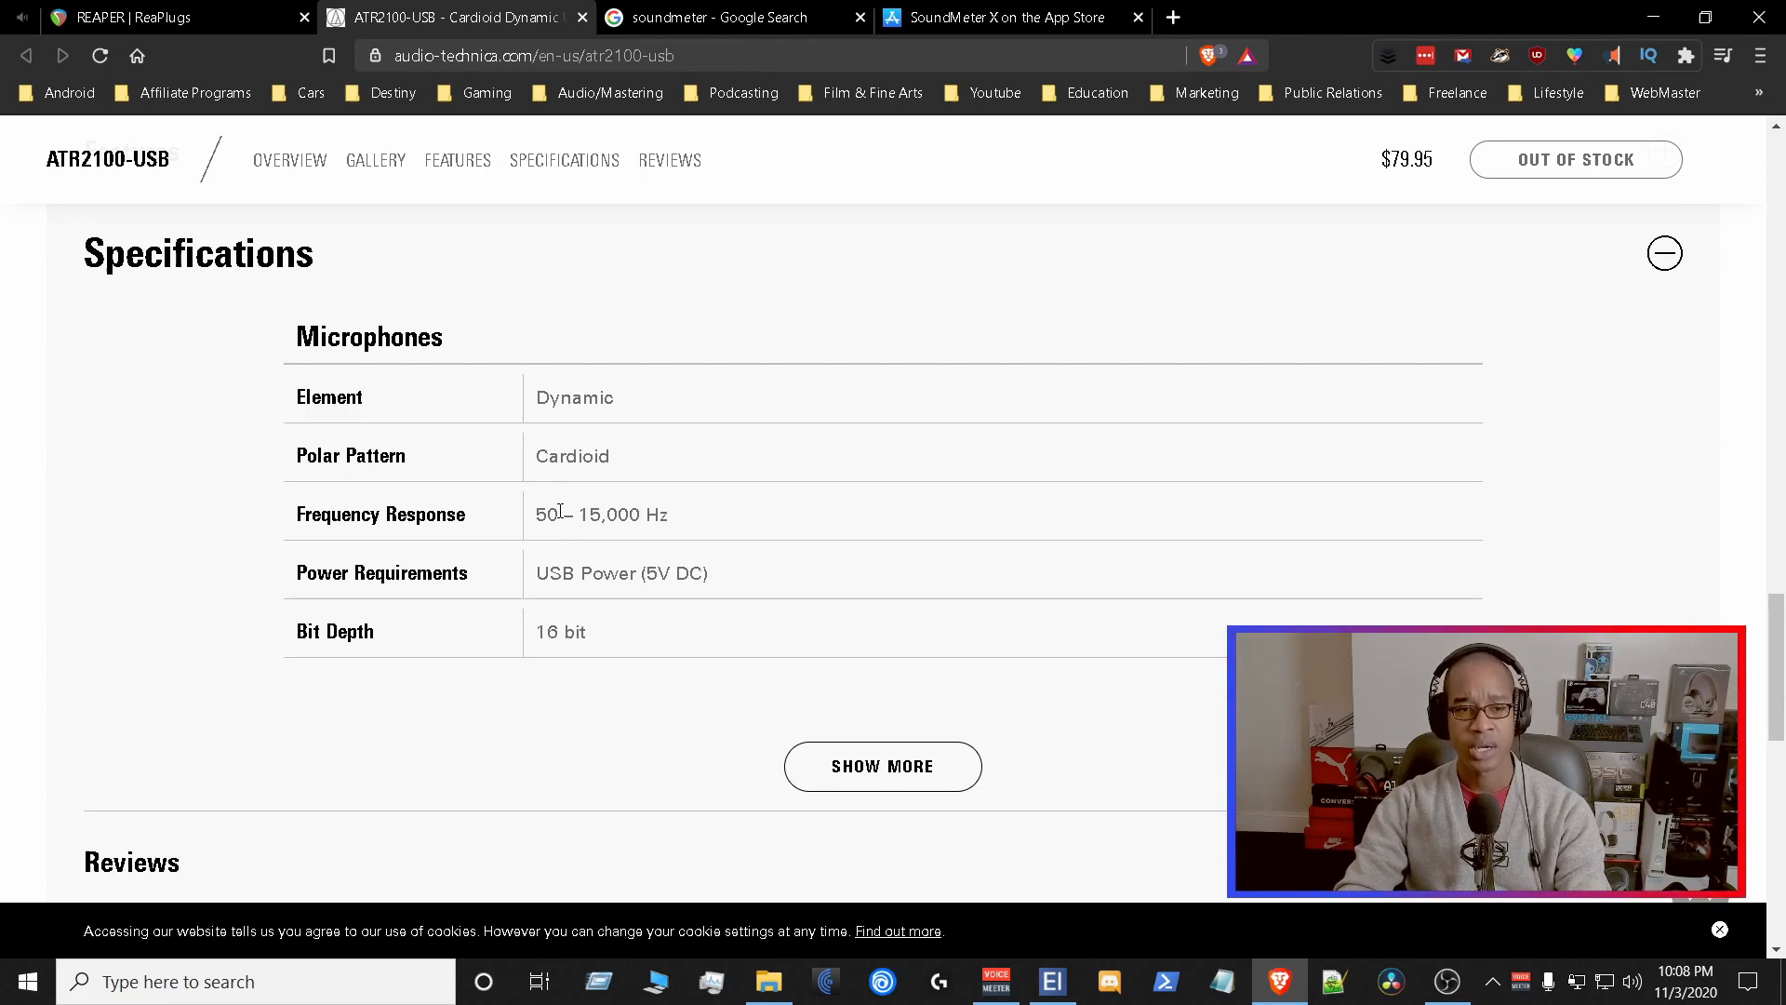
double_click(547, 514)
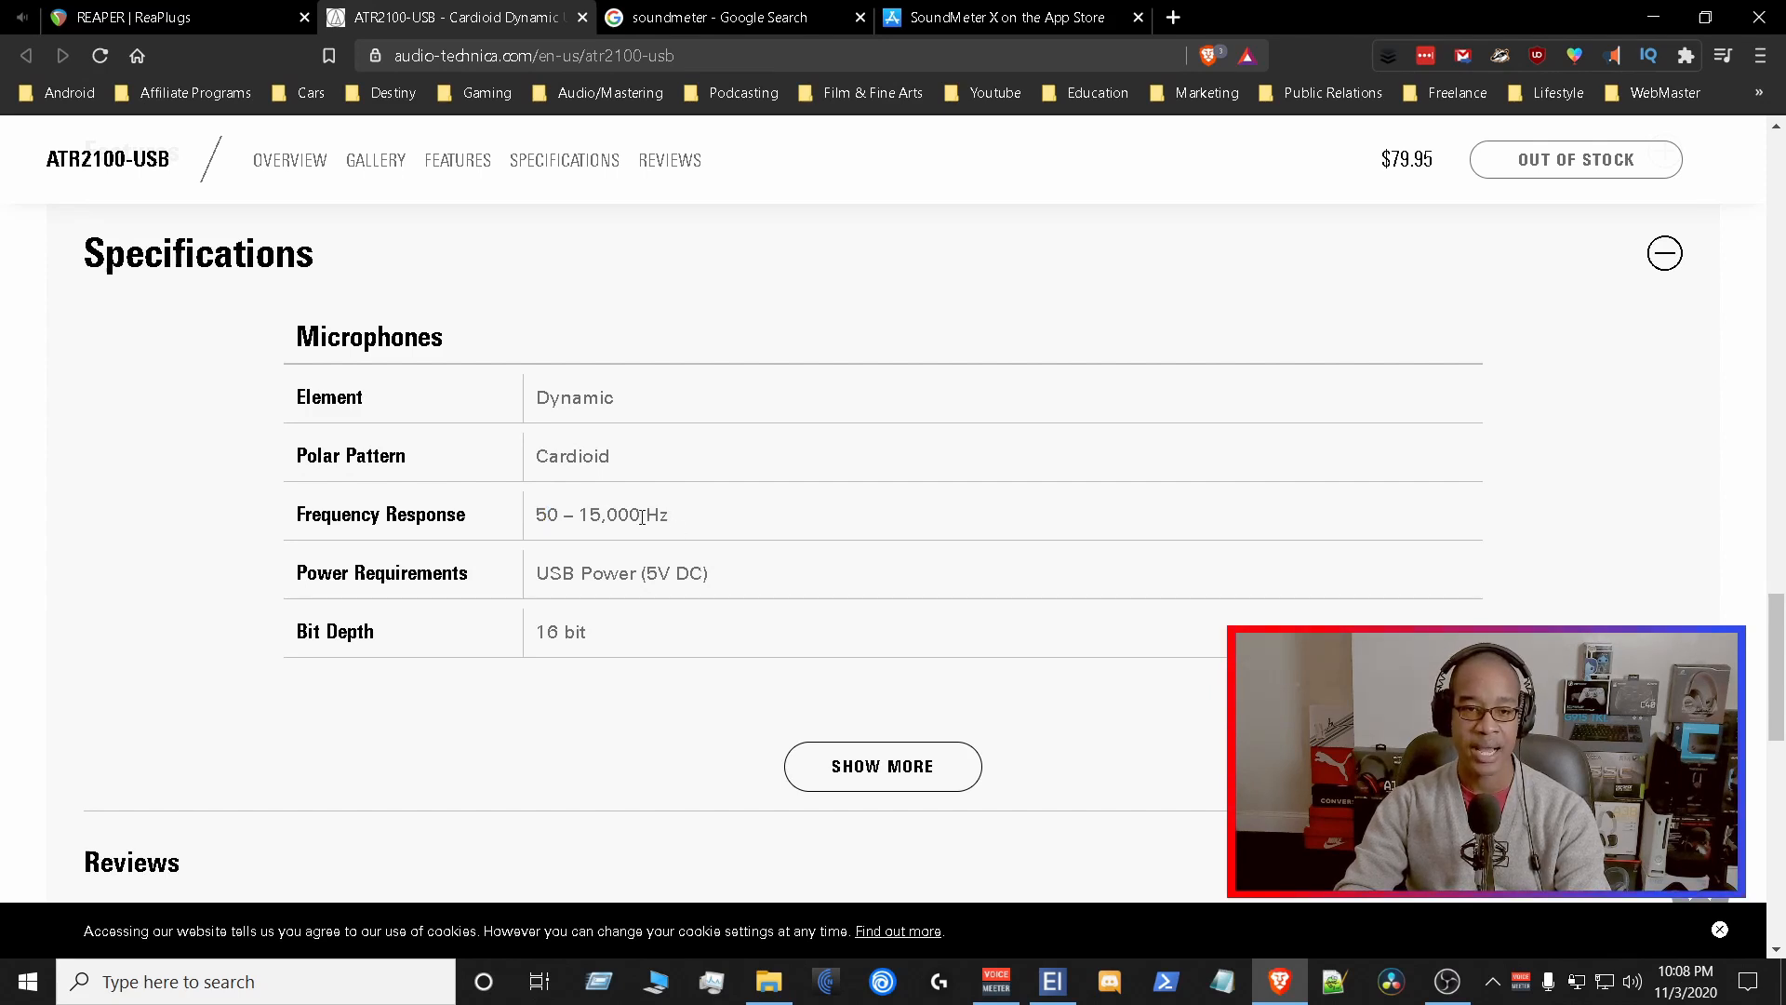
double_click(655, 514)
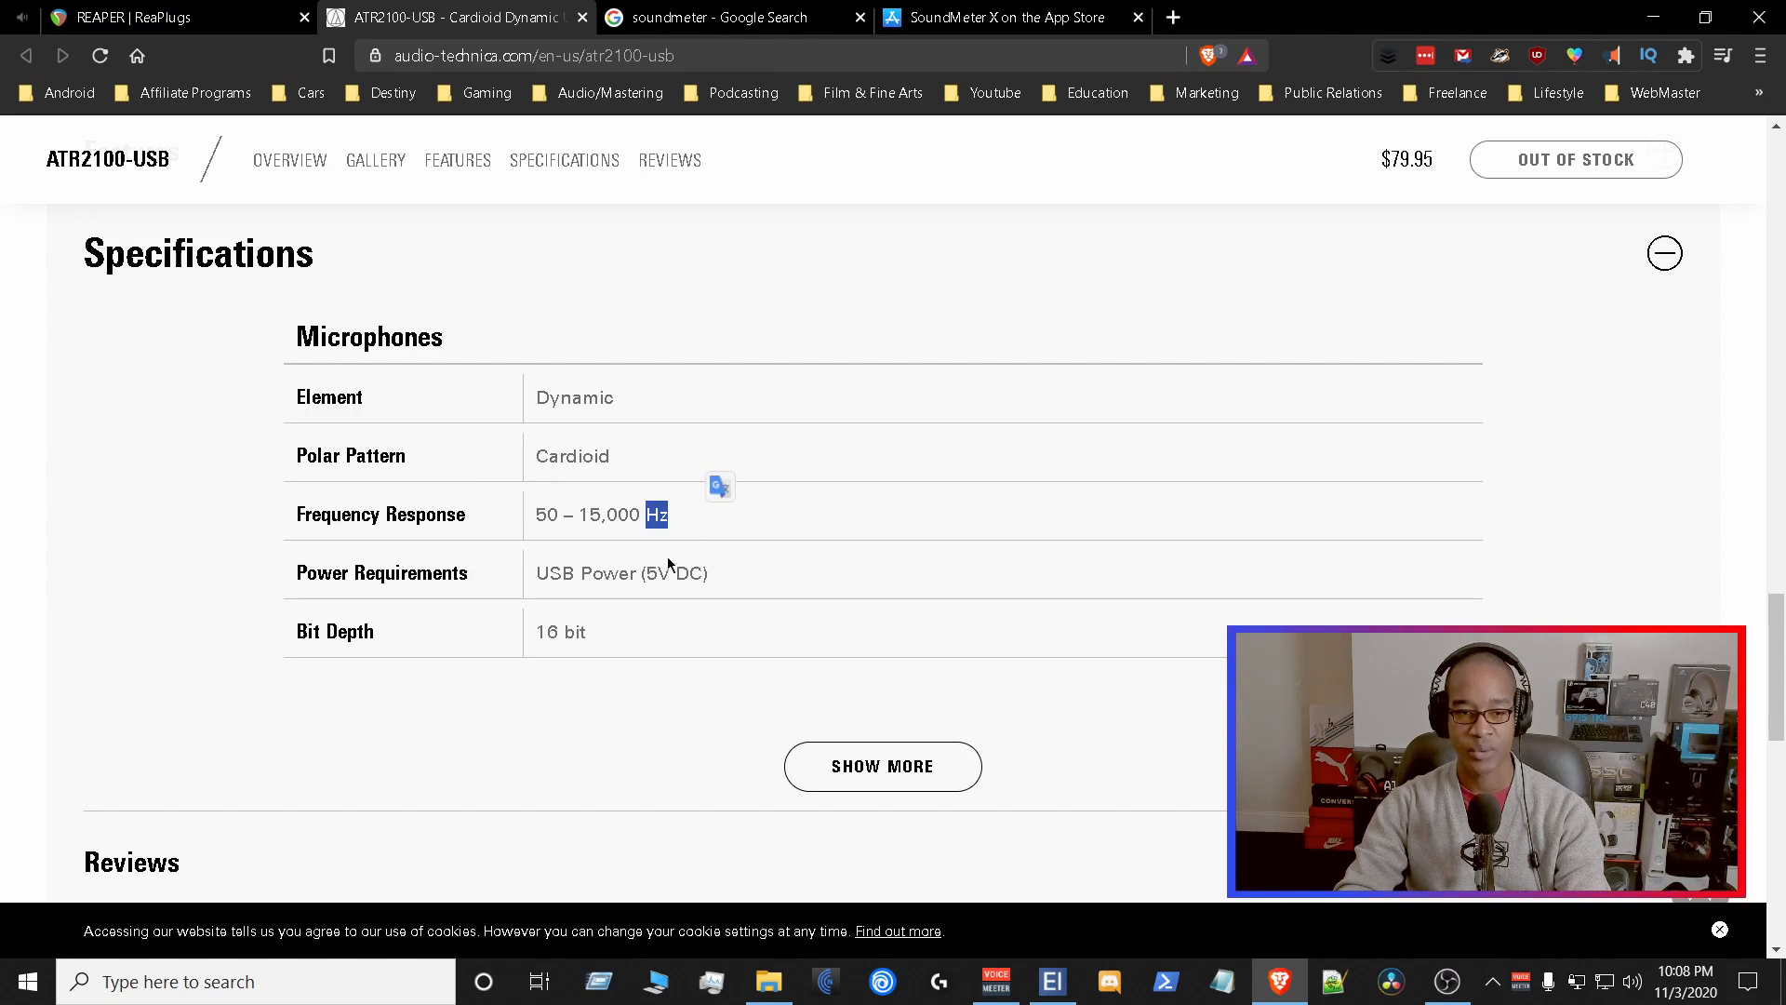
mouse_move(1122, 660)
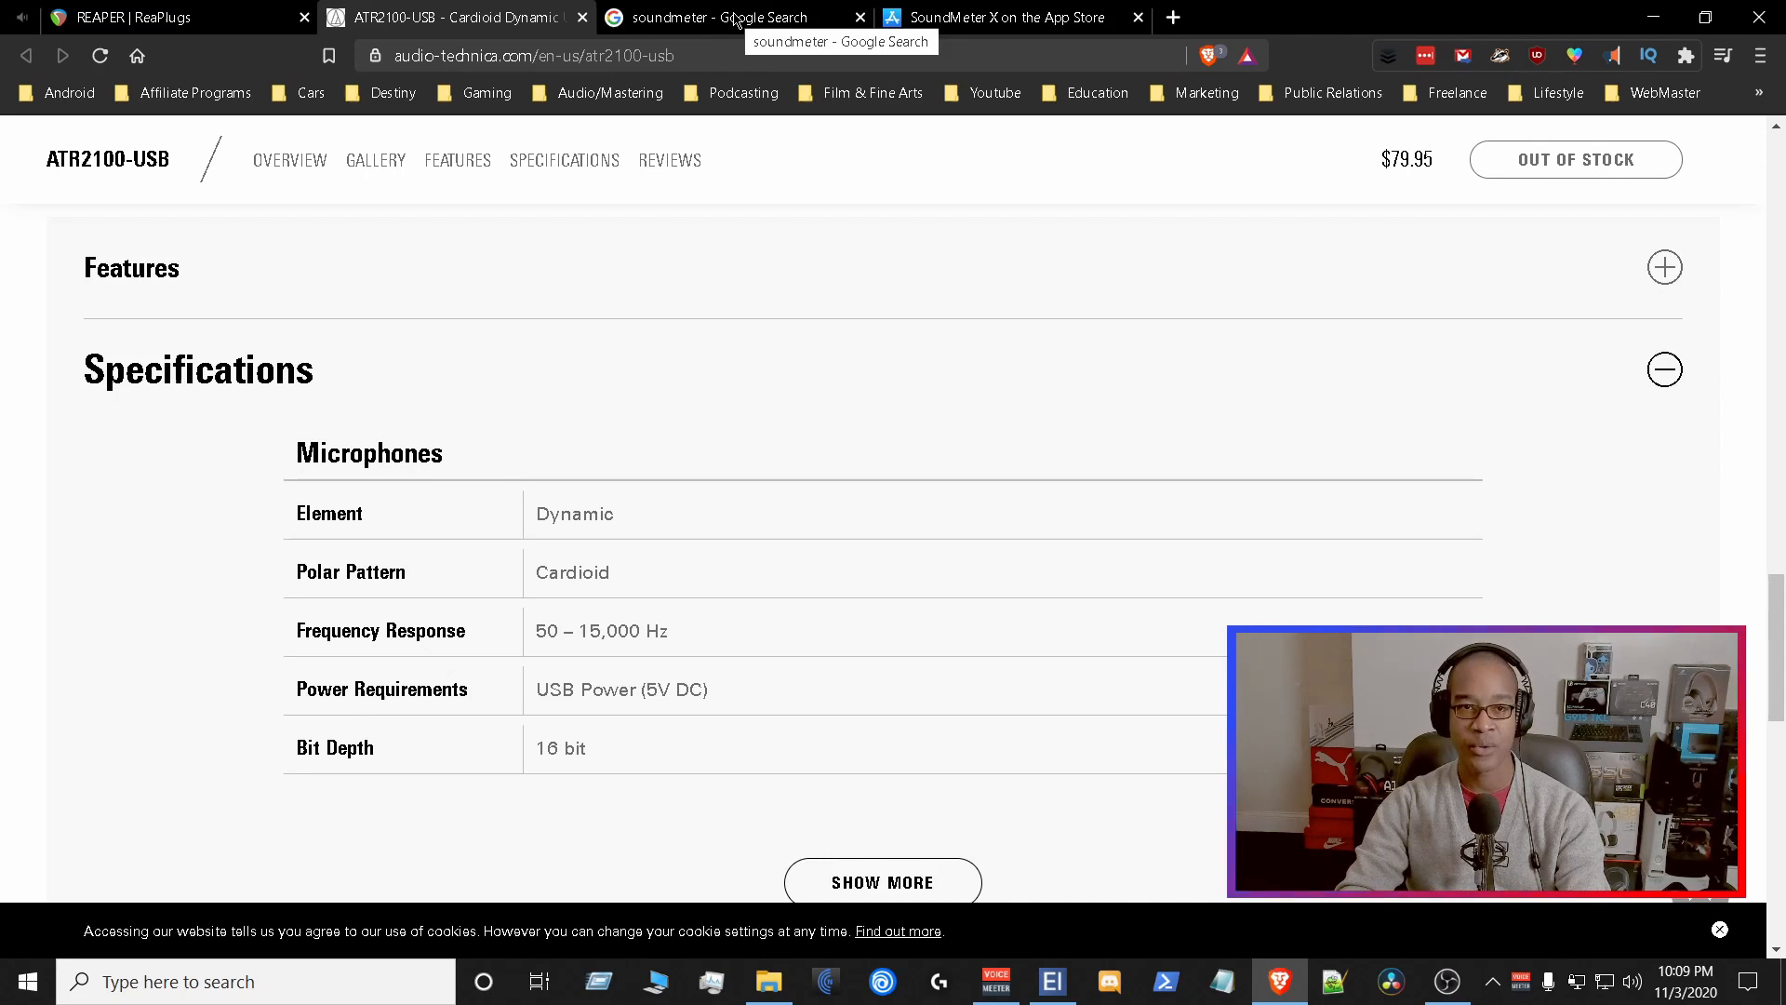
- Switch to the 'soundmeter - Google Search' tab and scroll through the SoundMeter X listings
left_click(718, 17)
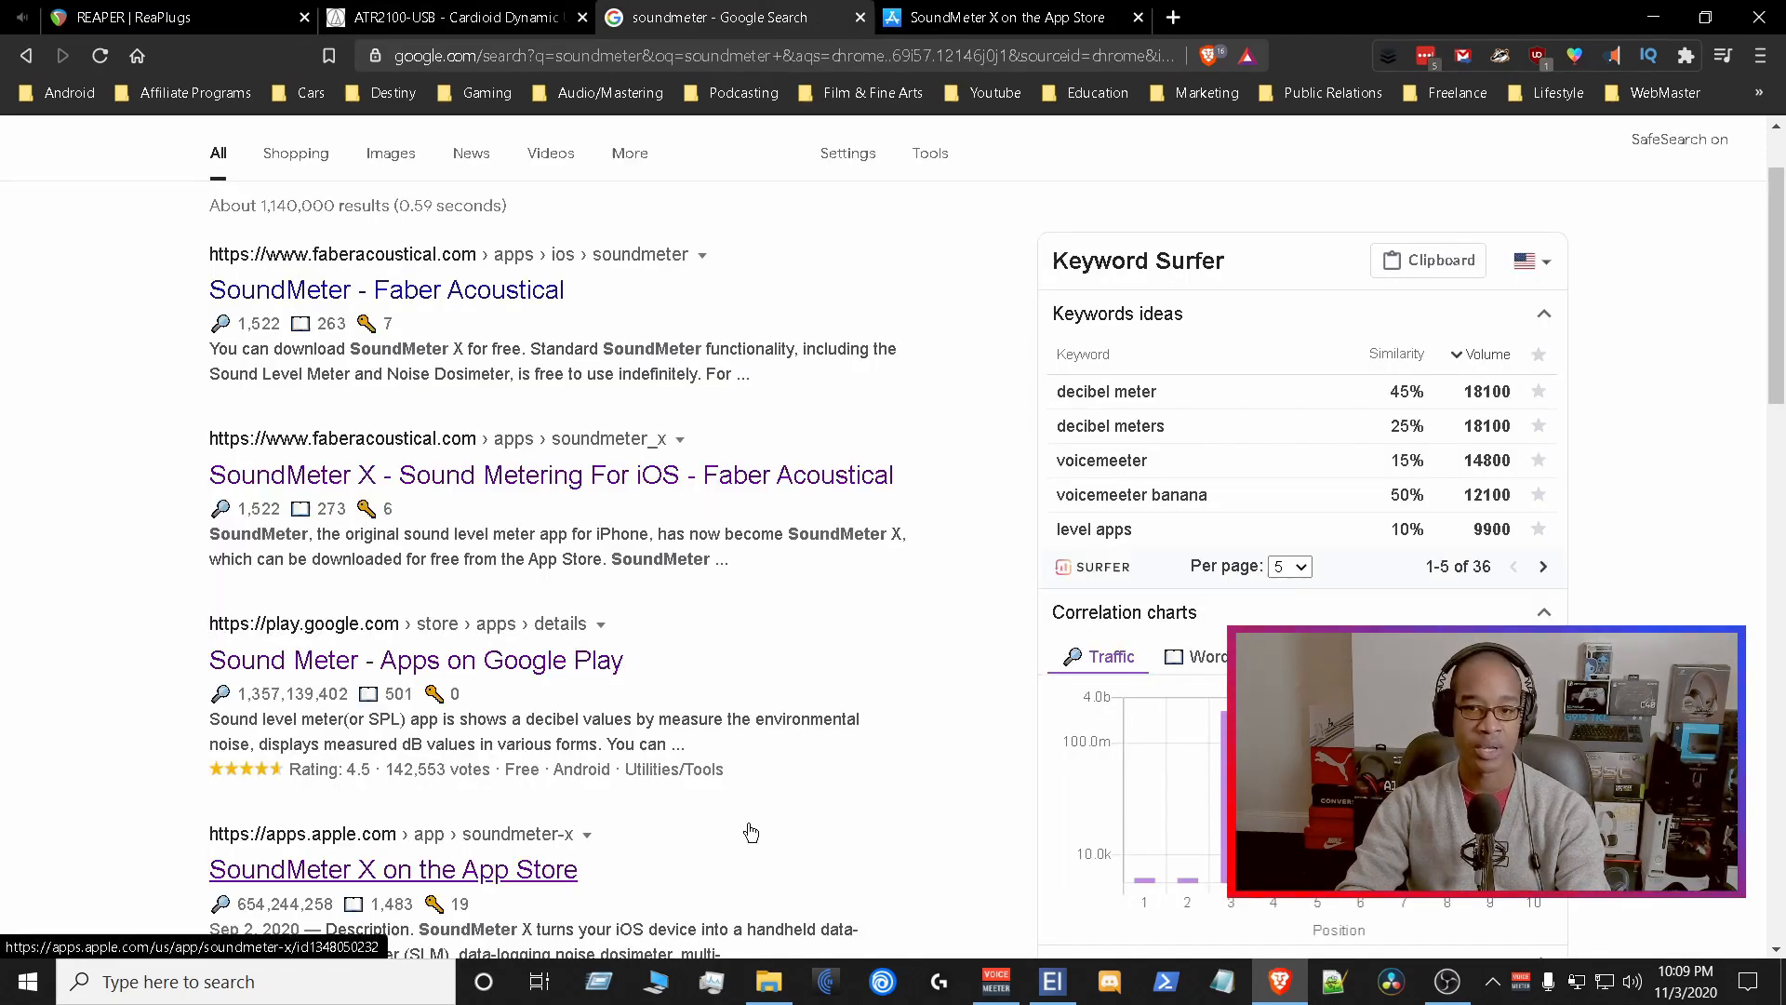
mouse_move(925, 741)
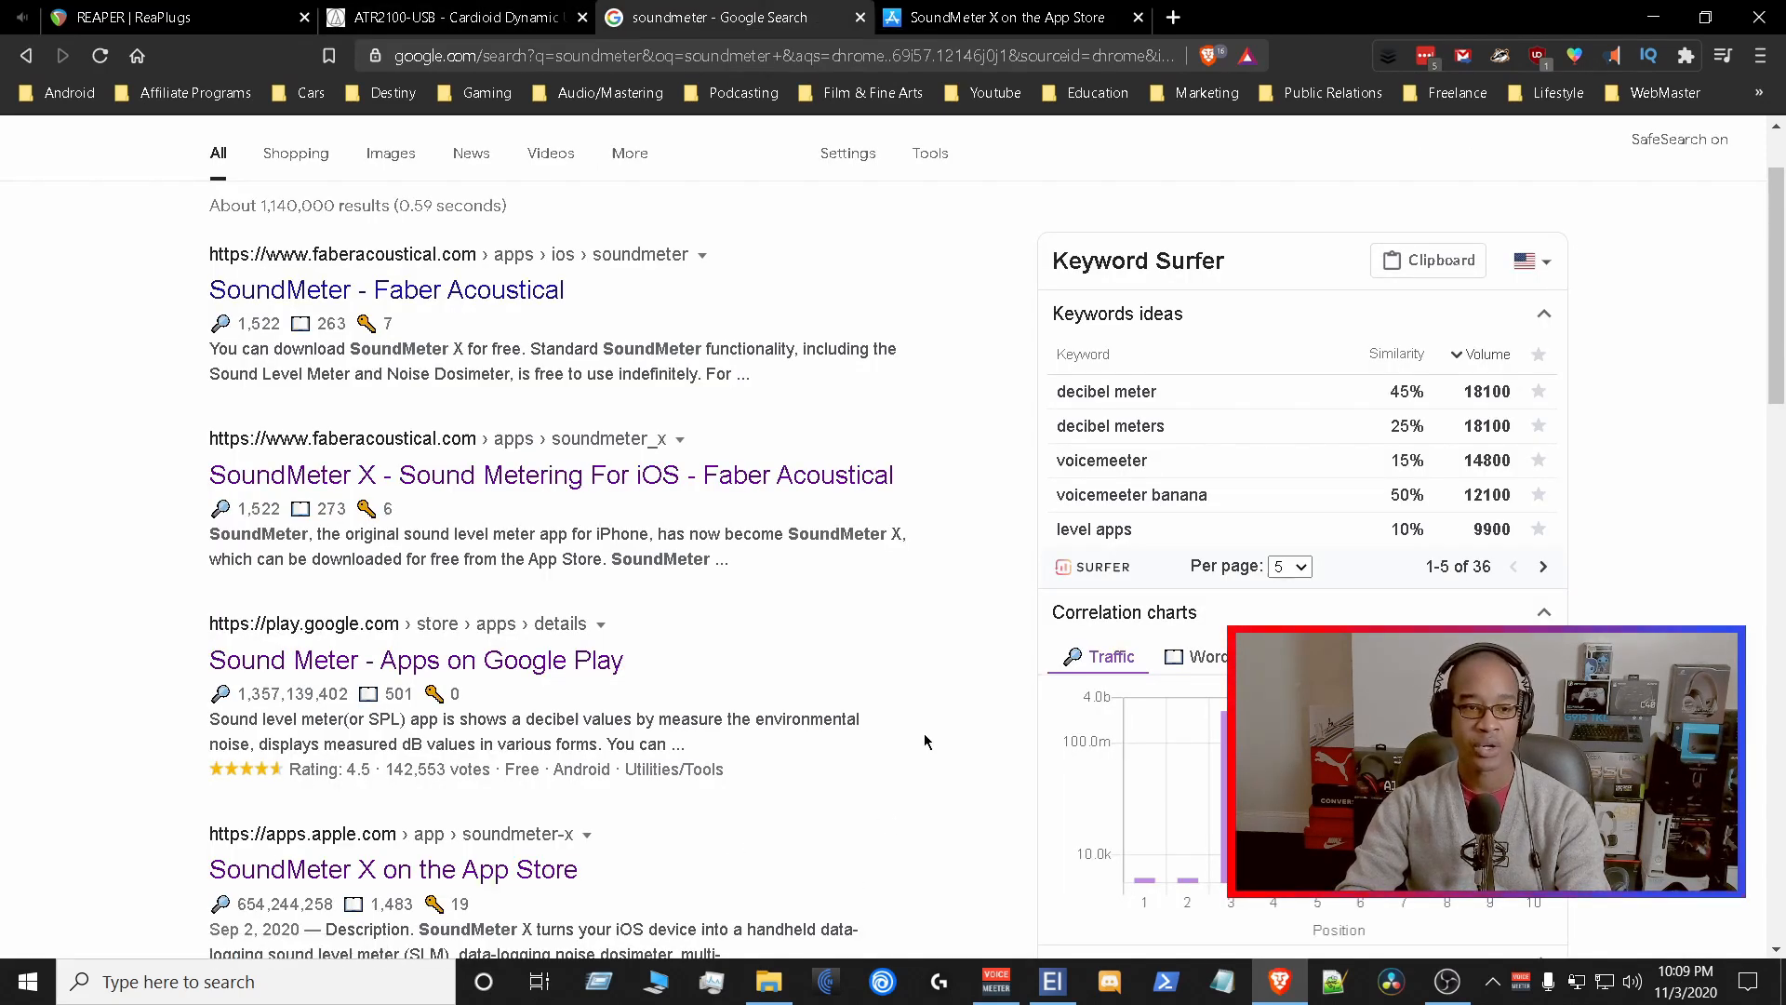
scroll("down", 3)
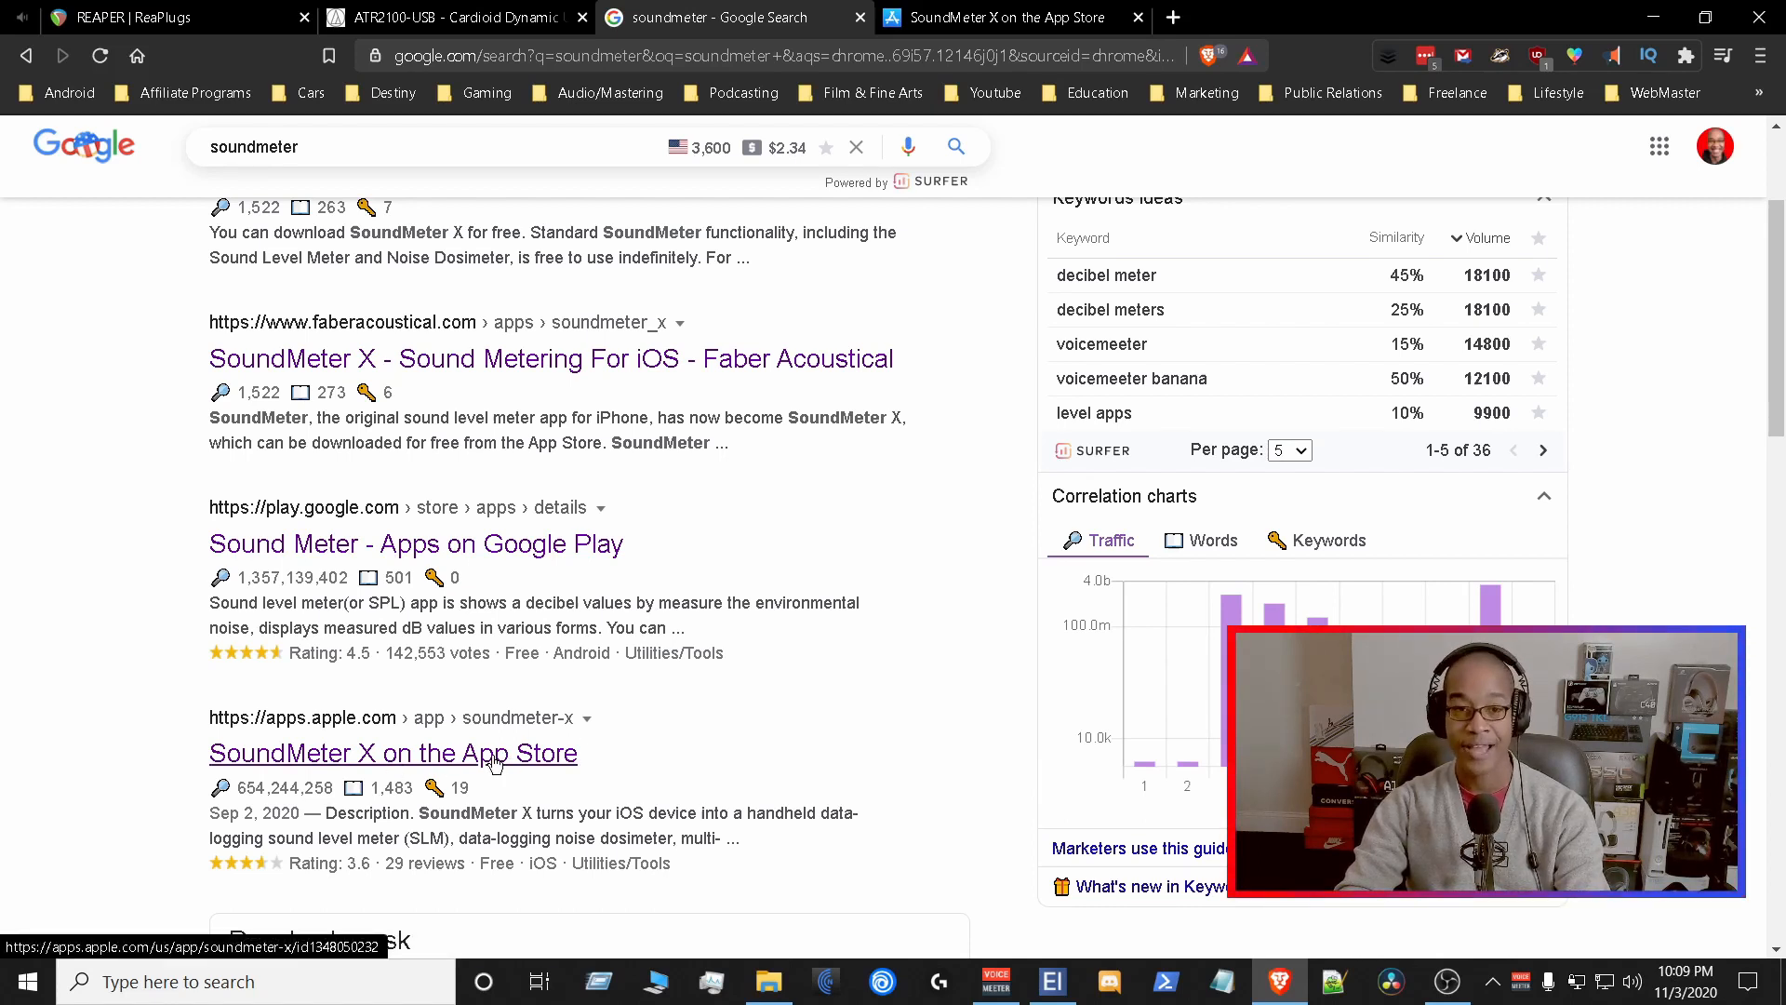
mouse_move(626, 755)
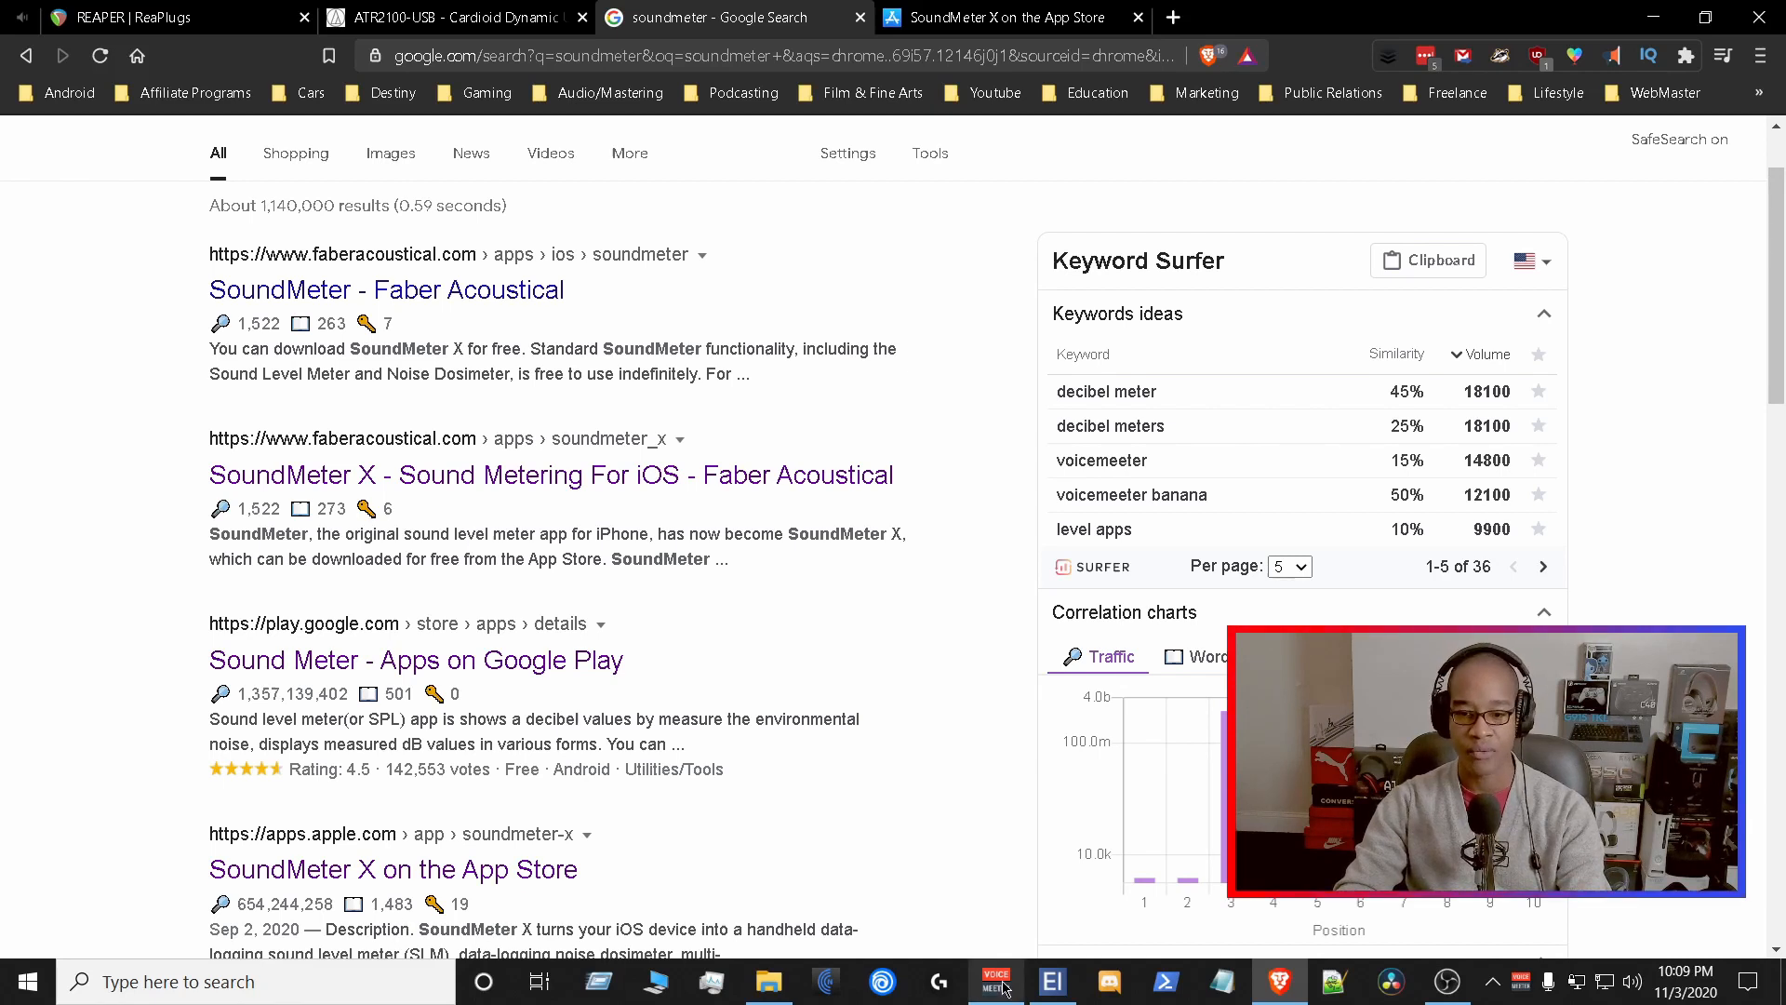
- Bring up Element and open the reagate-standalone node's plugin window
left_click(1050, 981)
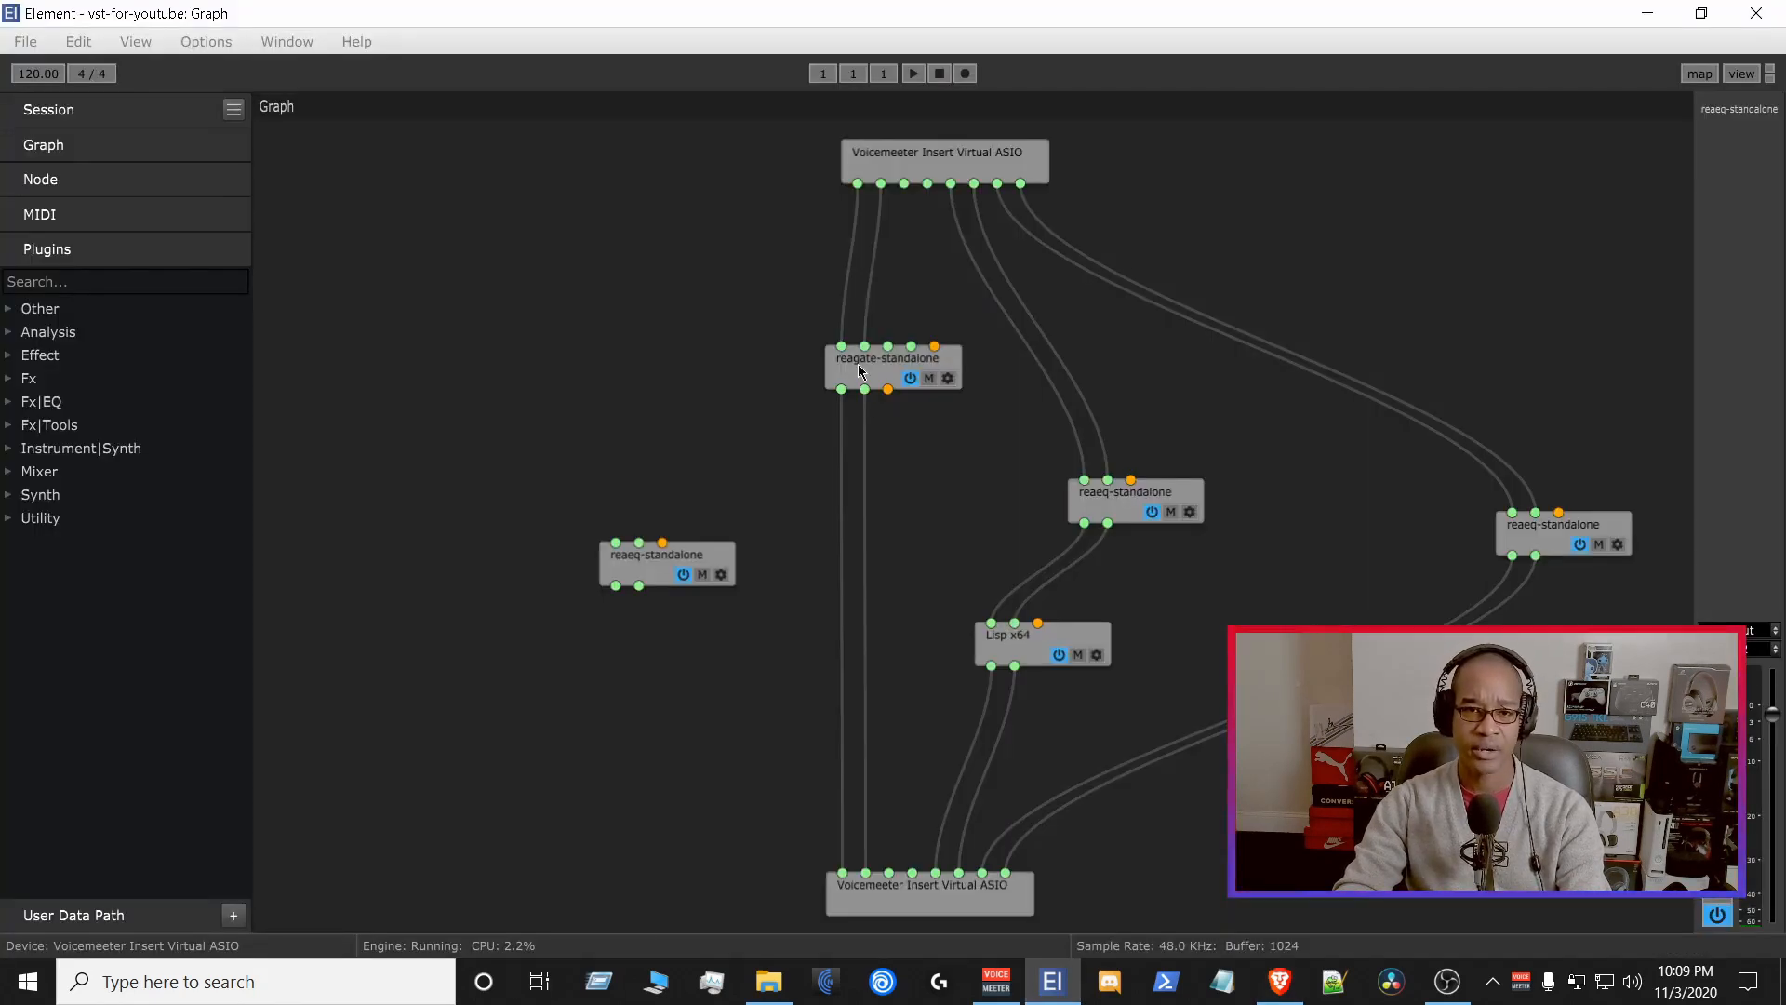
double_click(892, 356)
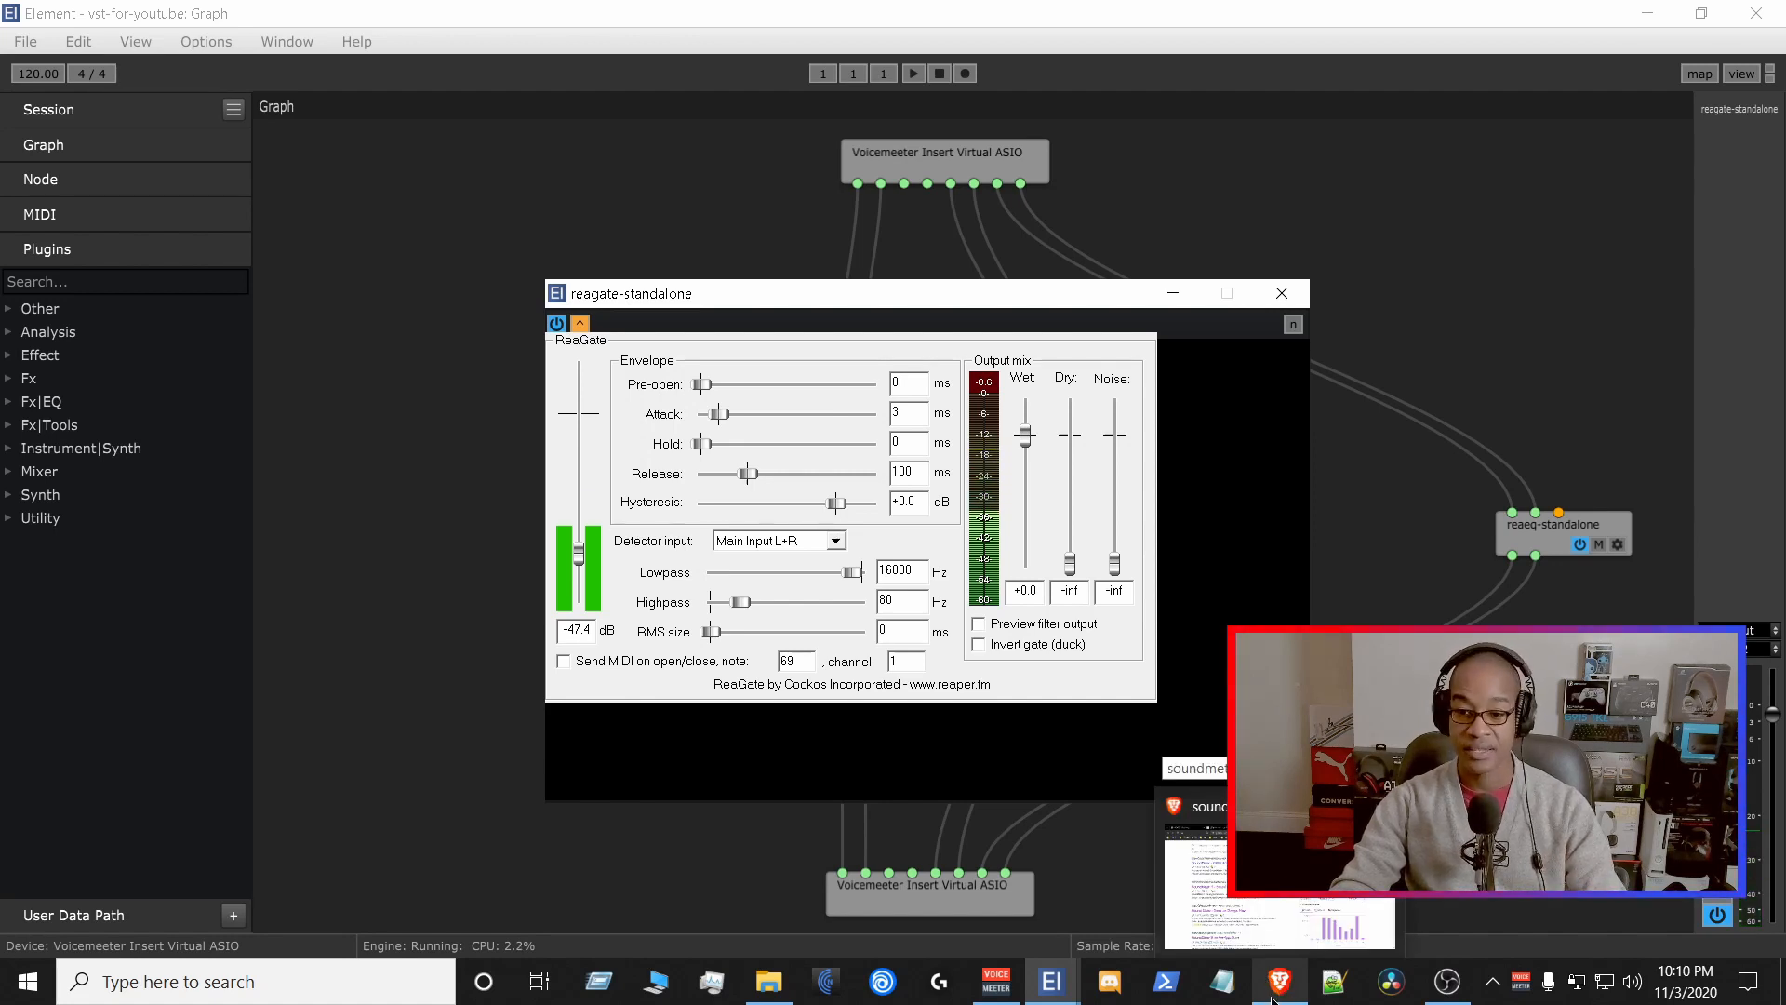
- Glance at the microphone page, then return to Element and close the ReaGate window
left_click(1278, 980)
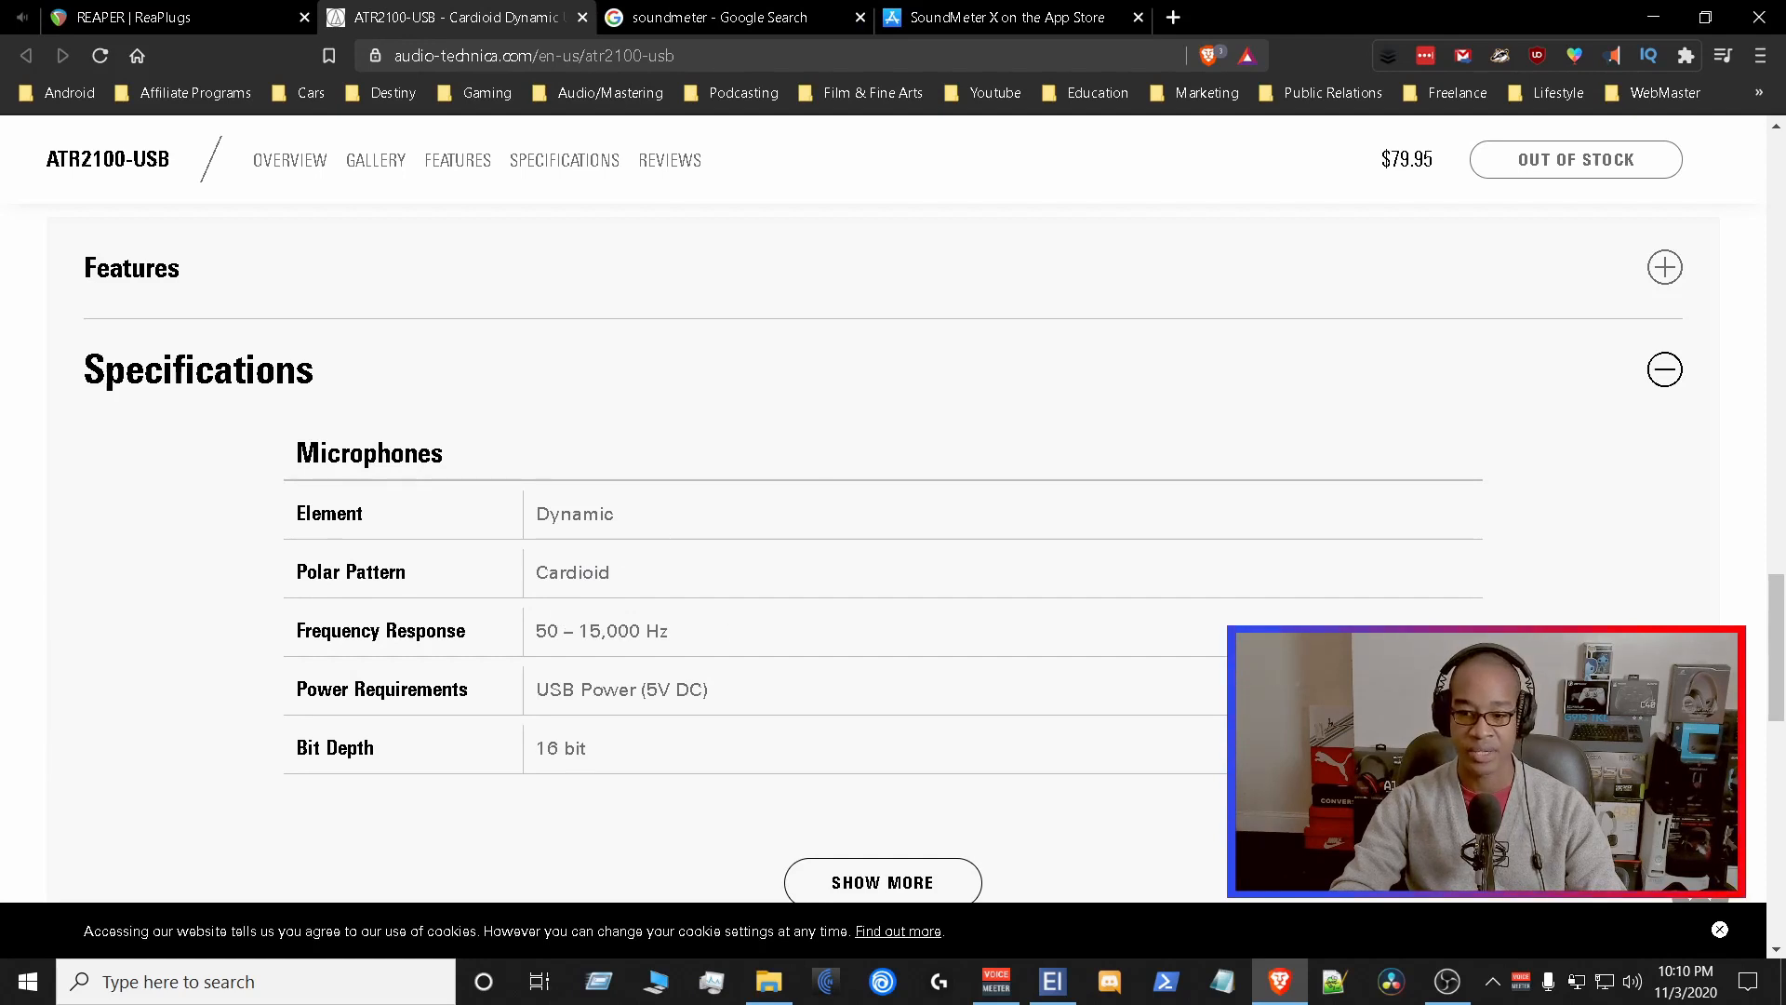
left_click(1050, 981)
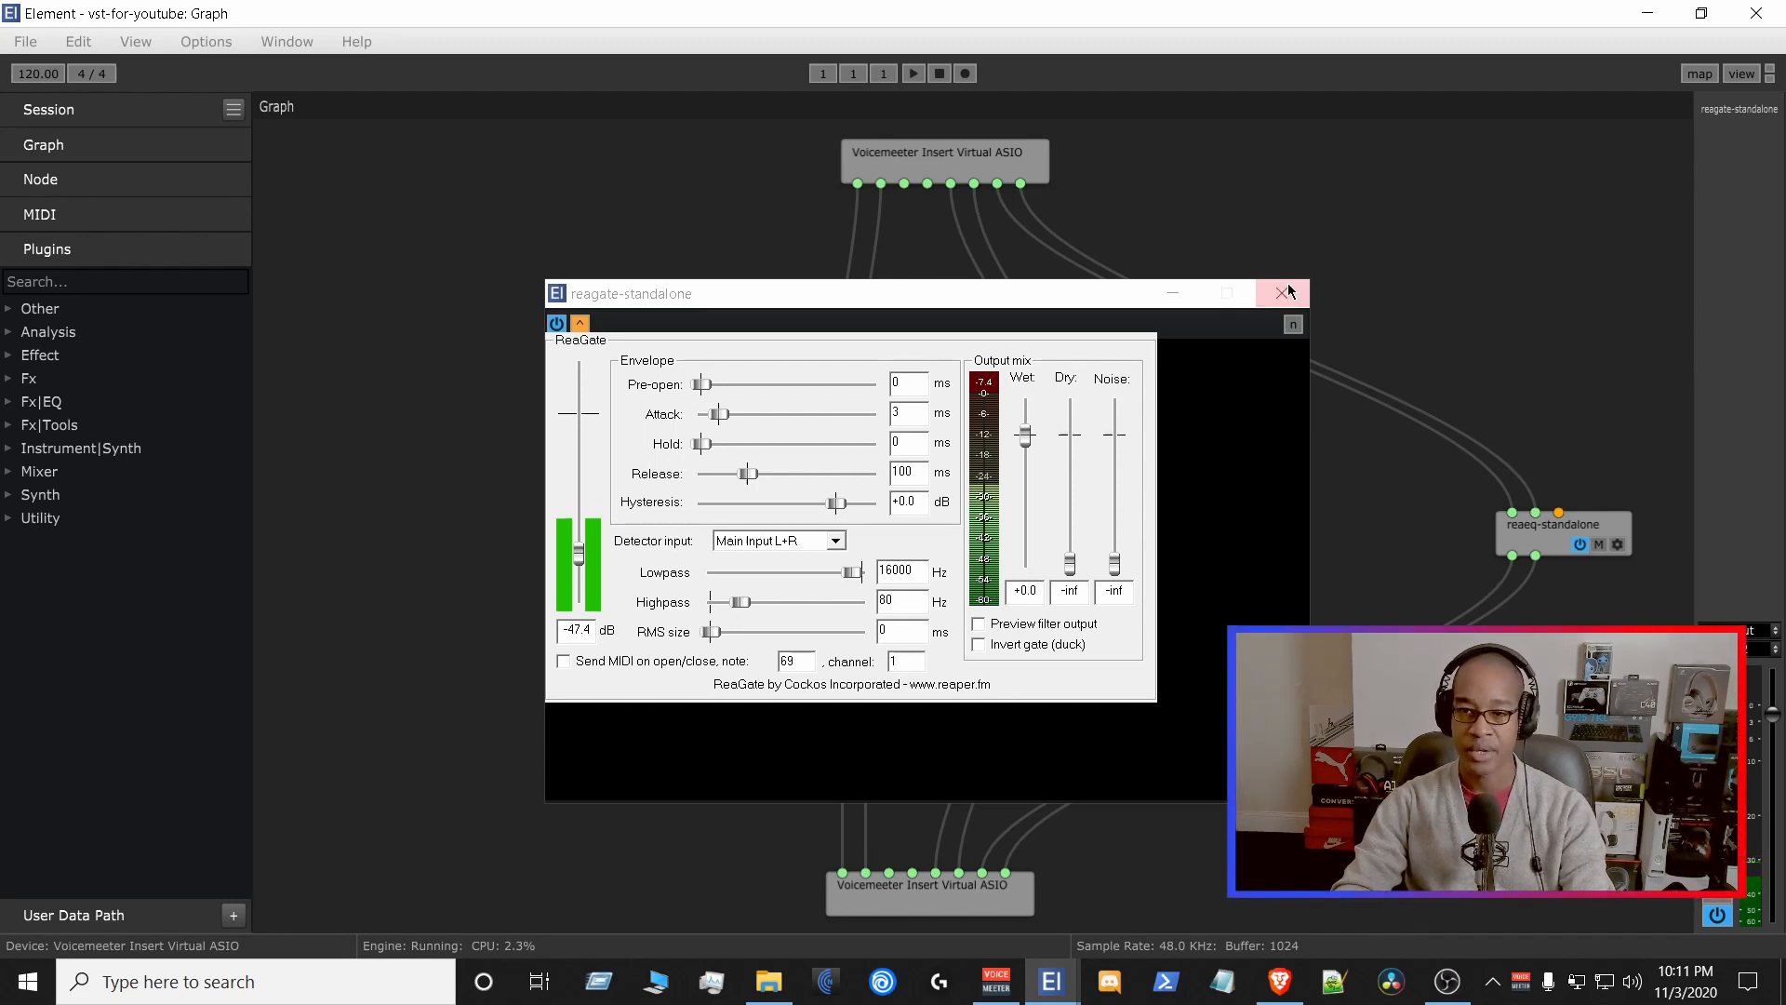
left_click(1288, 293)
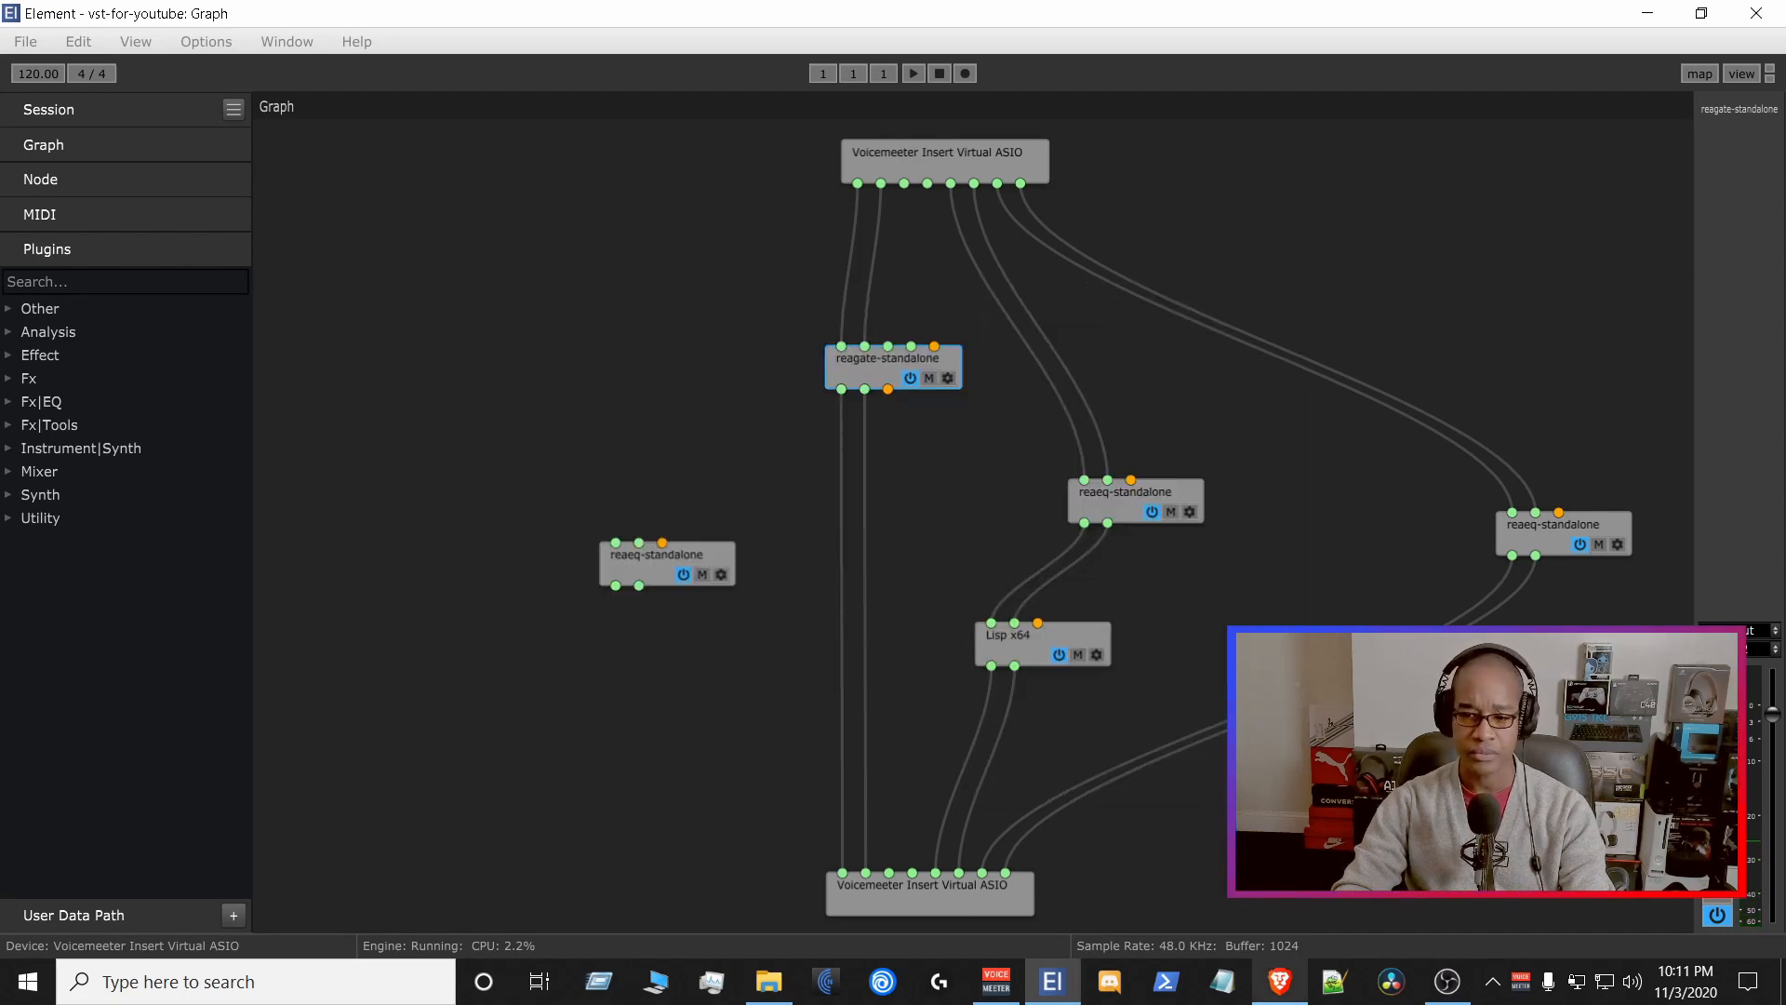
- Return to Brave's ATR2100-USB specifications showing the 50–15,000 Hz response
left_click(1280, 980)
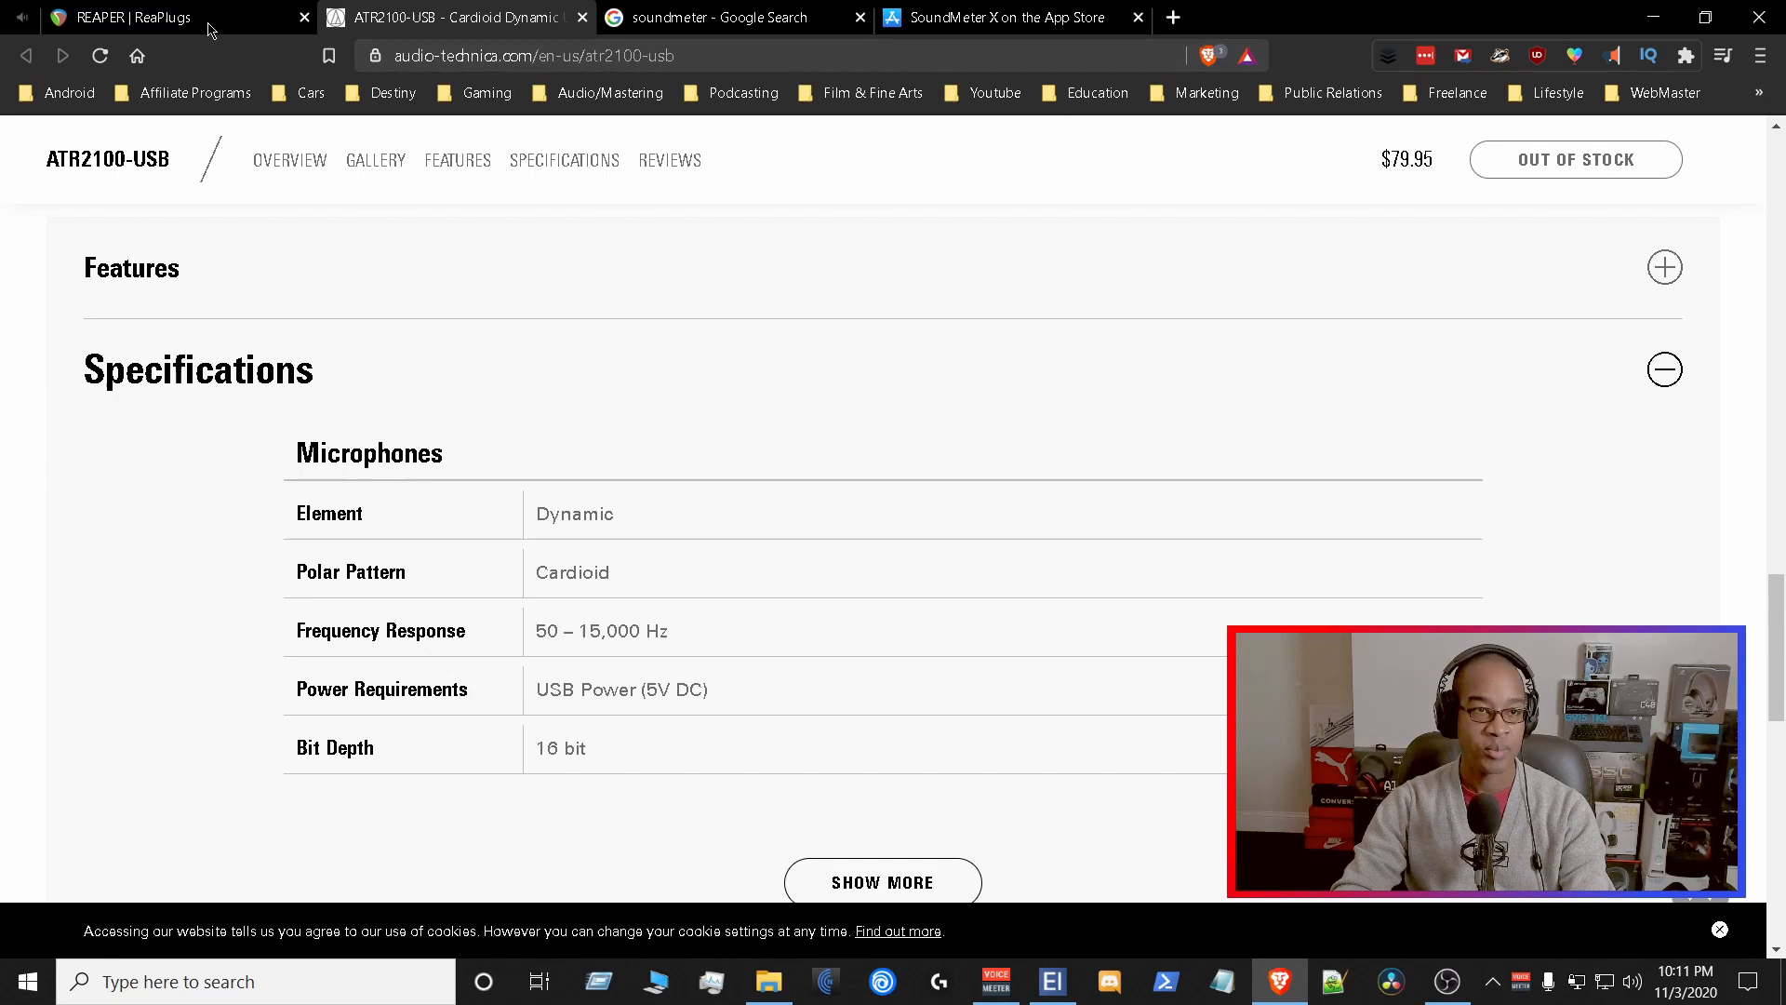
mouse_move(501, 17)
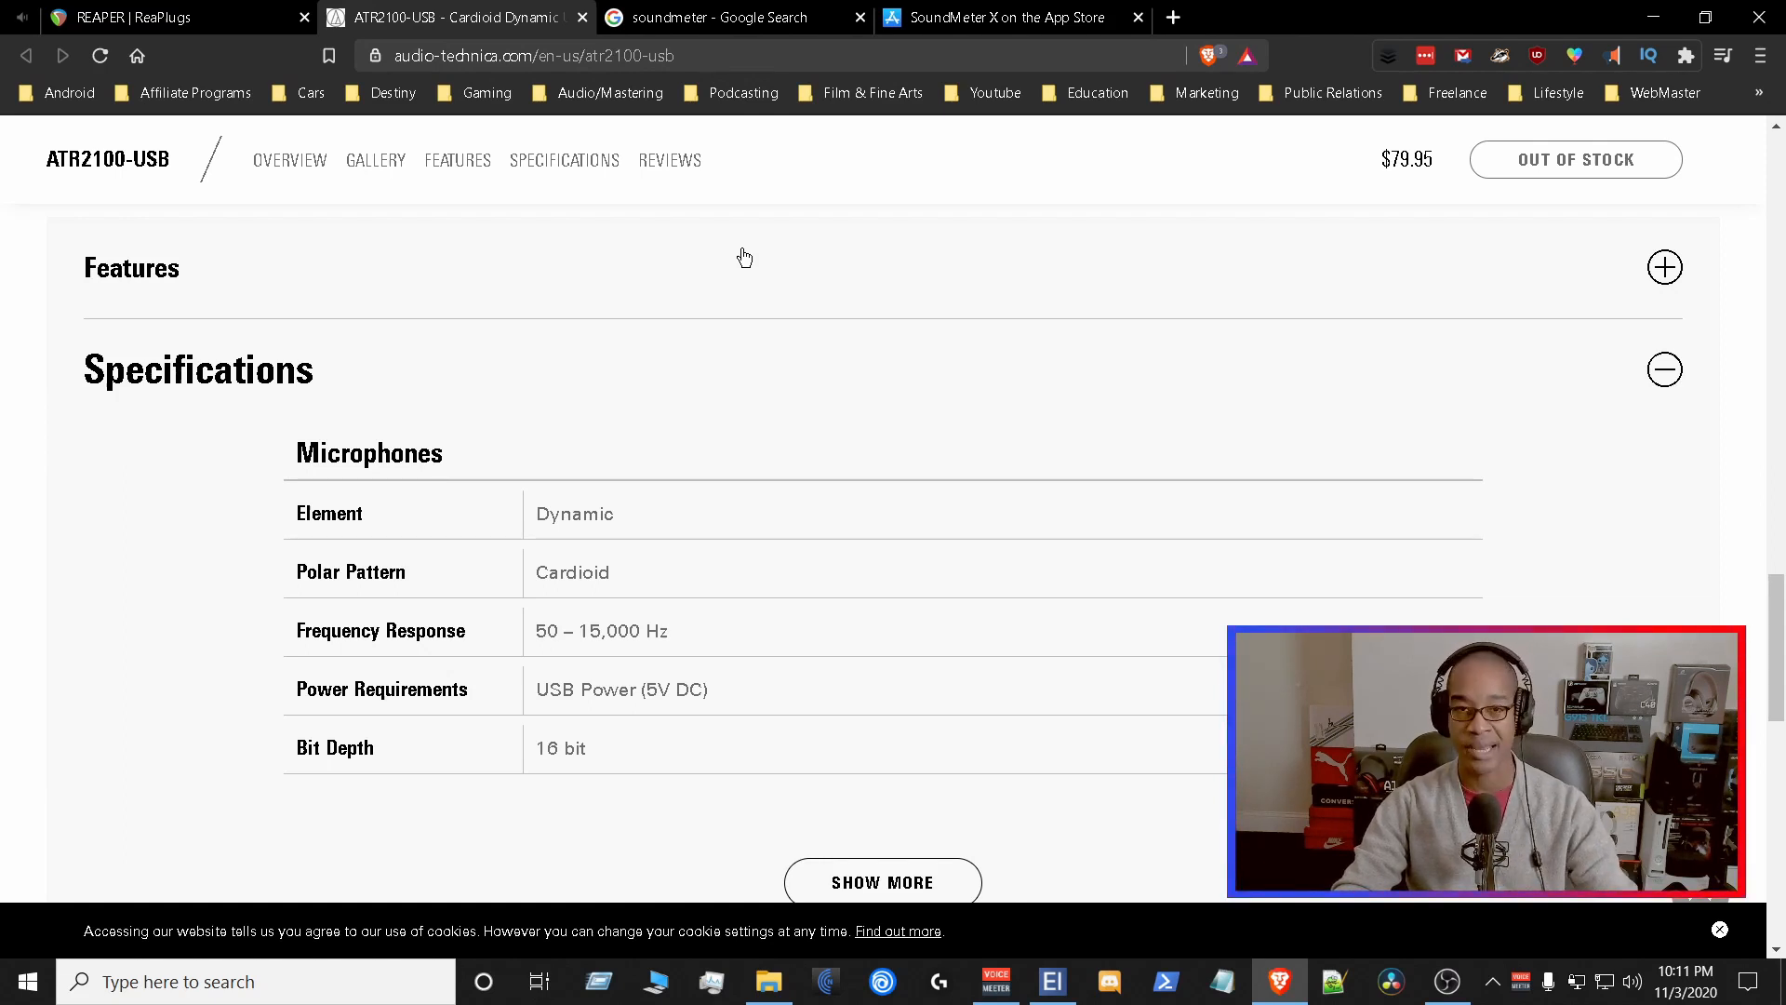
mouse_move(1184, 775)
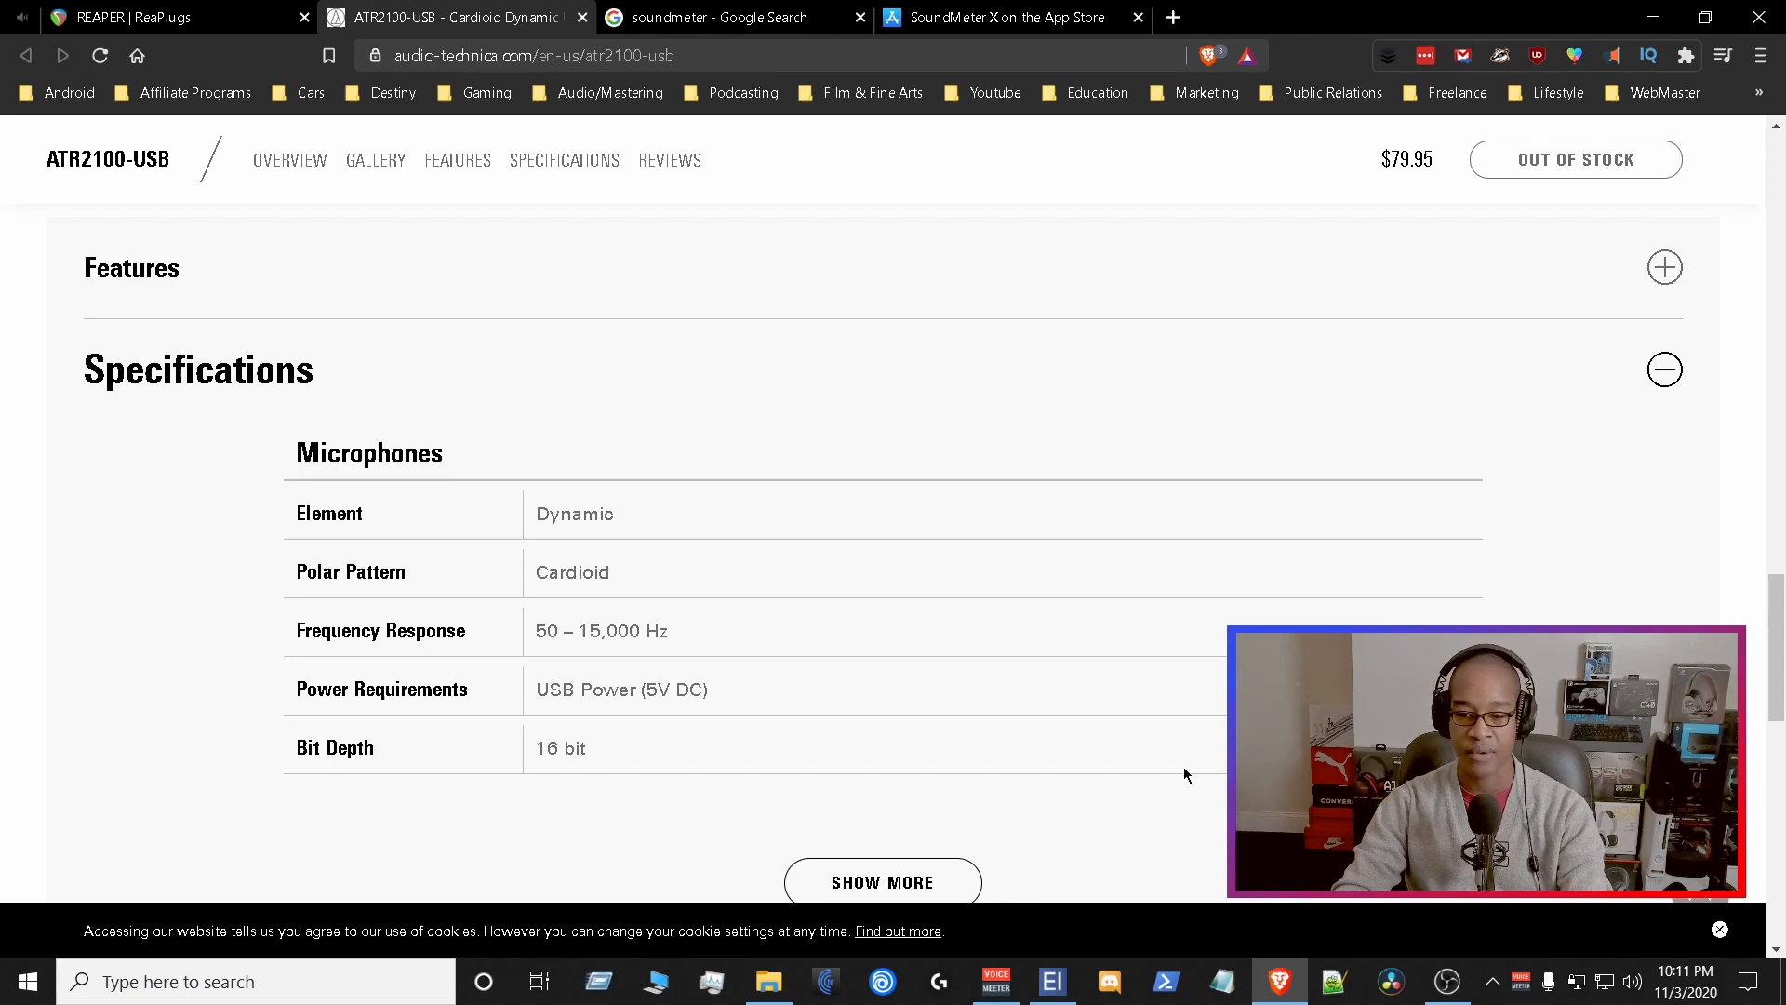
mouse_move(1172, 833)
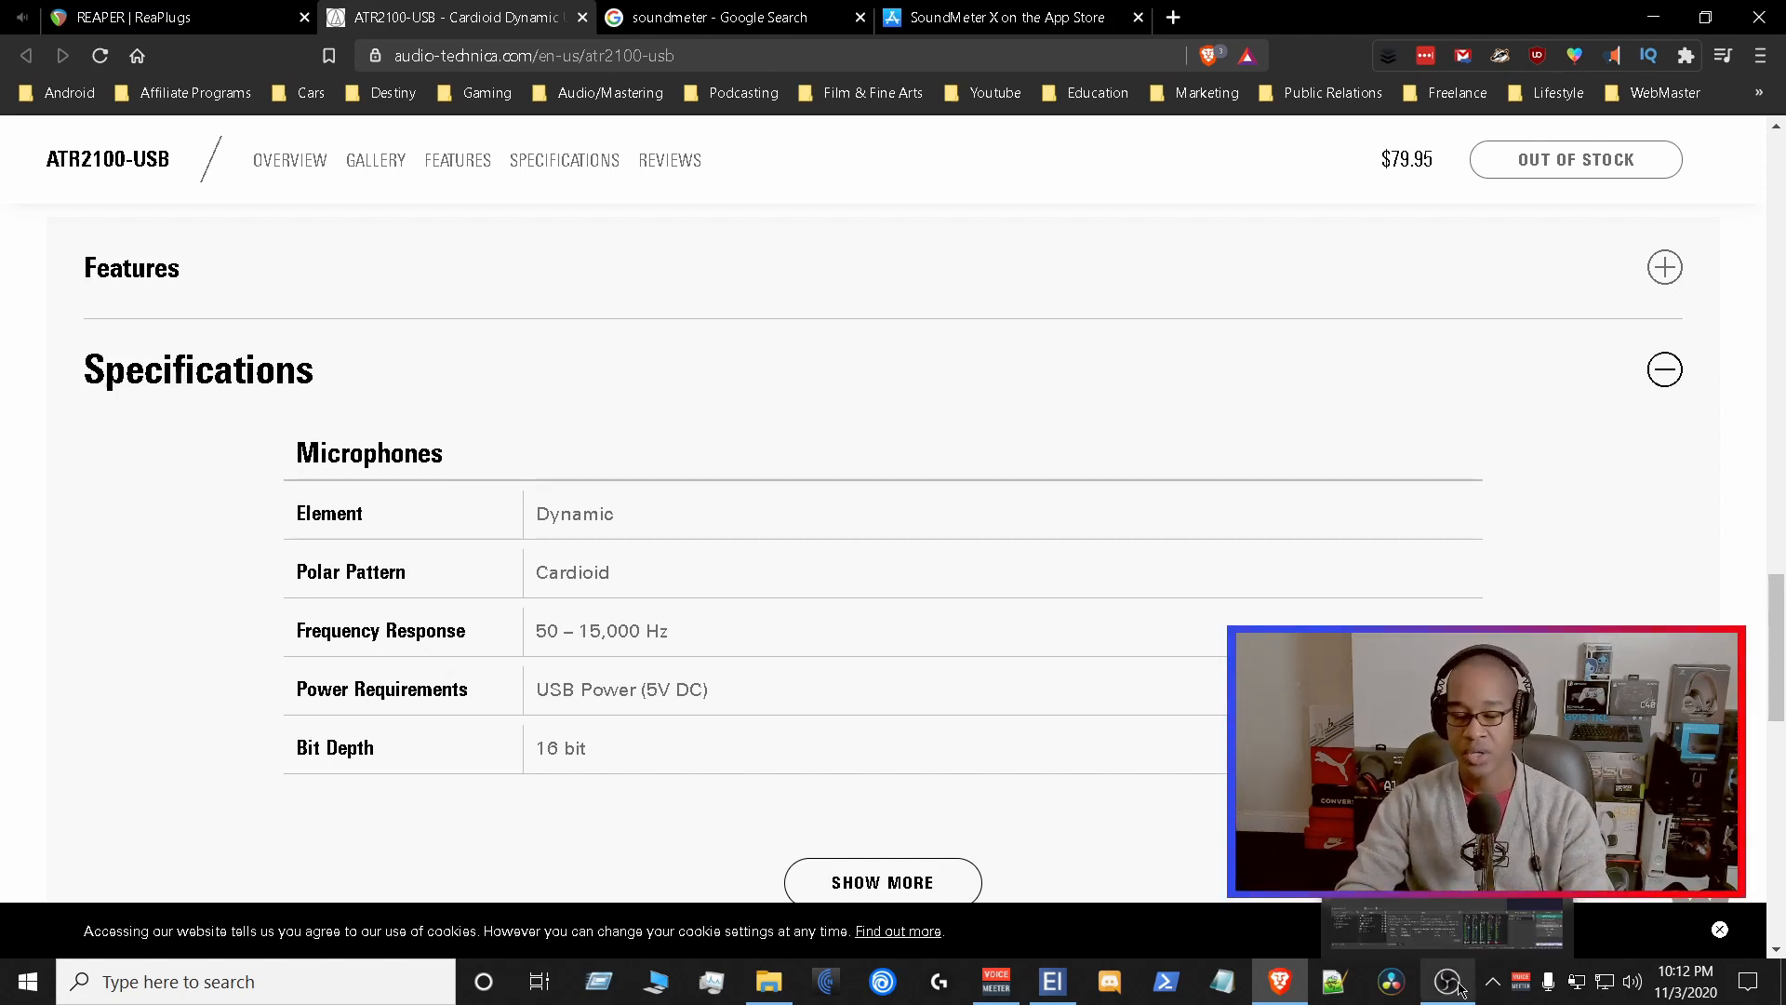
- In OBS, add a VST 2.x Plug-in filter named 'Gate-----' to the Mic source
left_click(1447, 981)
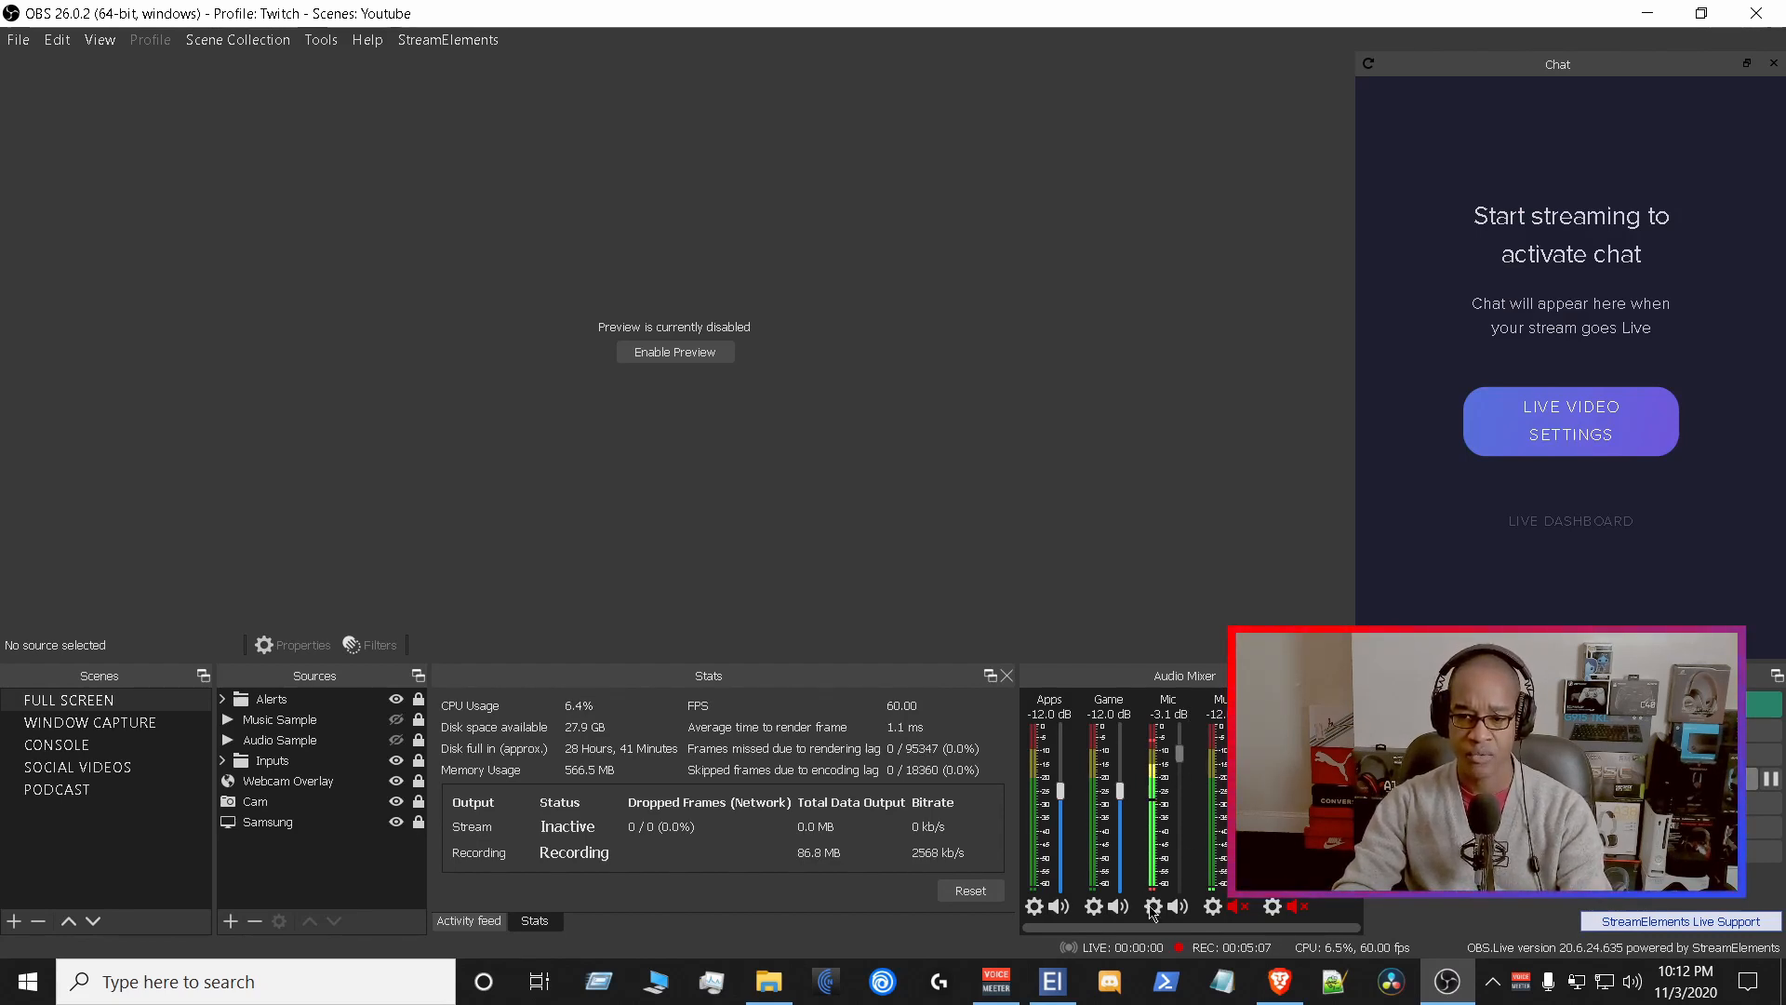
left_click(1151, 905)
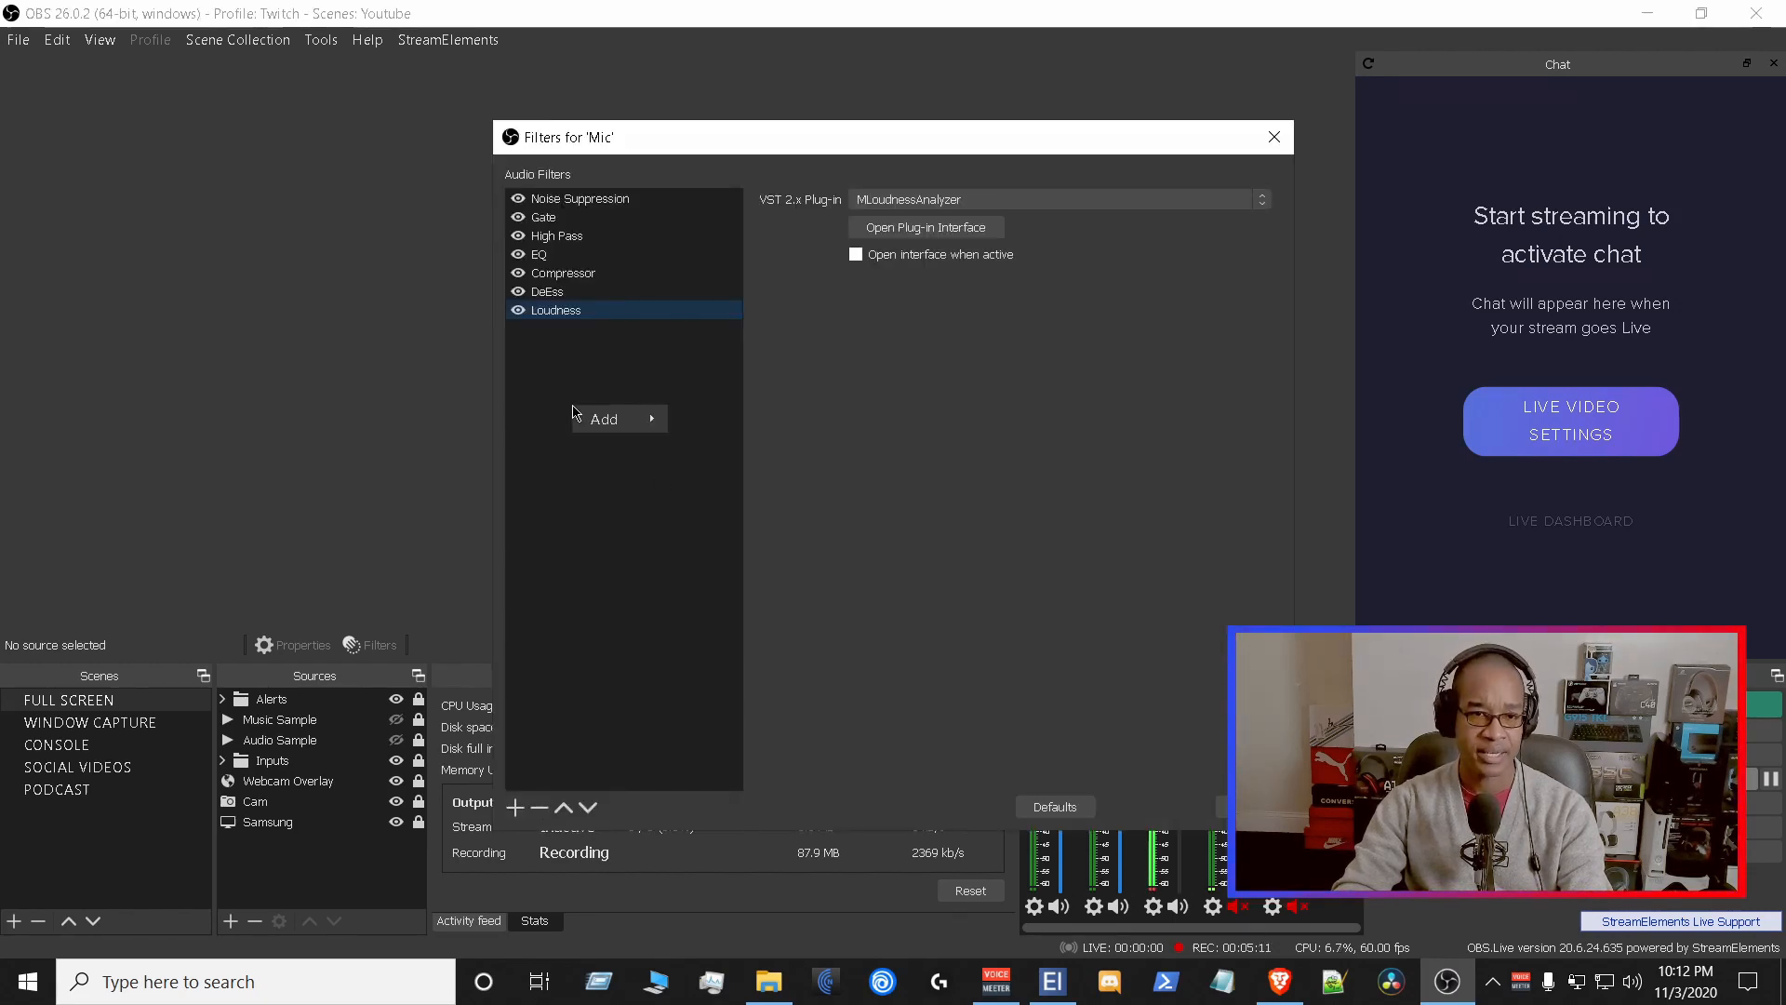
left_click(604, 418)
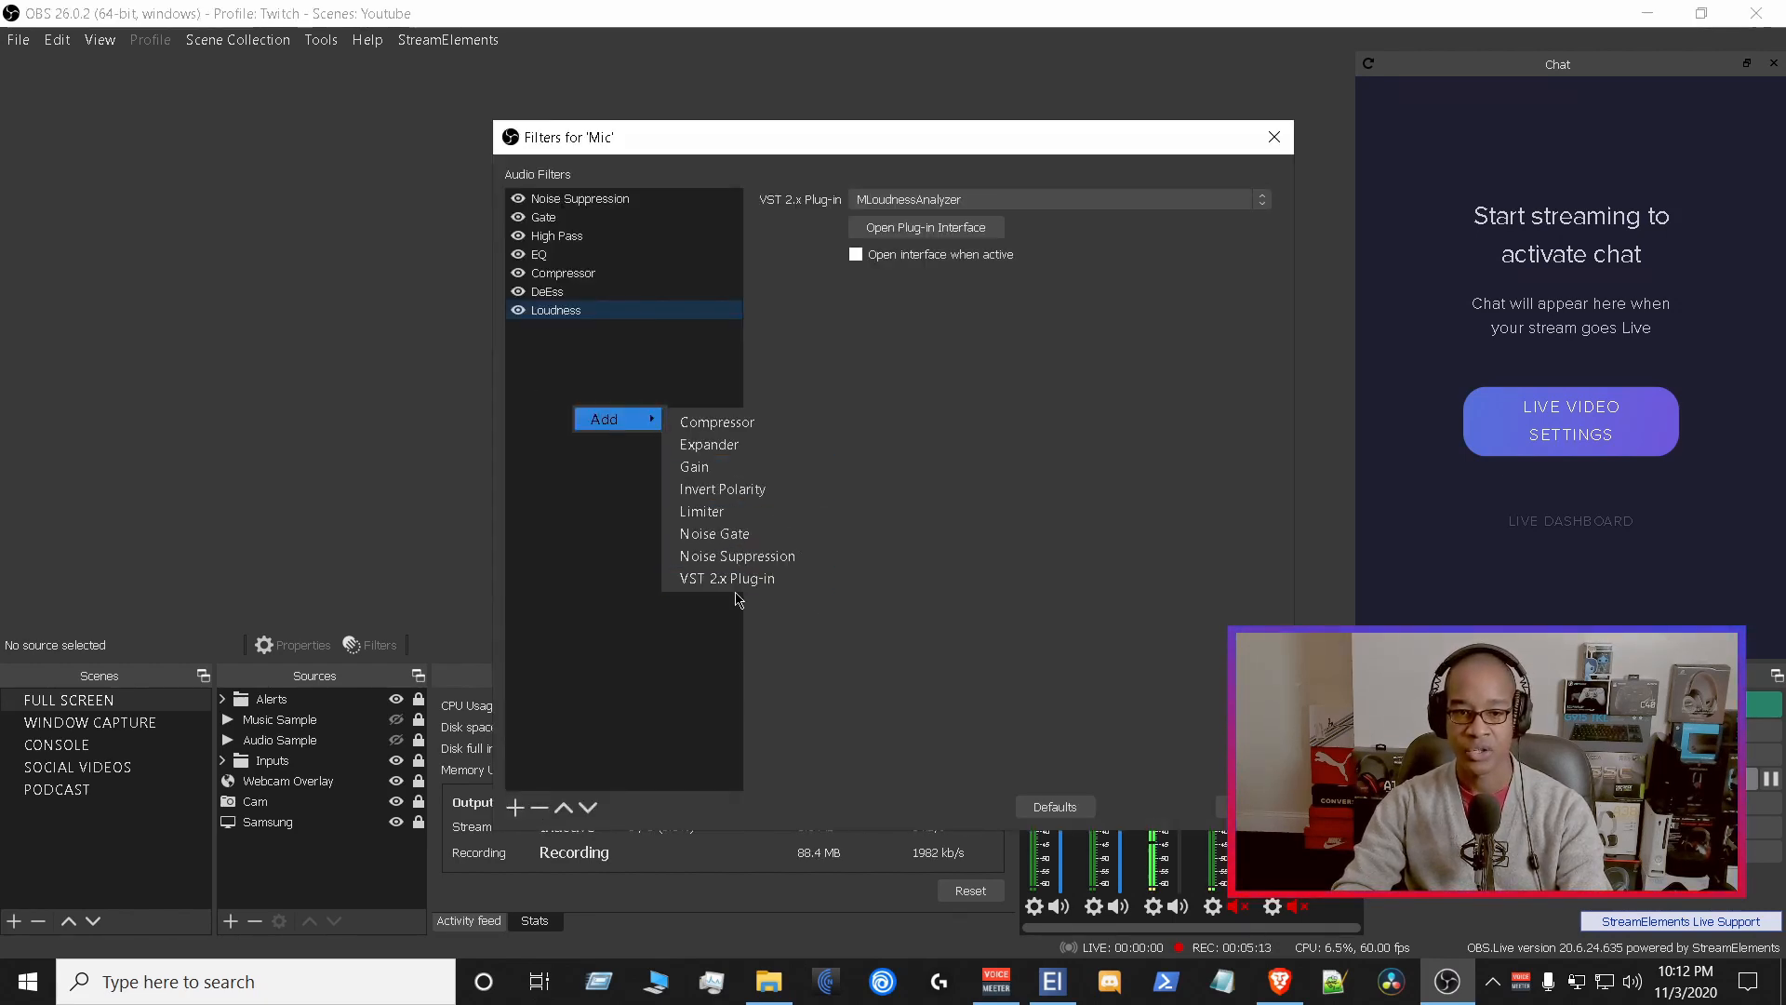
left_click(726, 578)
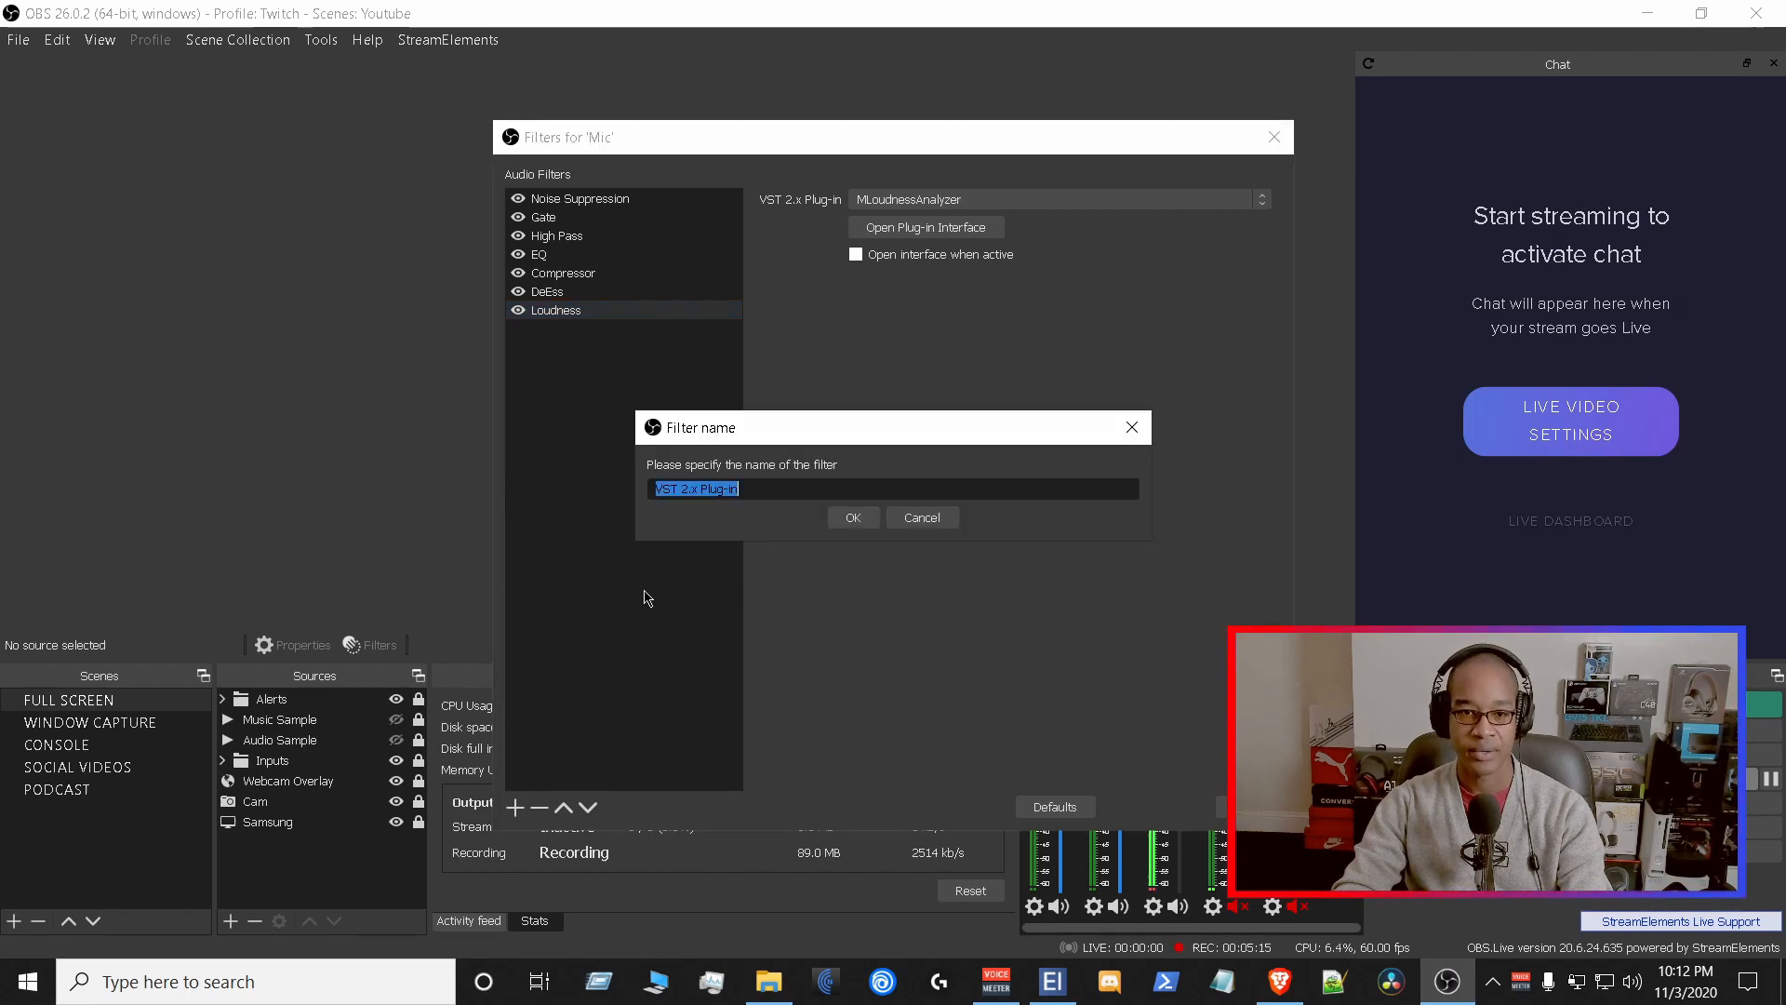
type("Gate-----")
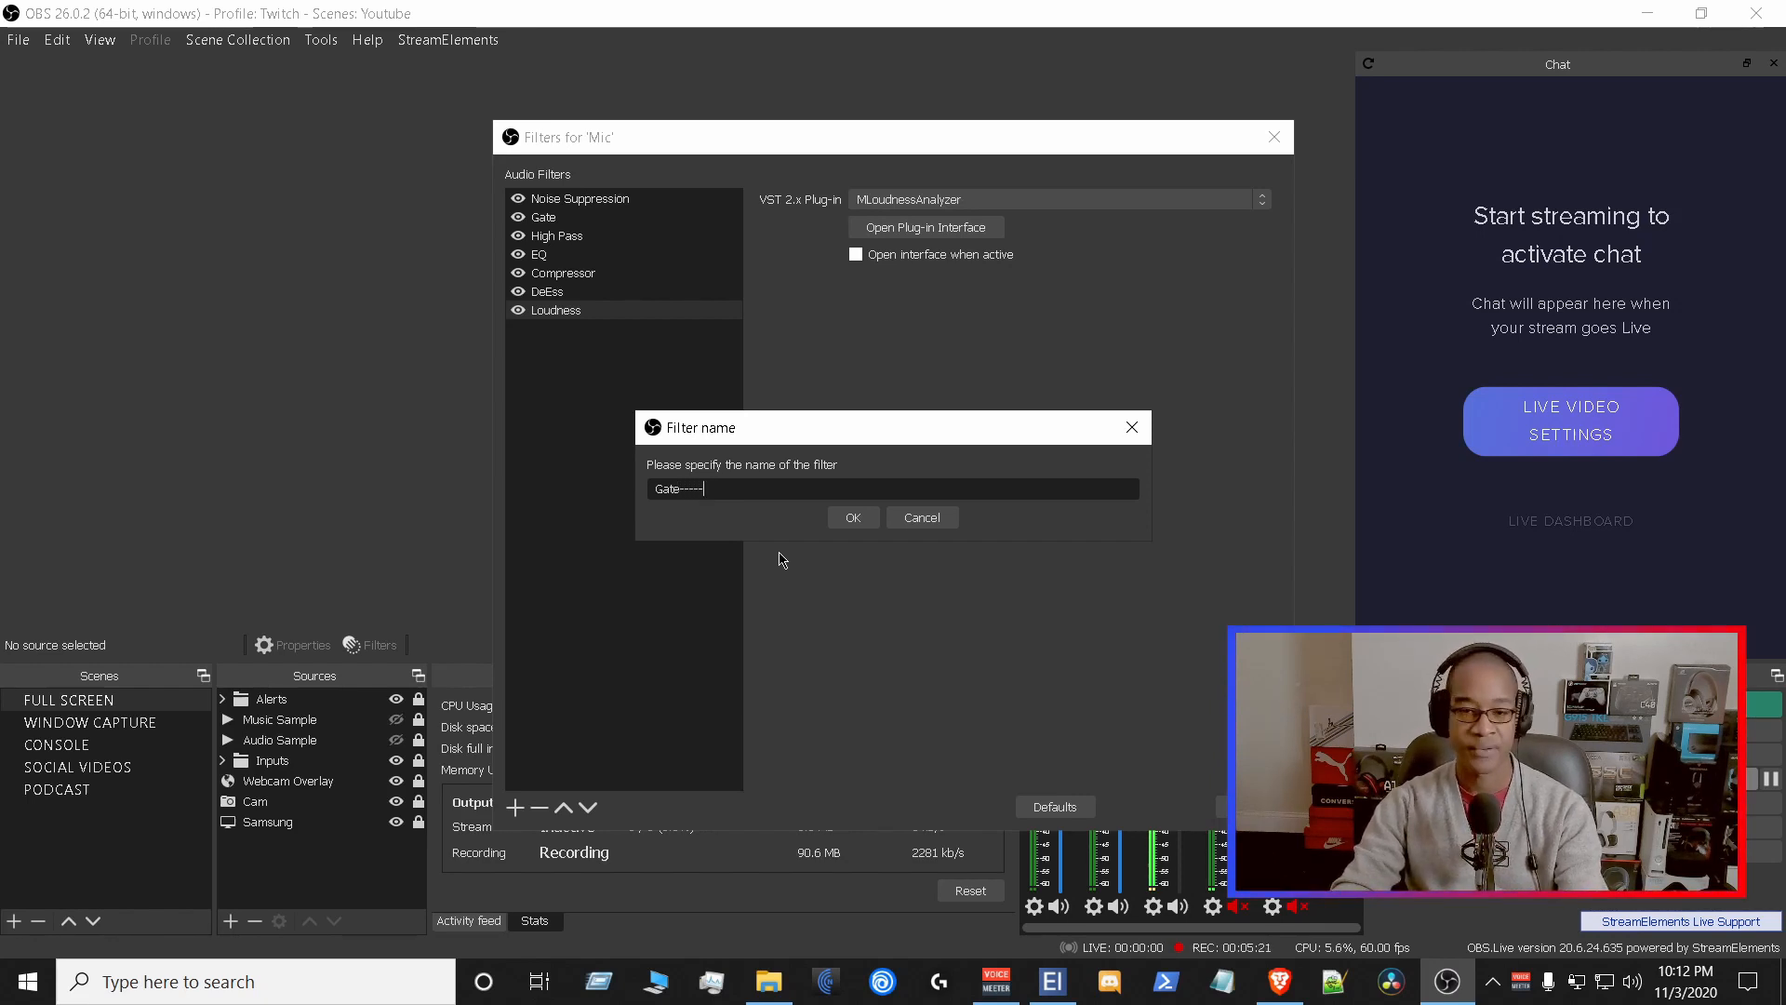
left_click(854, 517)
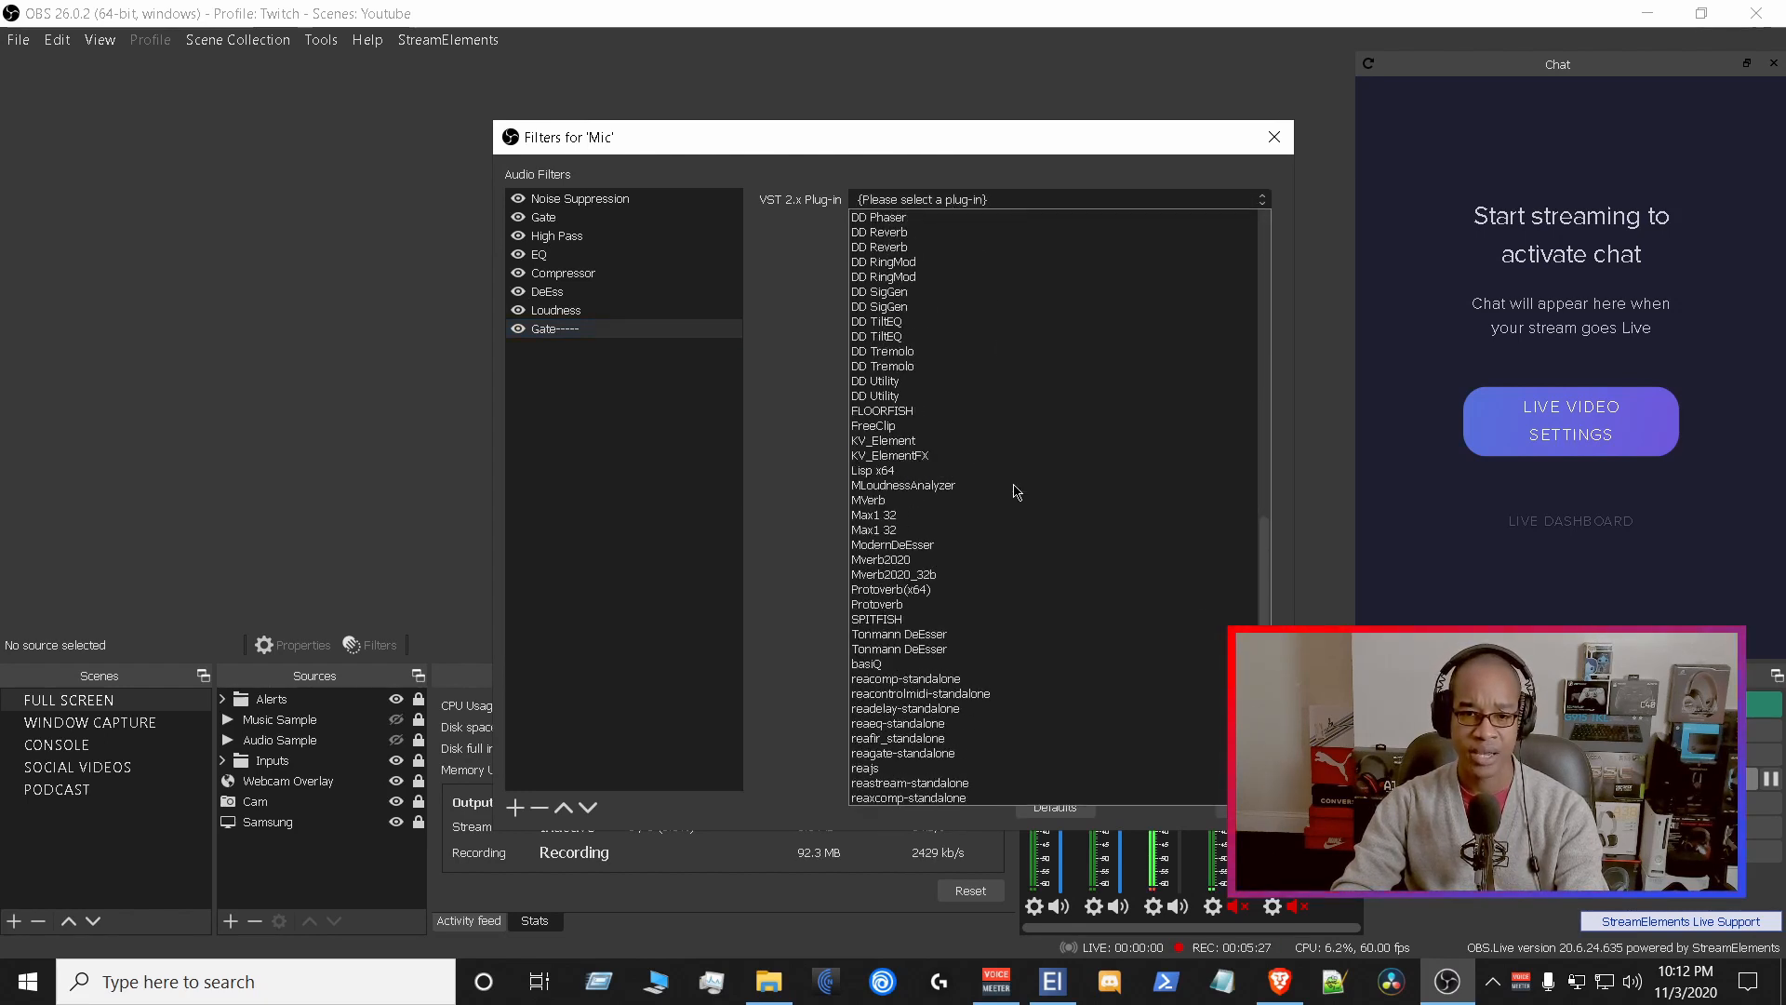
- Choose reagate-standalone as the Gate----- filter's VST plug-in
left_click(877, 604)
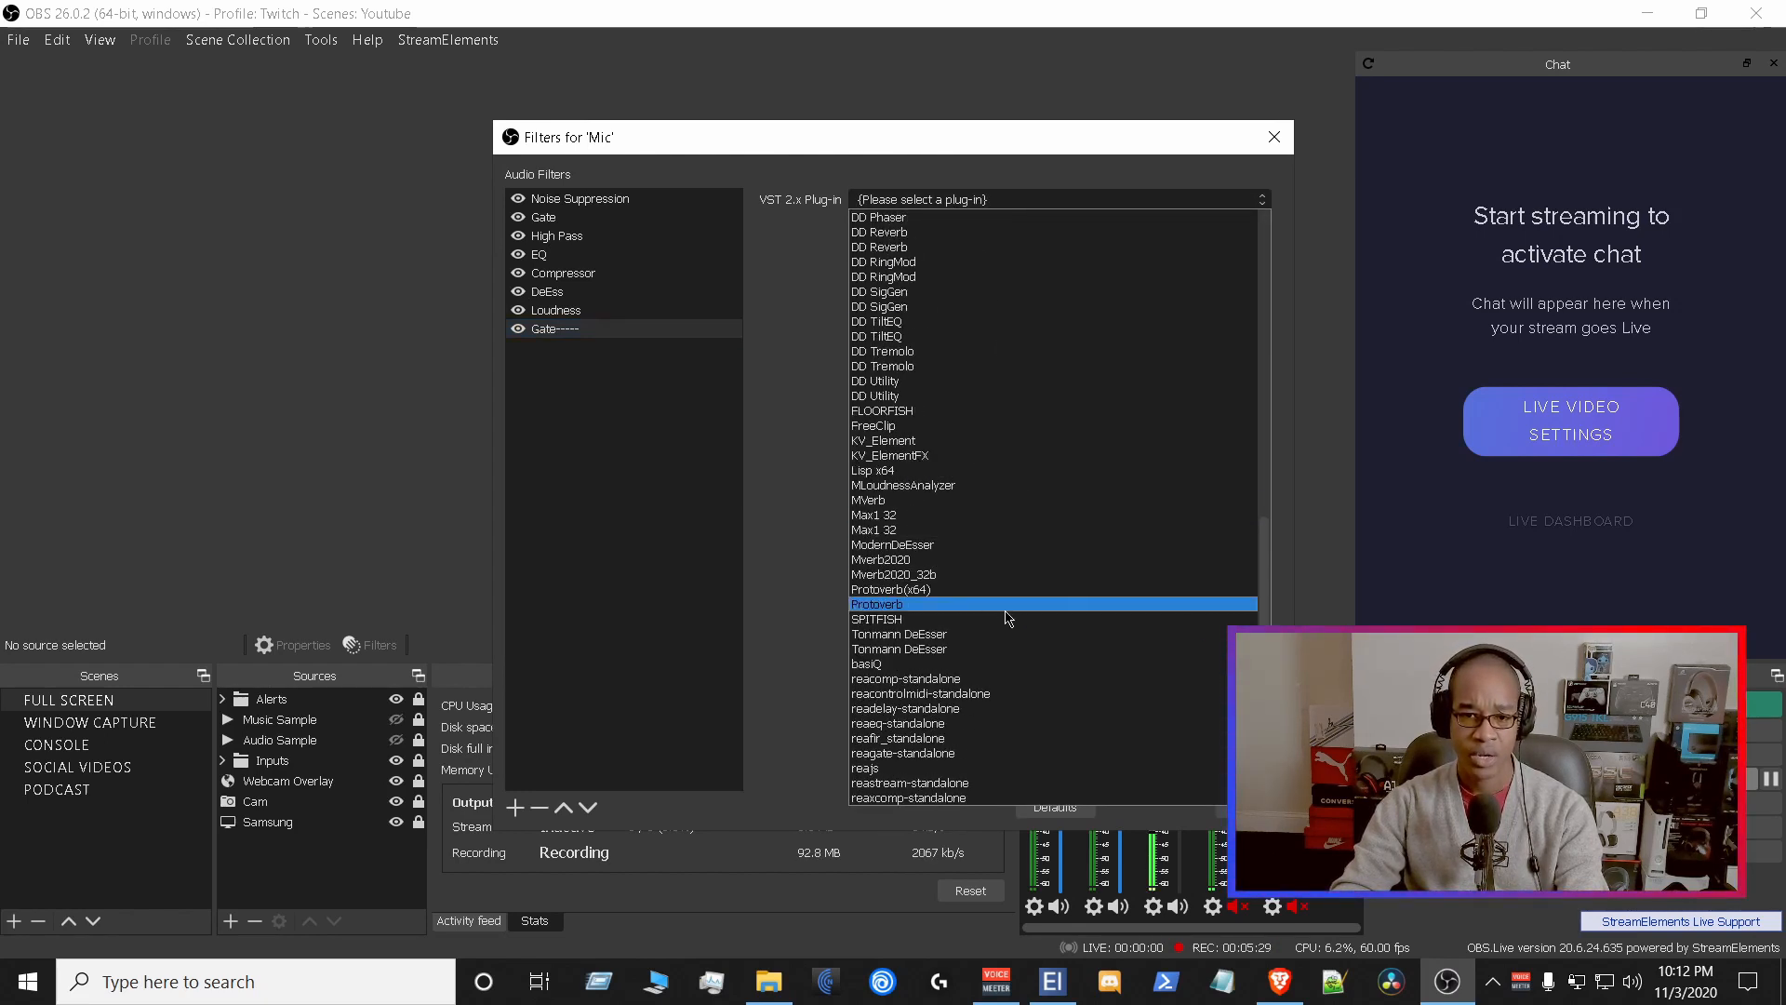
left_click(902, 753)
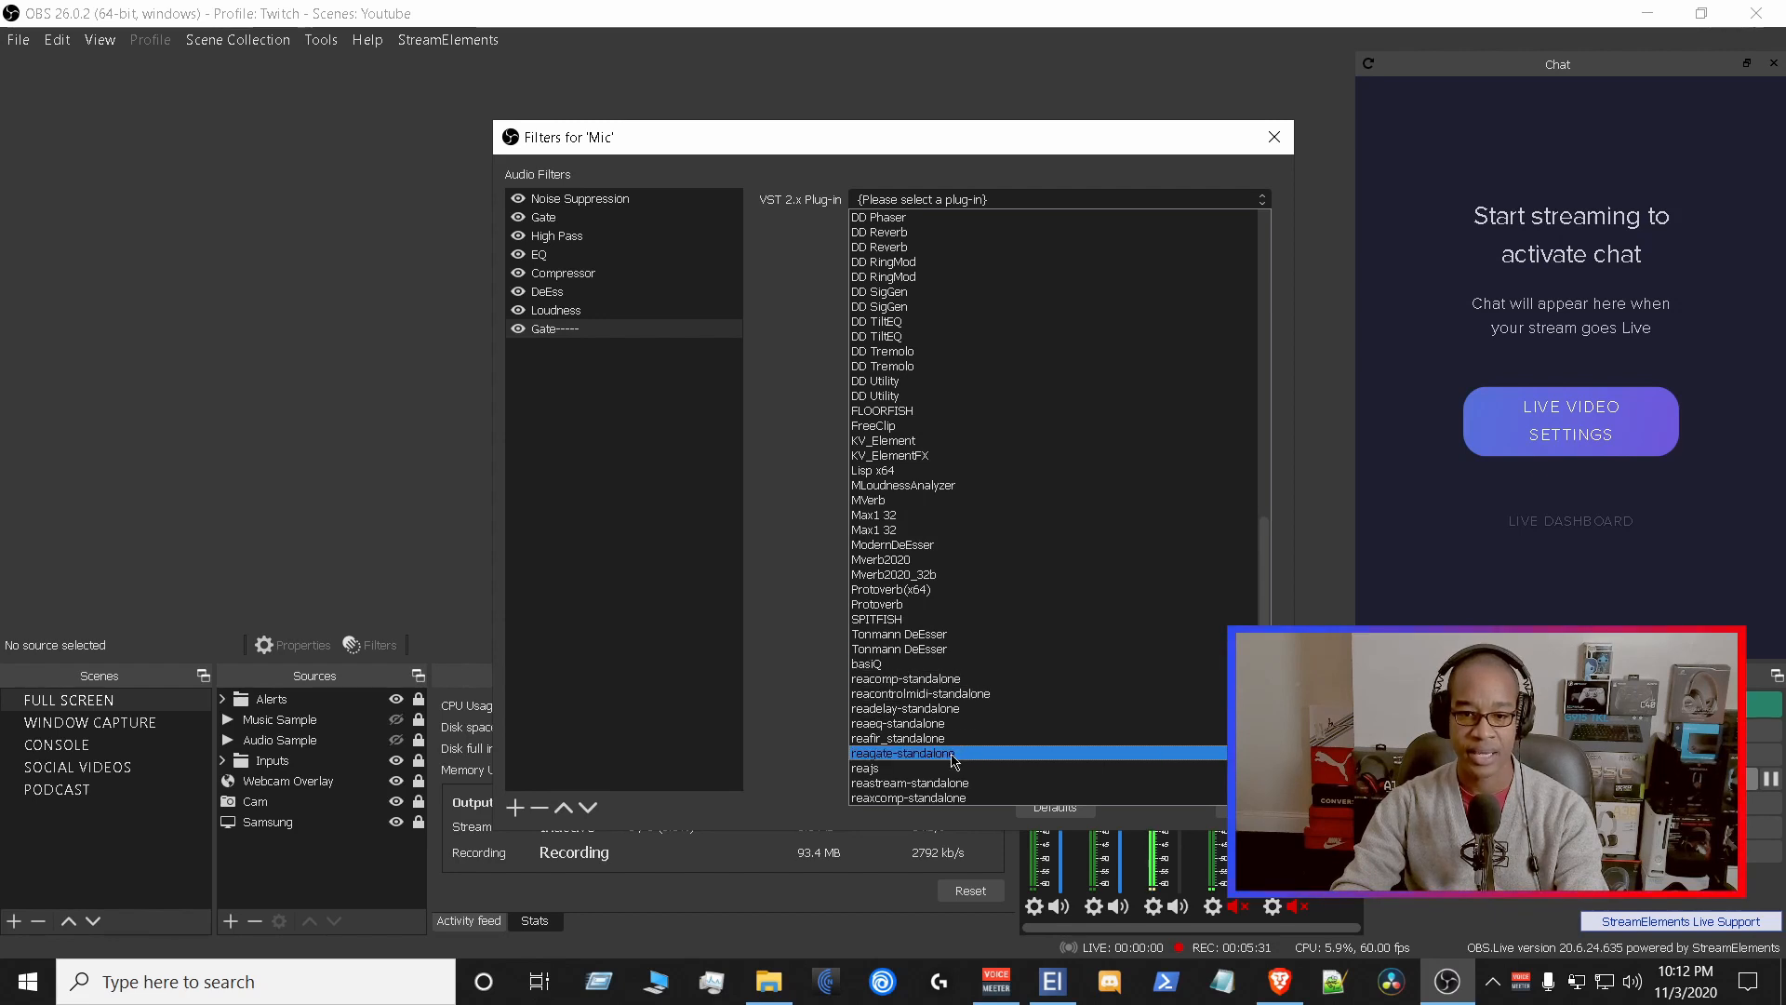
left_click(901, 752)
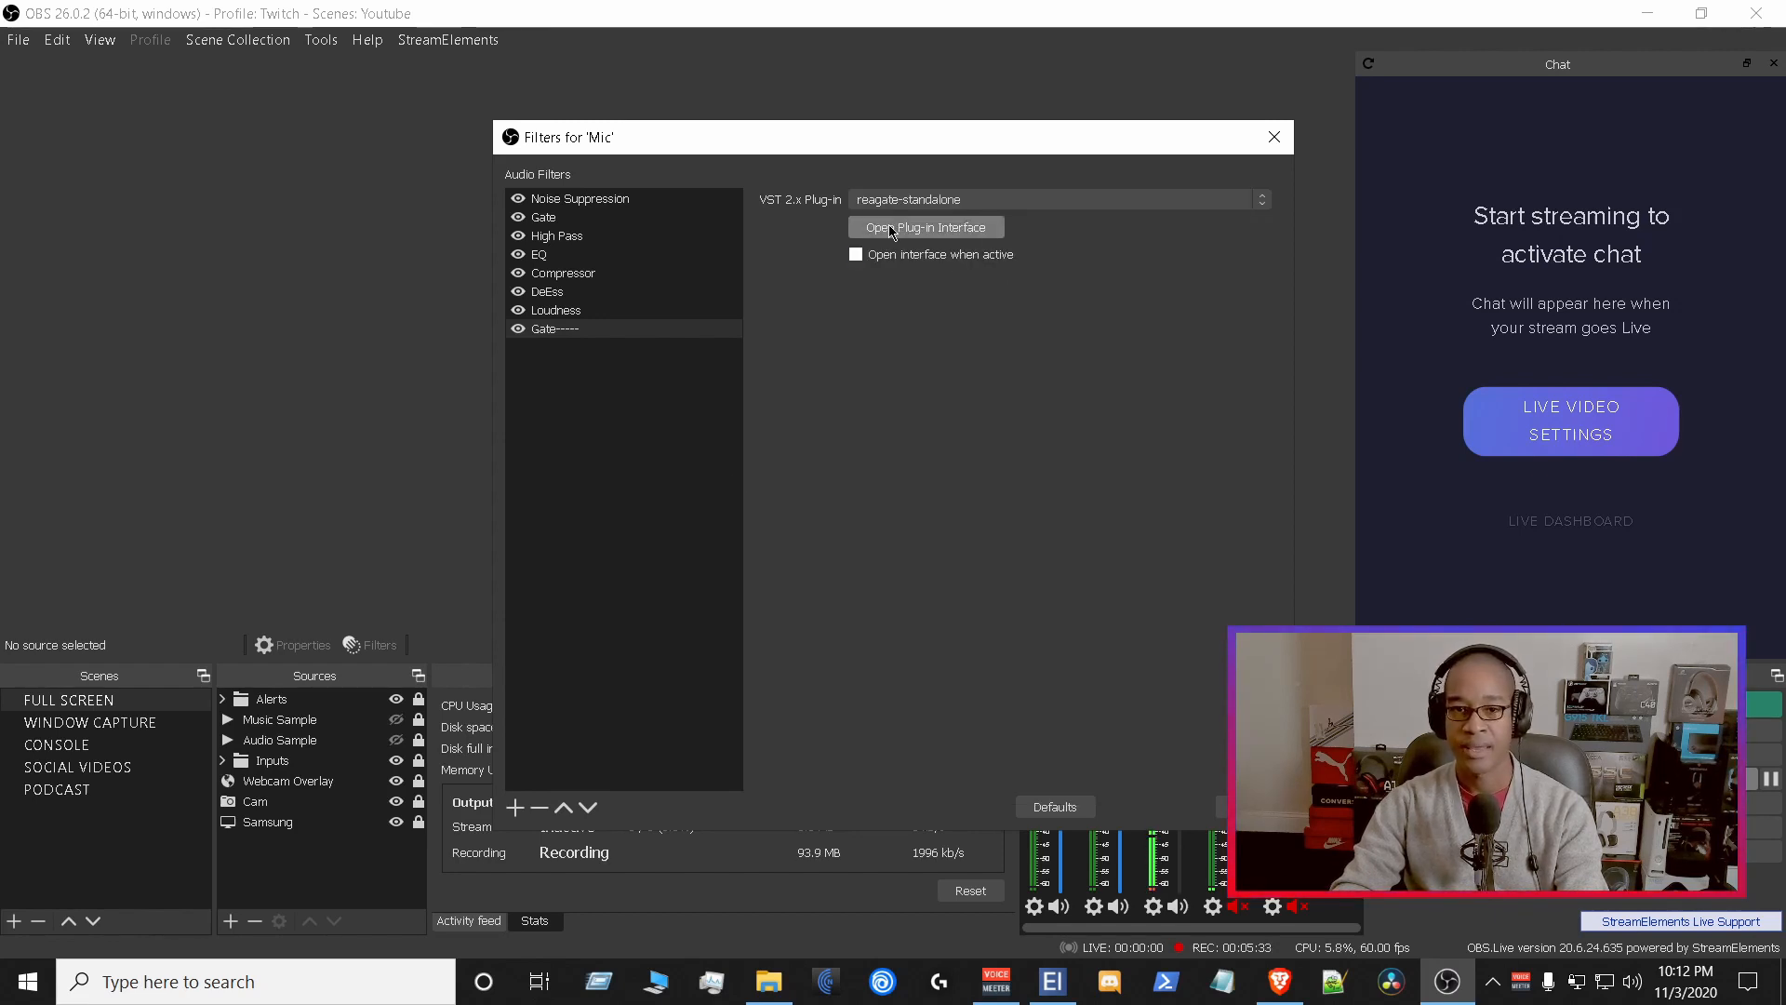
left_click(925, 227)
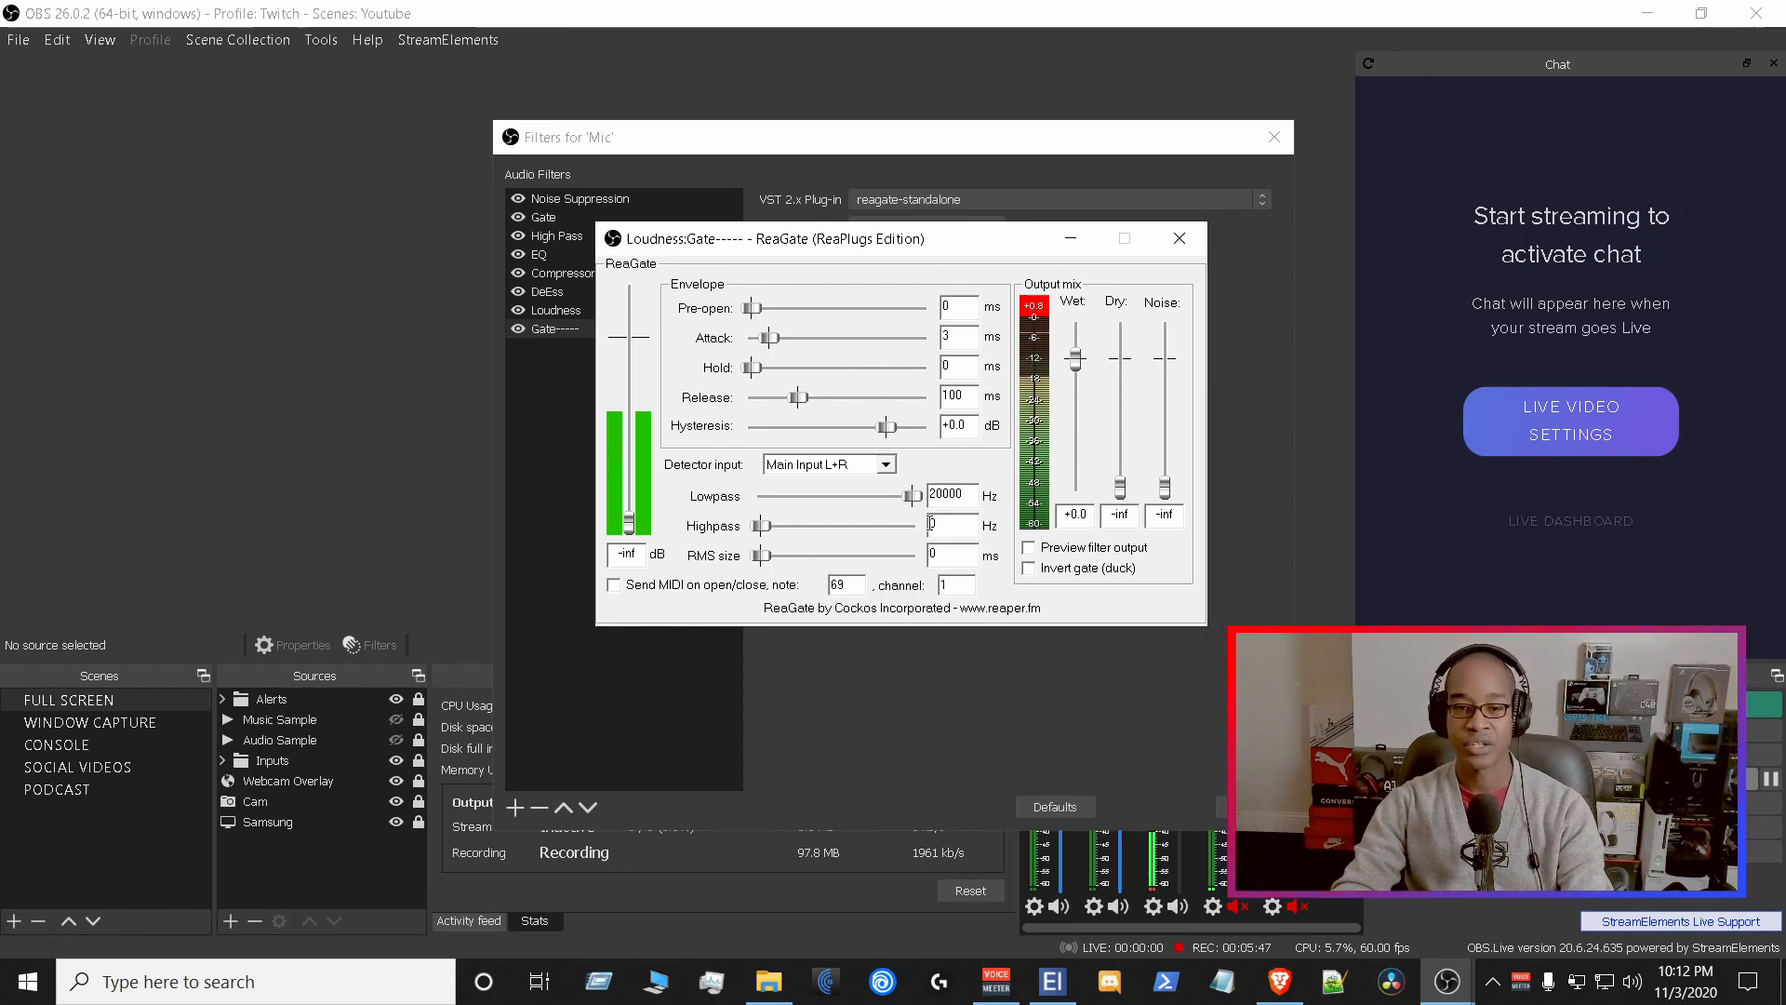
mouse_move(864, 777)
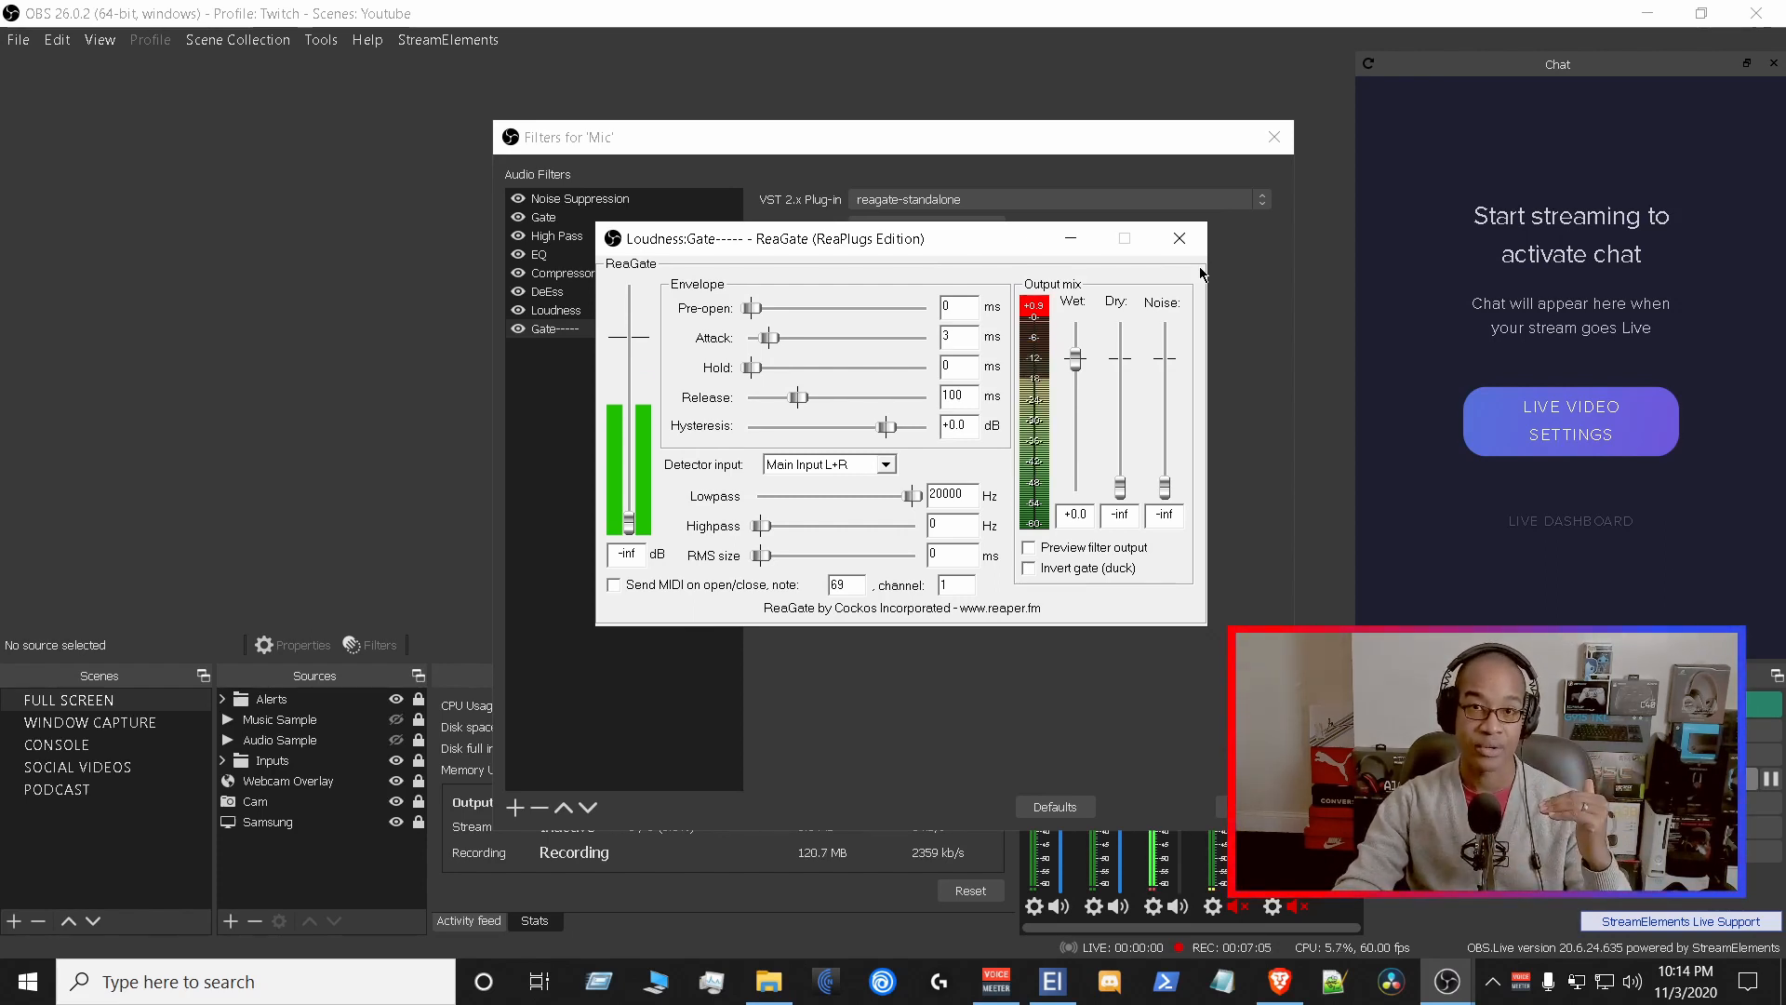
mouse_move(558, 543)
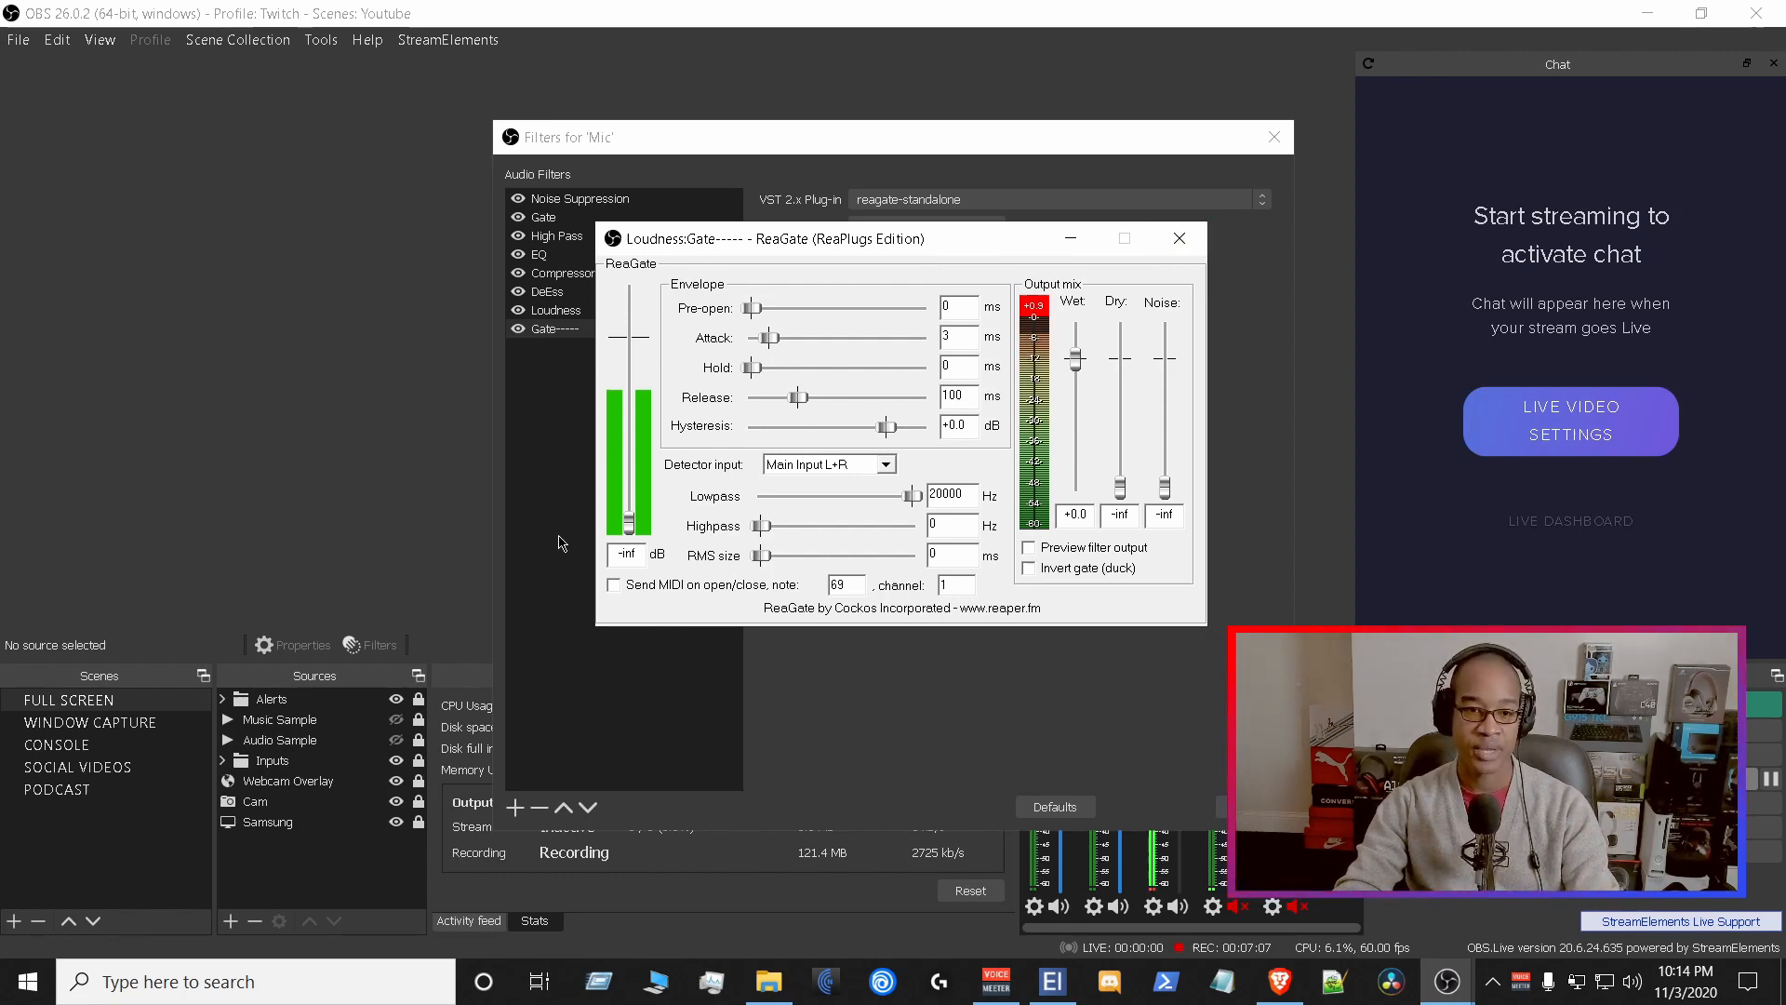
left_click(1181, 239)
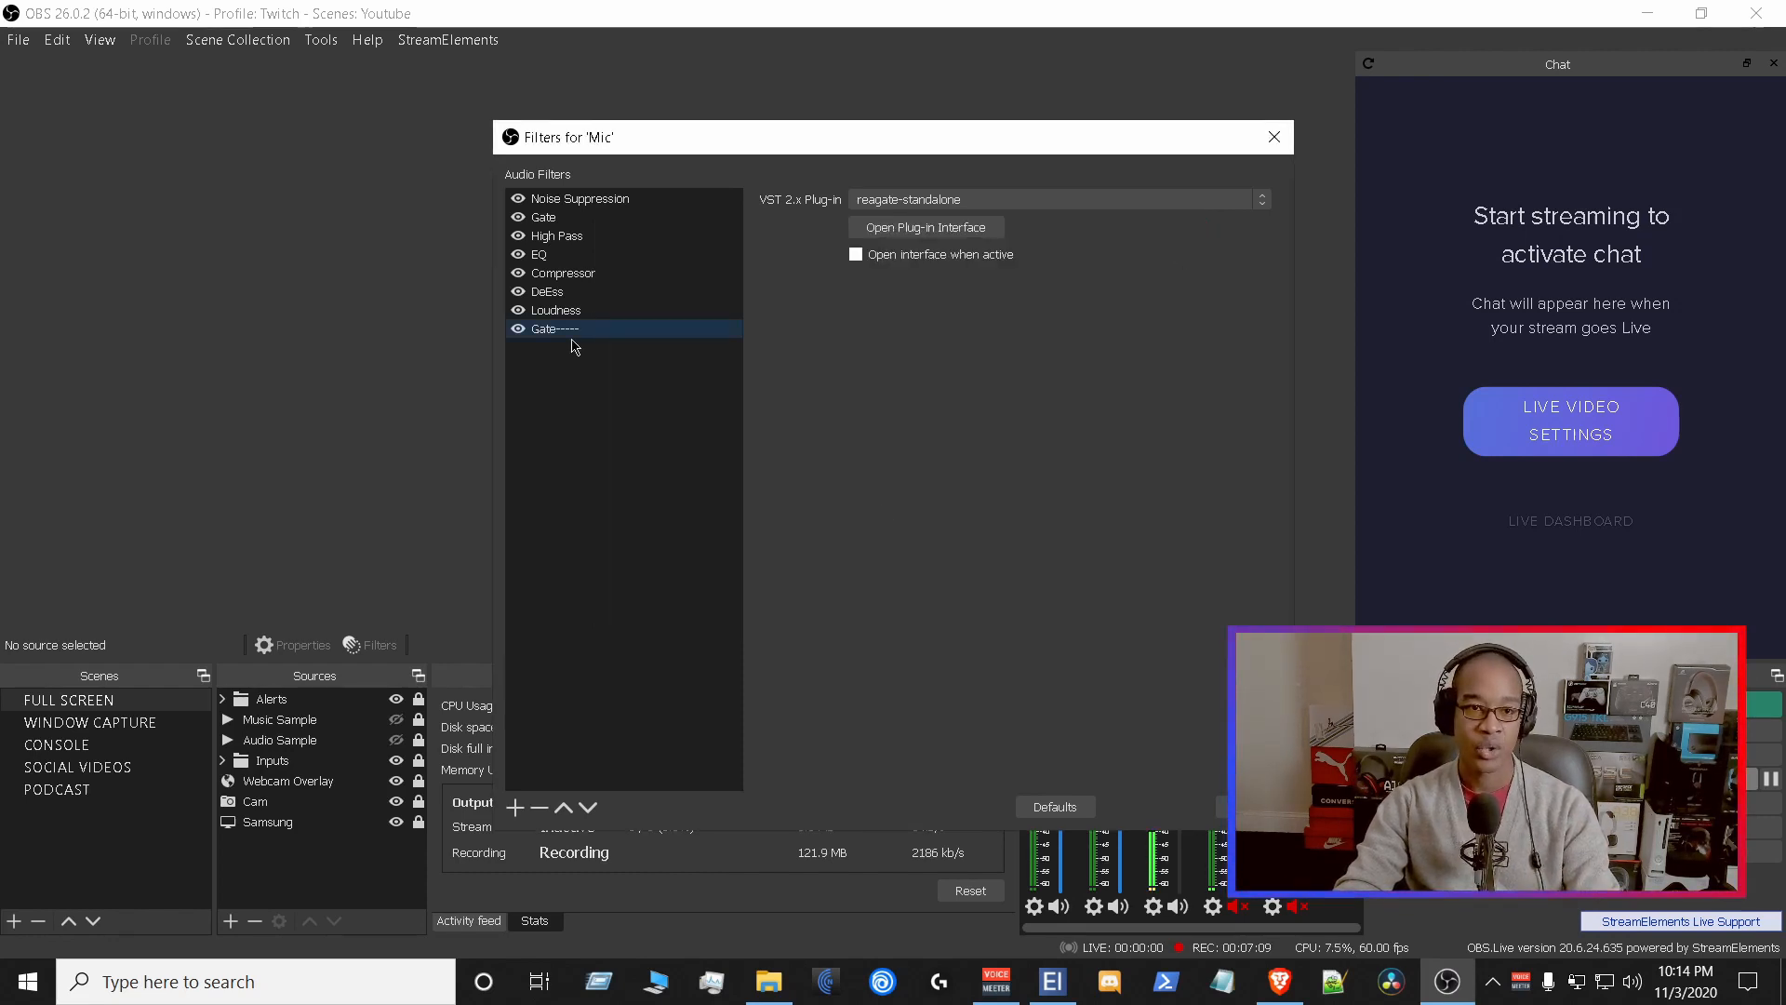
- Select the Mic's EQ filter to show its ReaEQ low-pass band at 16,000 Hz
left_click(557, 235)
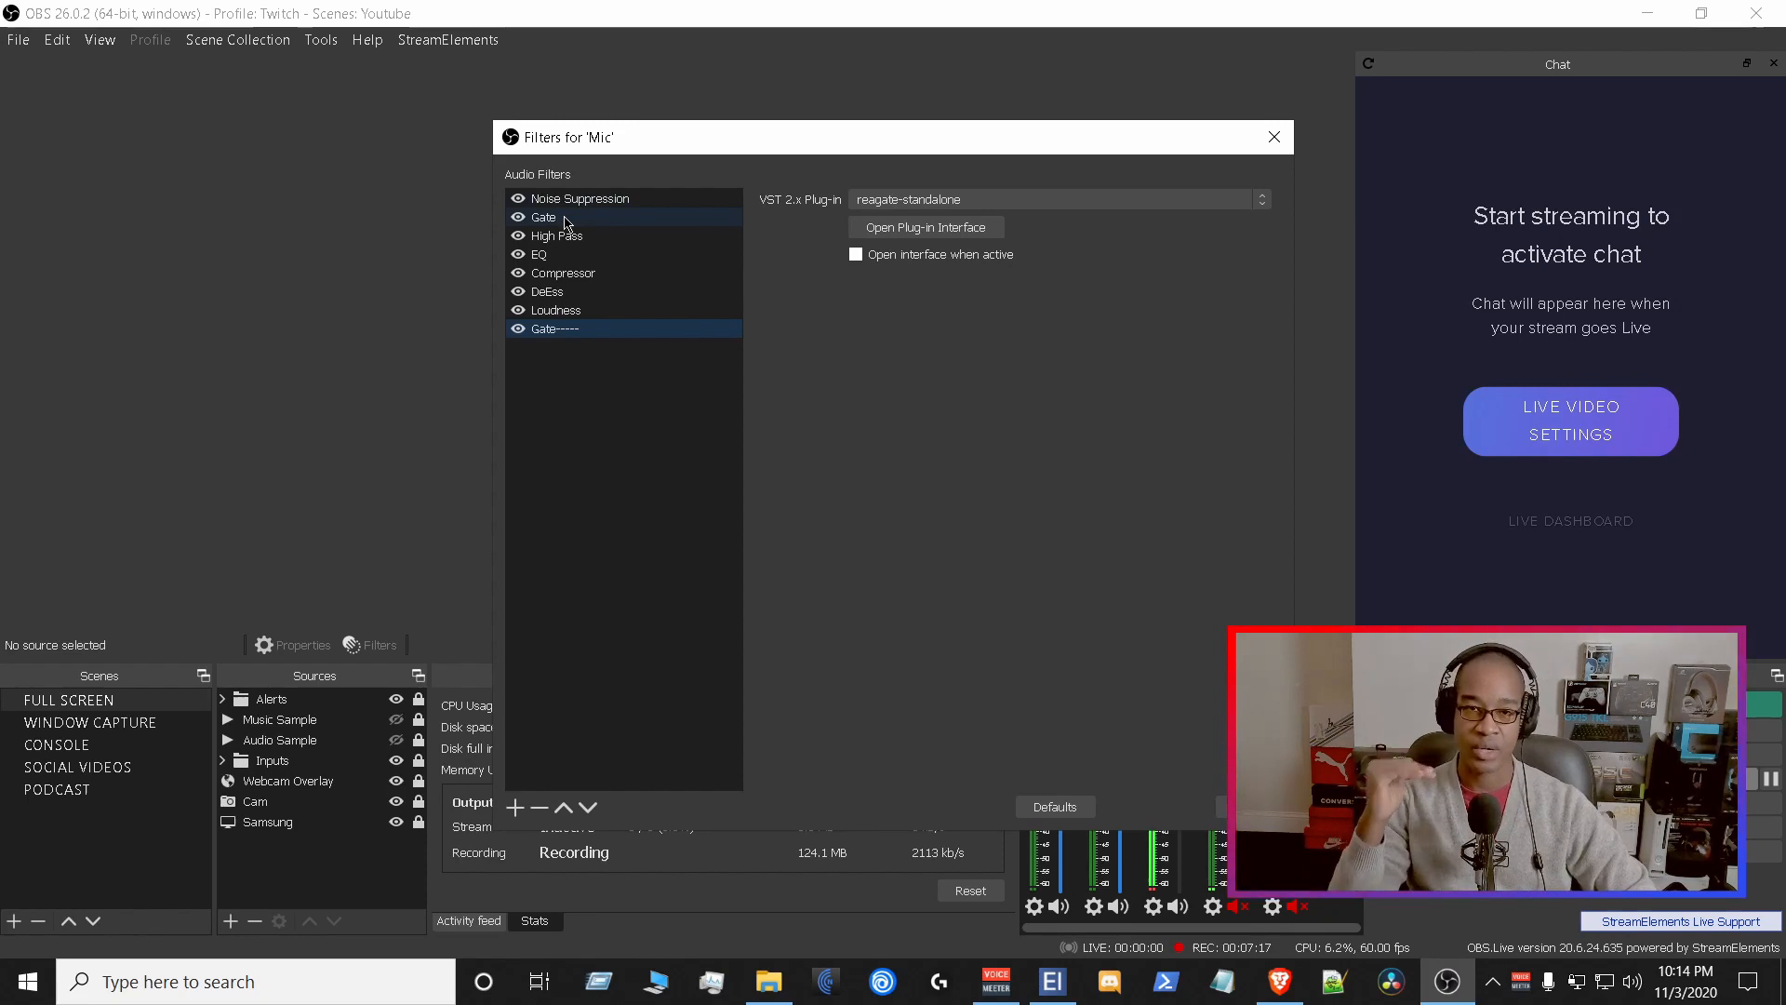
left_click(537, 254)
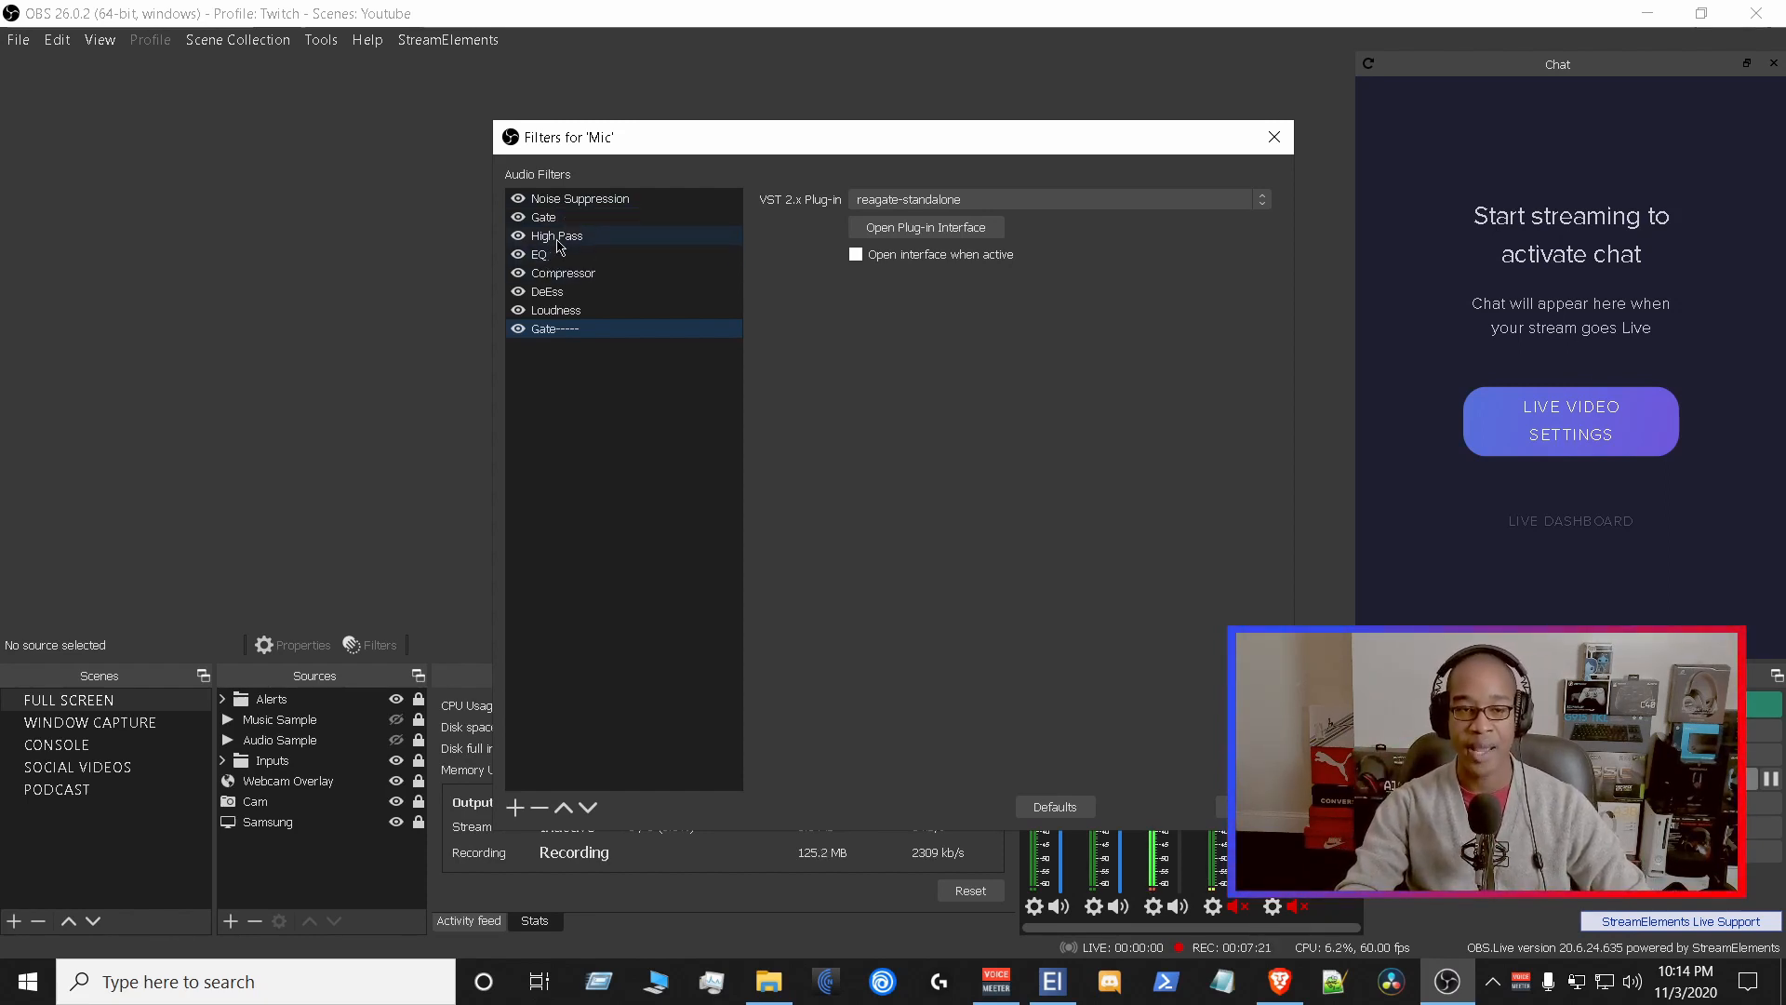
left_click(539, 253)
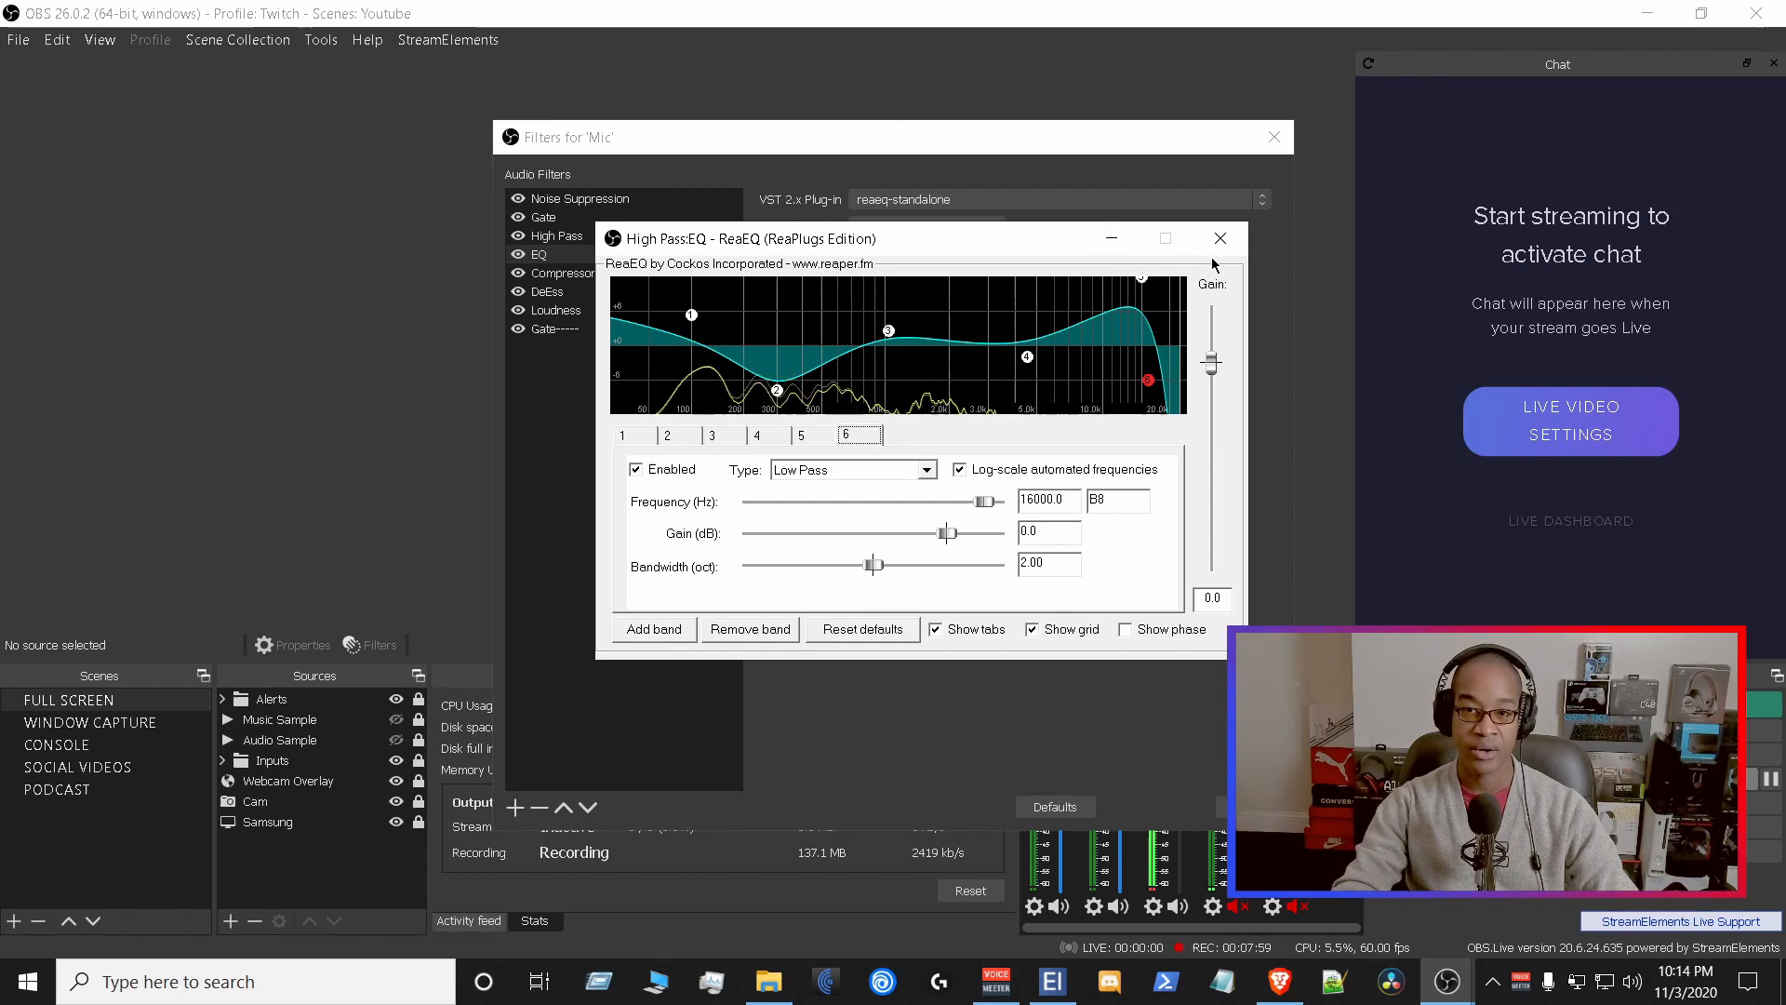
- Close OBS's ReaEQ window and switch to Element's reaeq-standalone window
left_click(1220, 238)
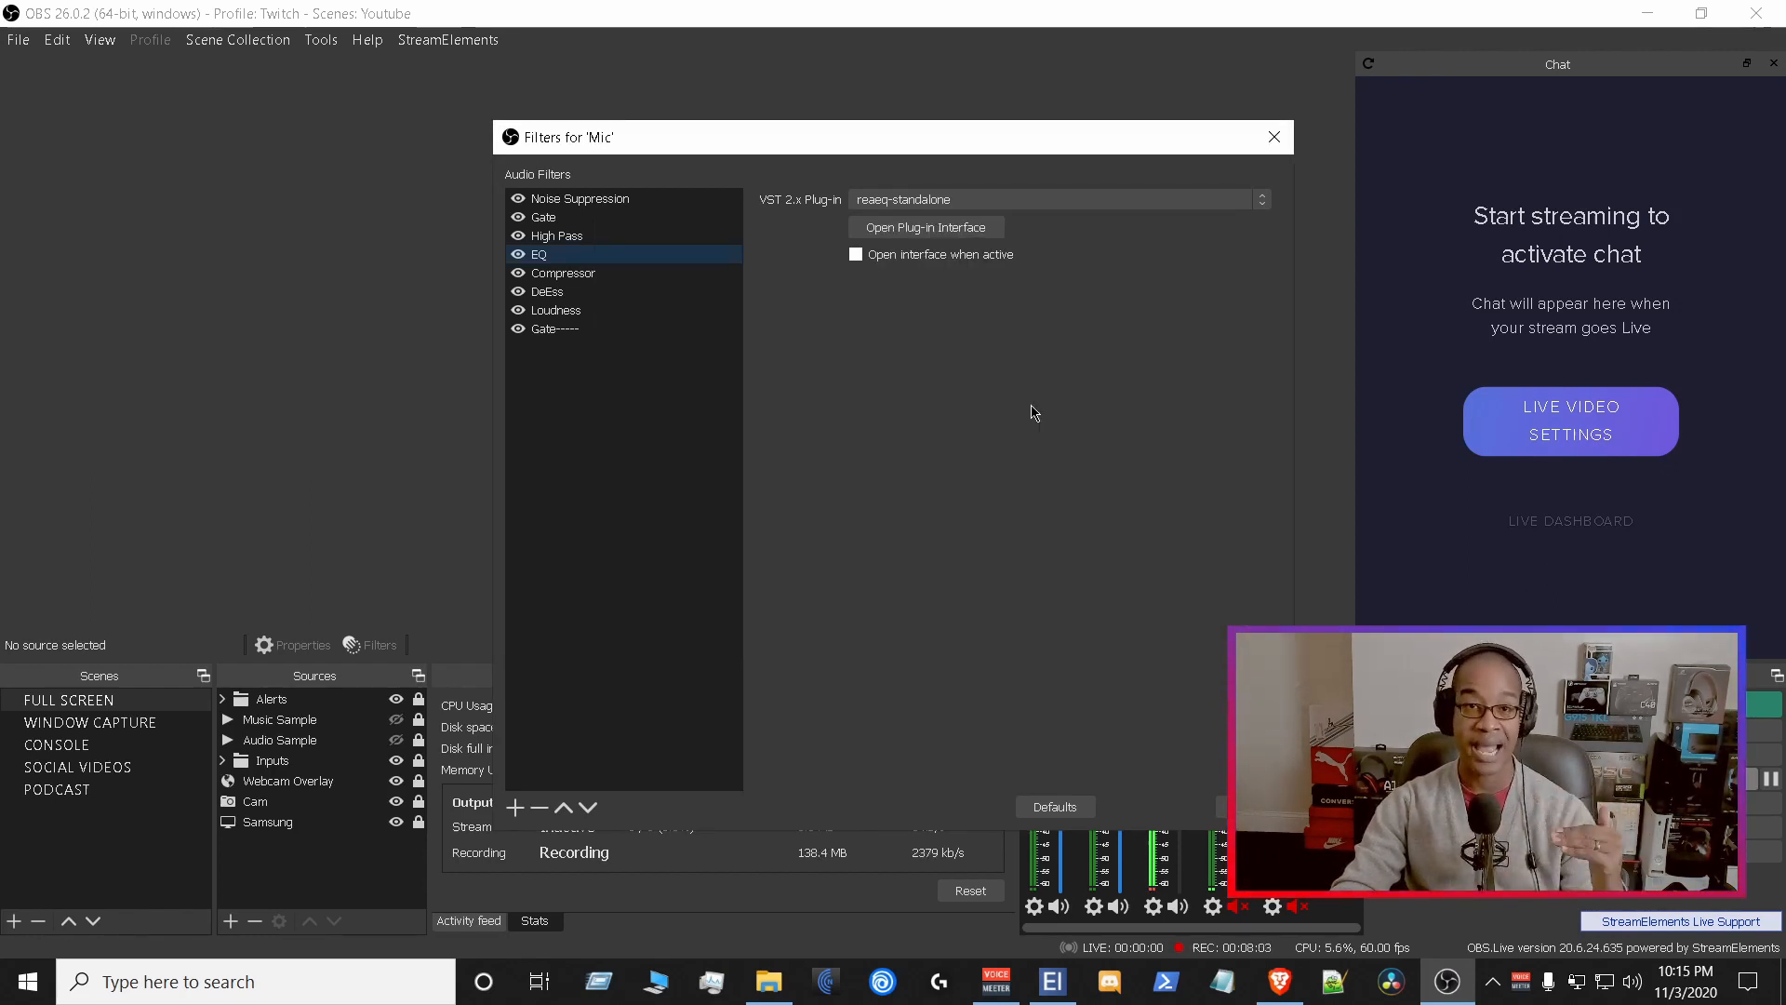
left_click(555, 329)
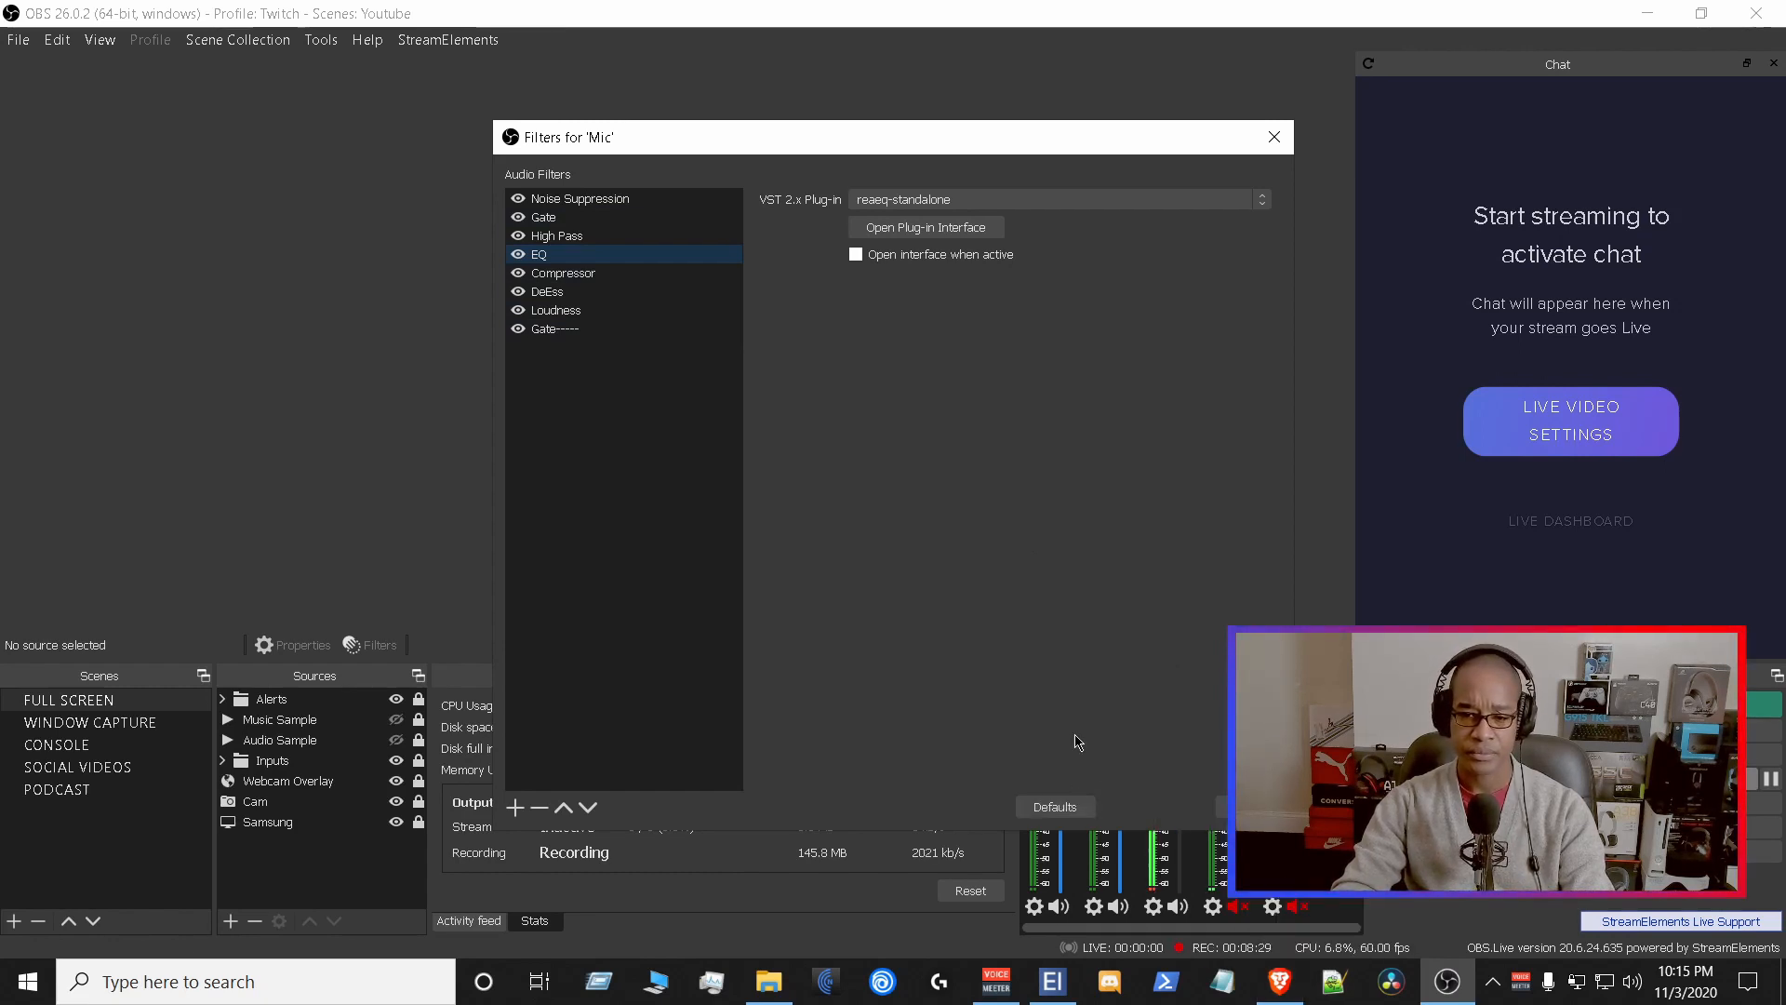
left_click(1049, 980)
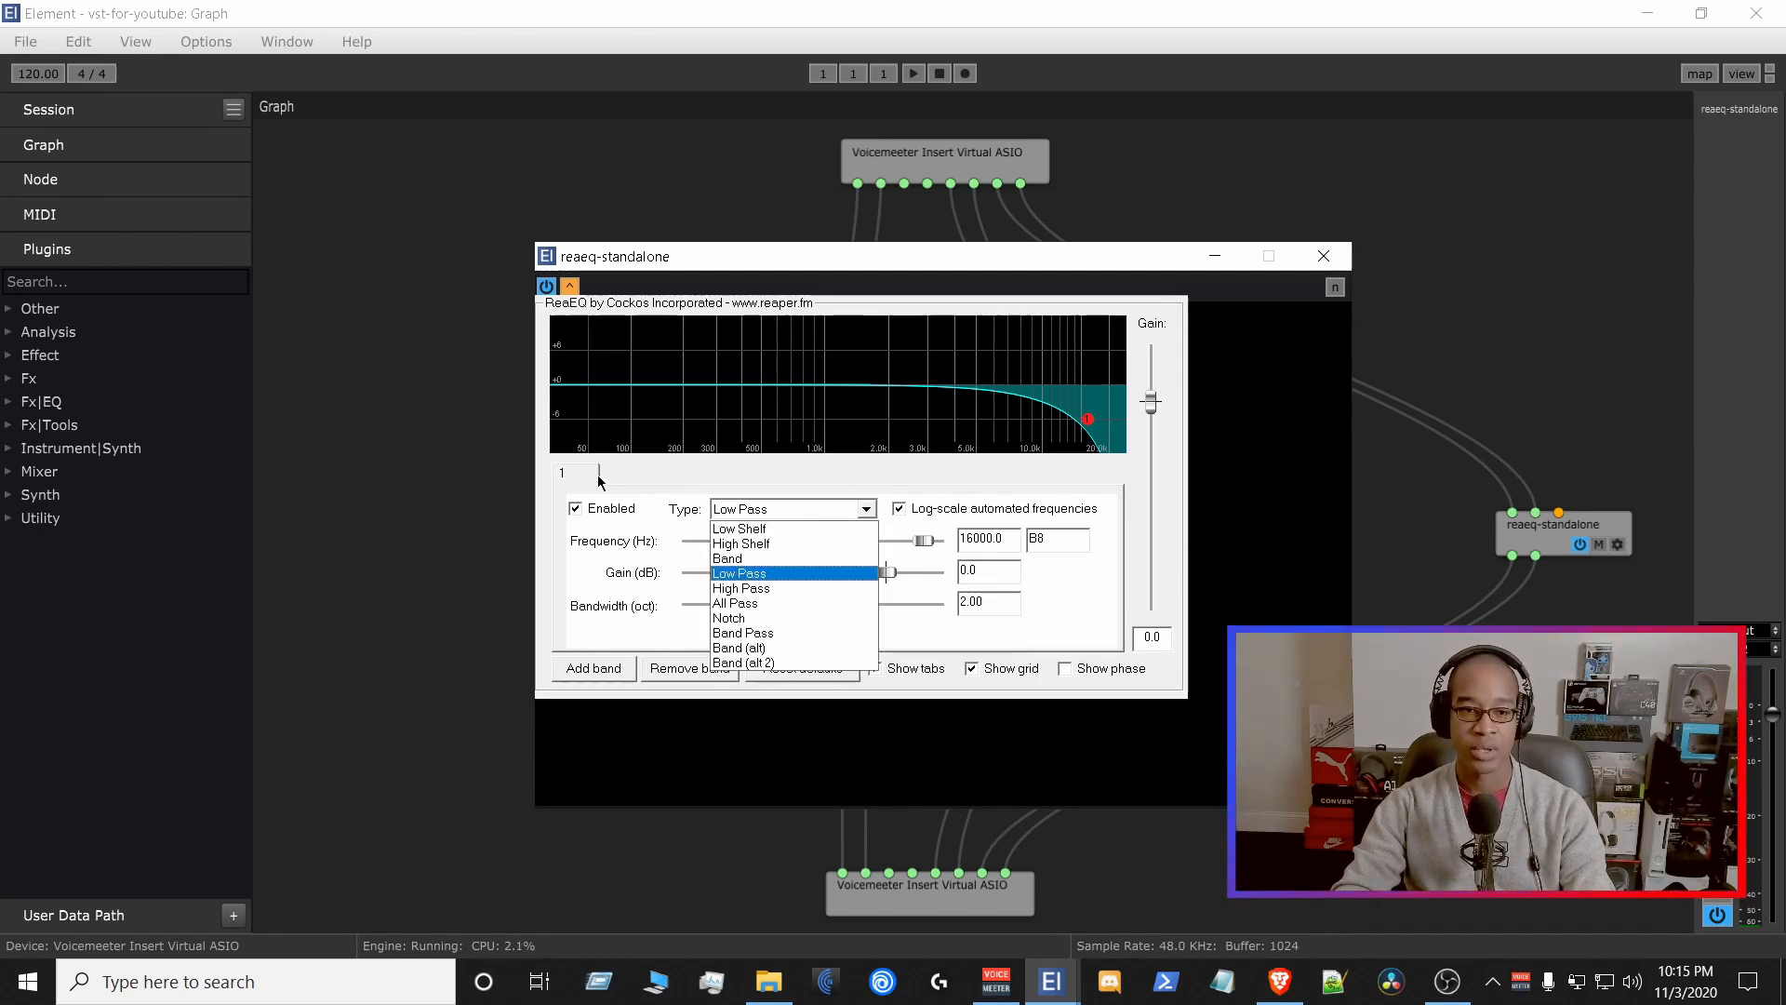
- Set the reaeq-standalone band to High Pass at 15,000 Hz
left_click(741, 572)
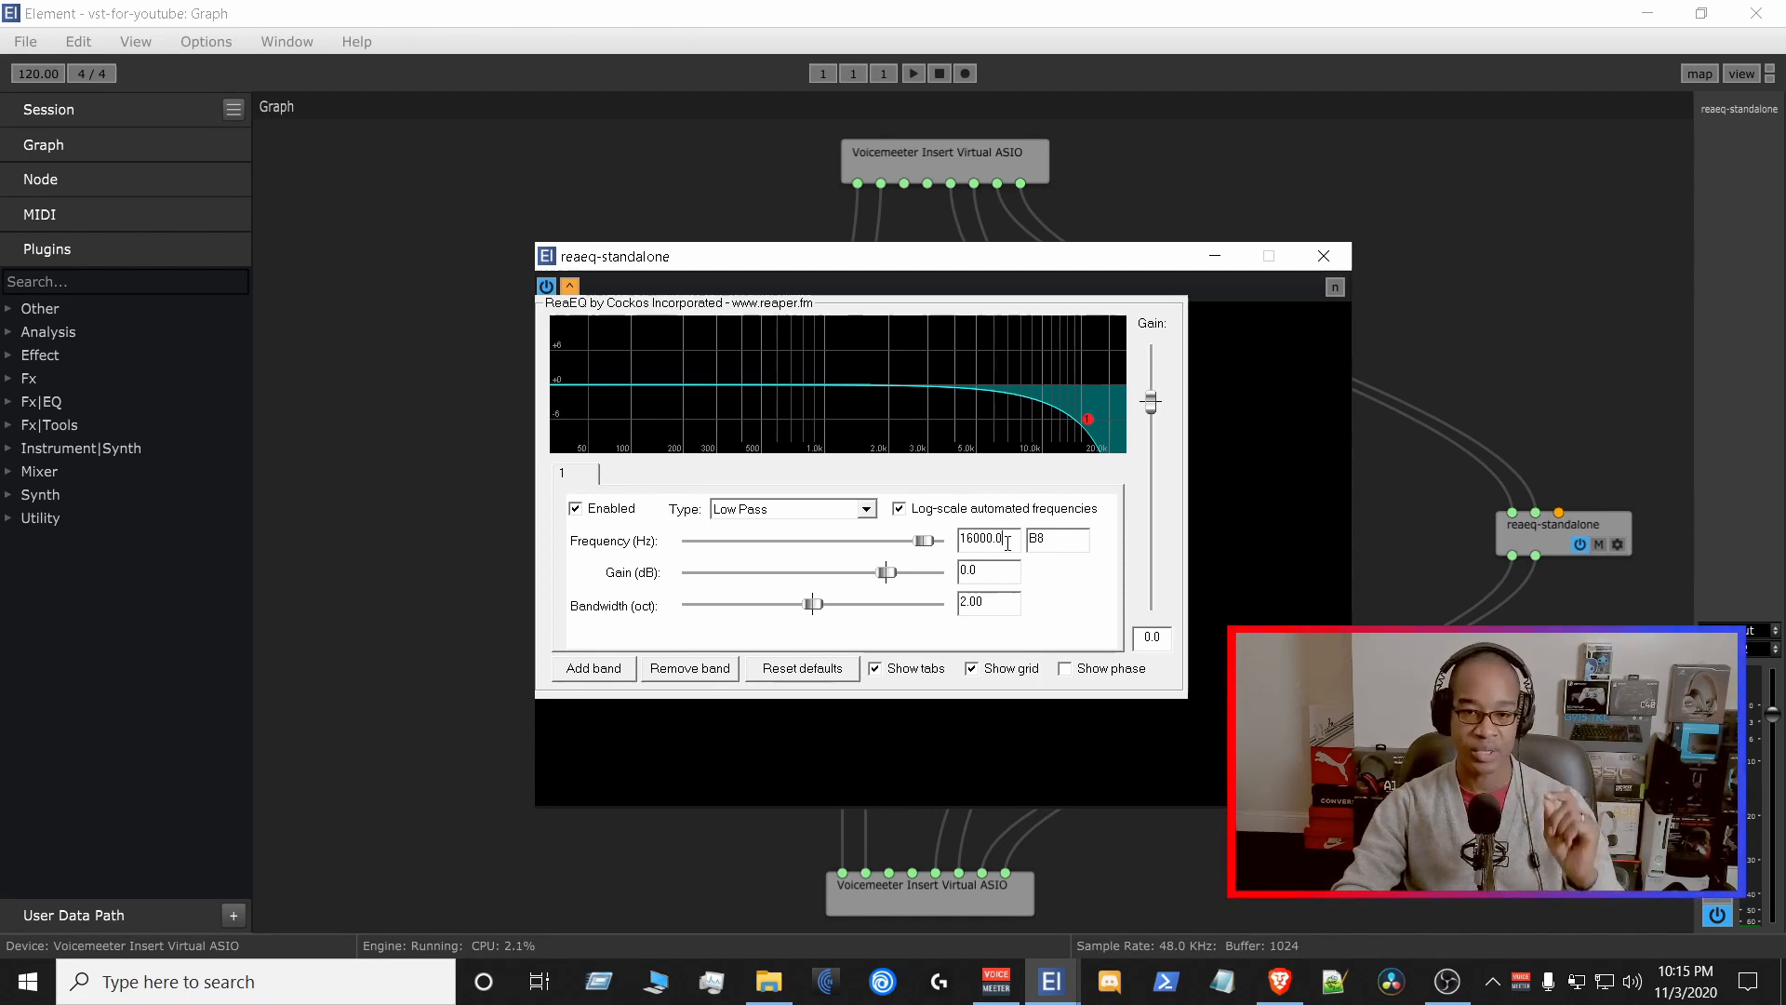
triple_click(983, 537)
type("15000")
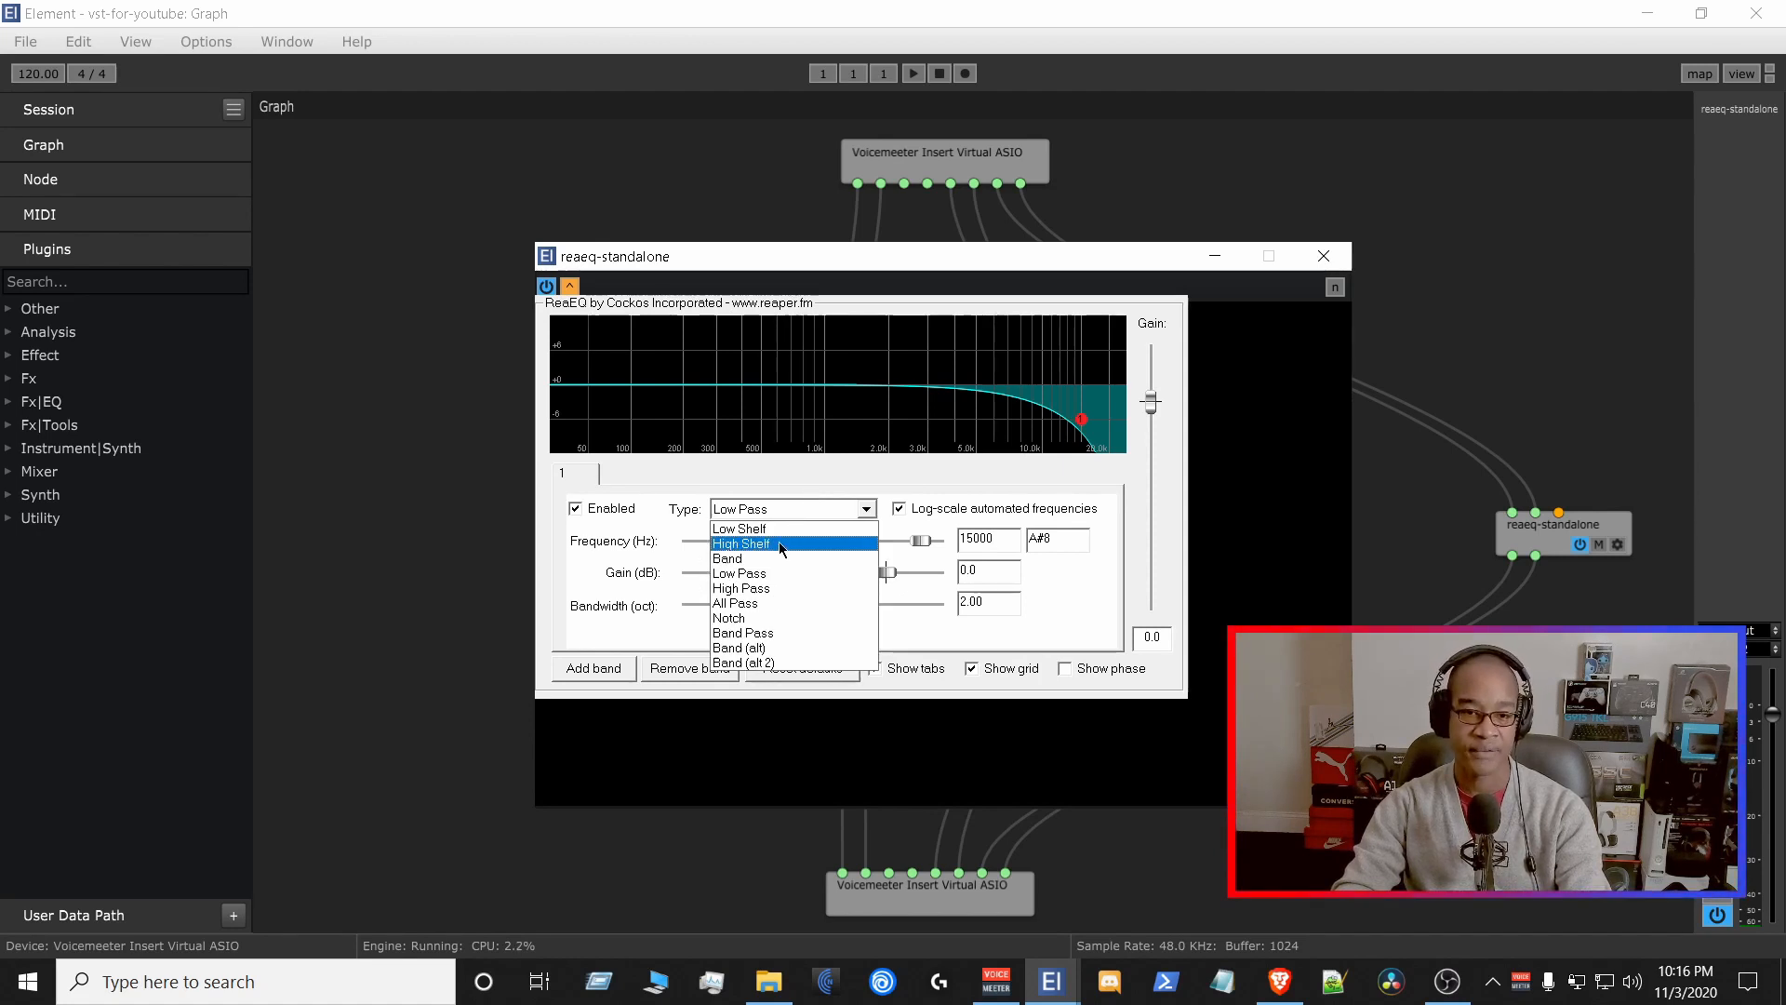
left_click(741, 588)
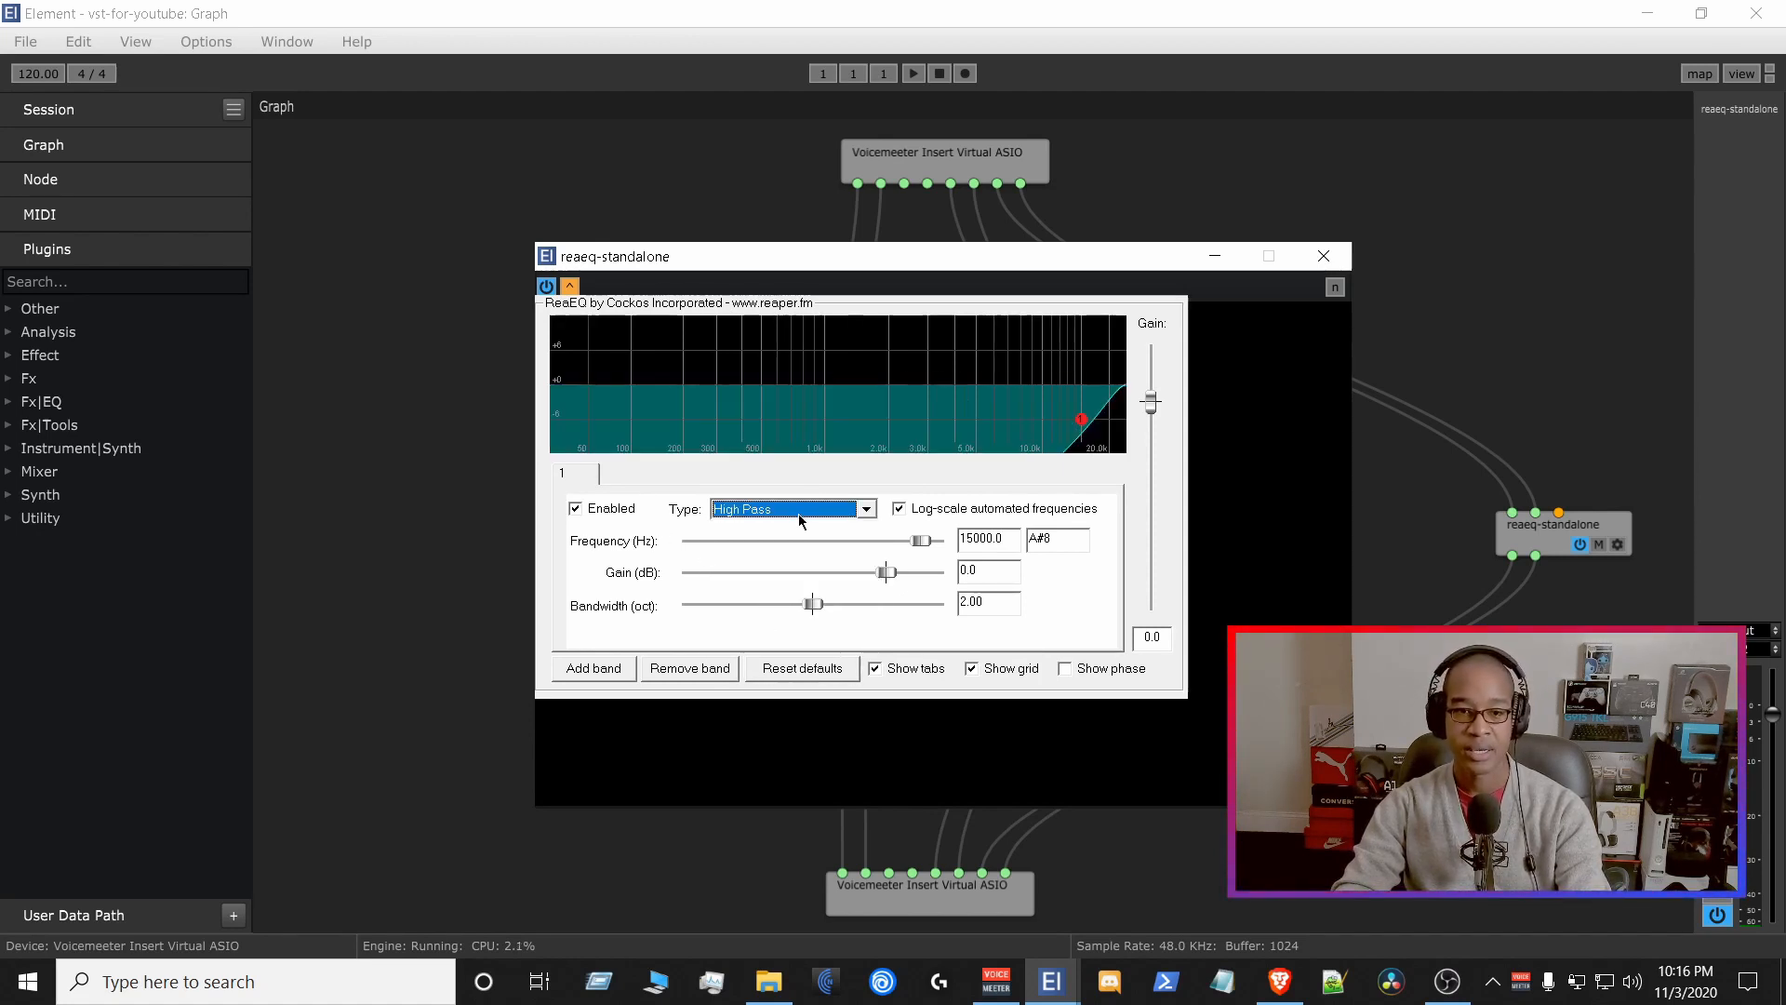